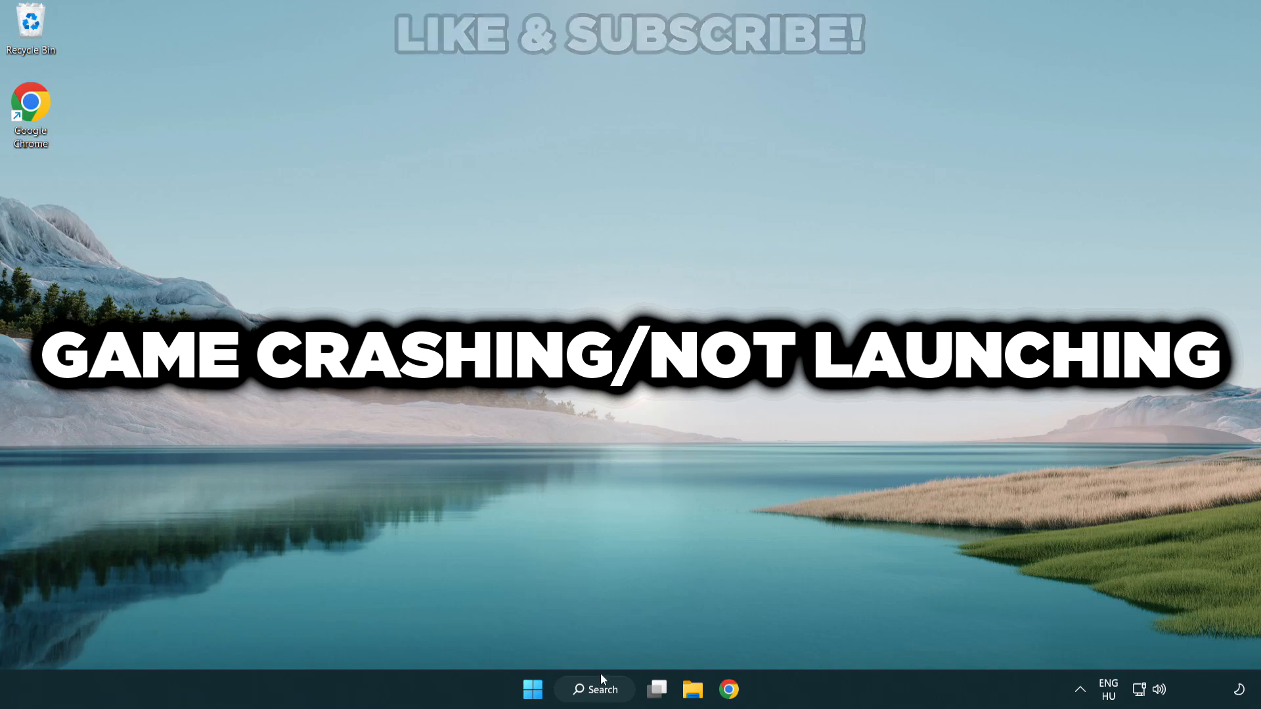
- Search Windows for "device manager" to bring up Device Manager
{"action": "left_click", "coordinate": [594, 689]}
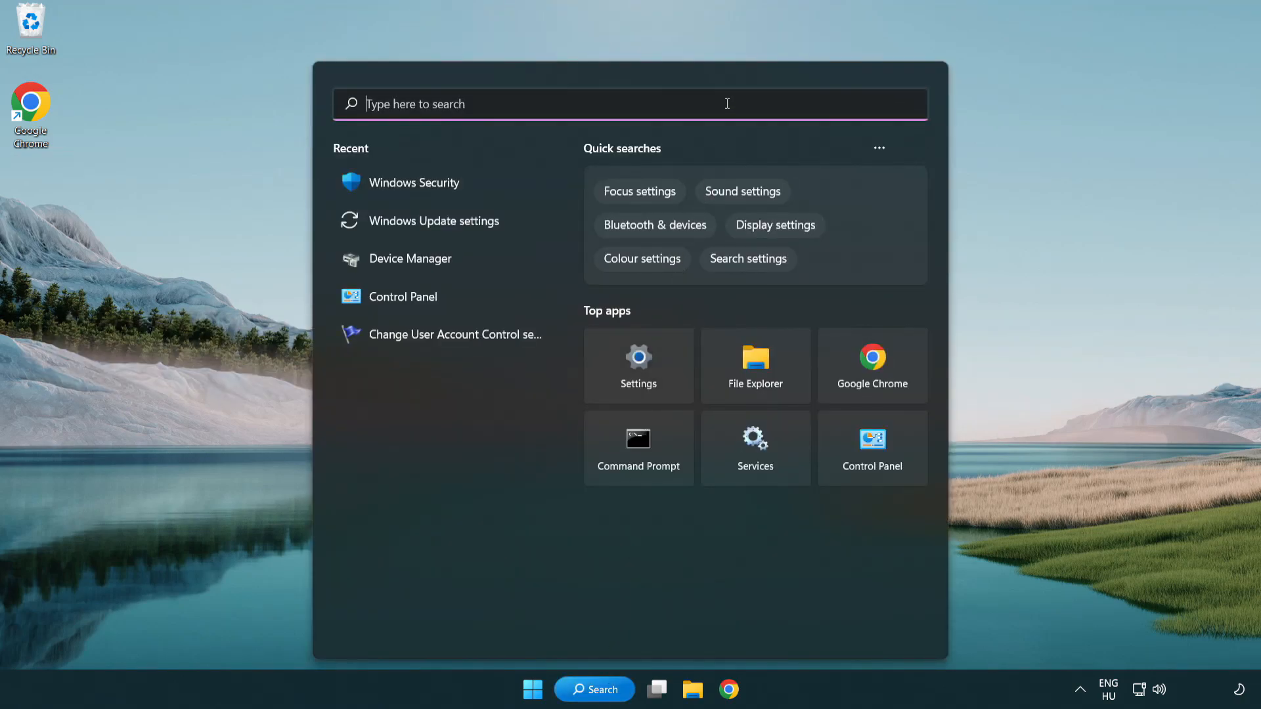
{"action": "type", "text": "device manager"}
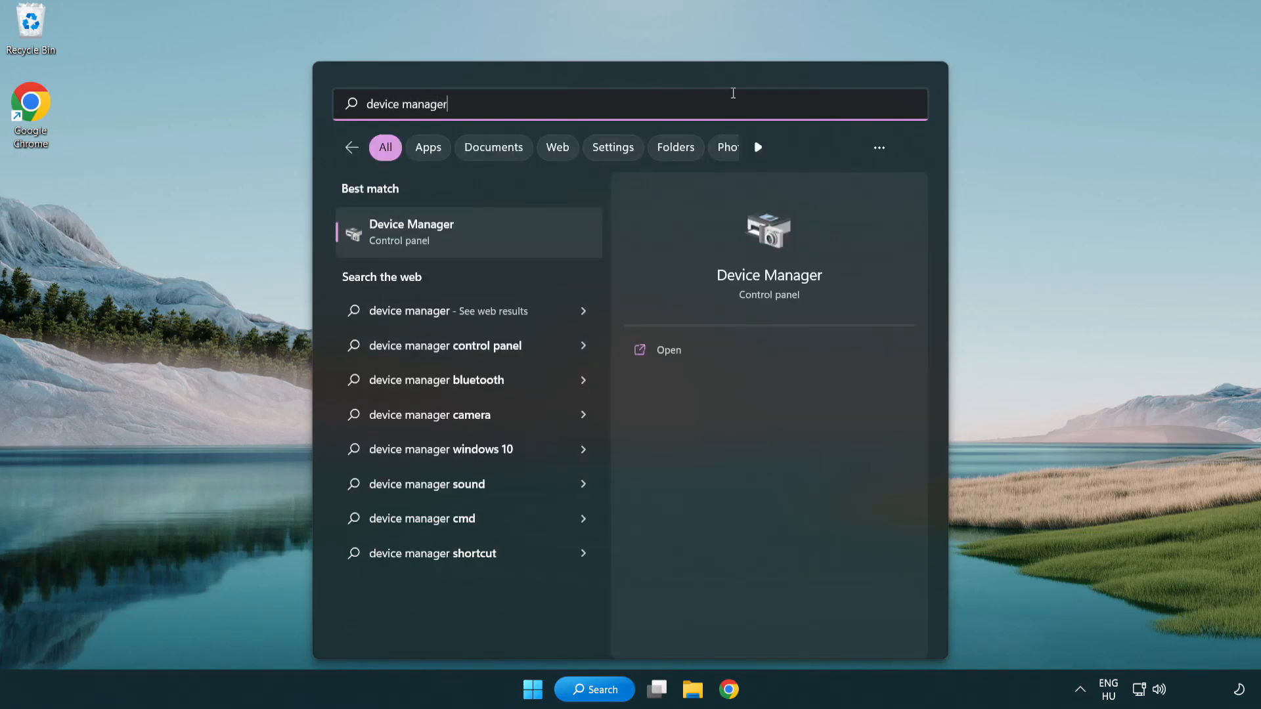
{"action": "mouse_move", "coordinate": [505, 242]}
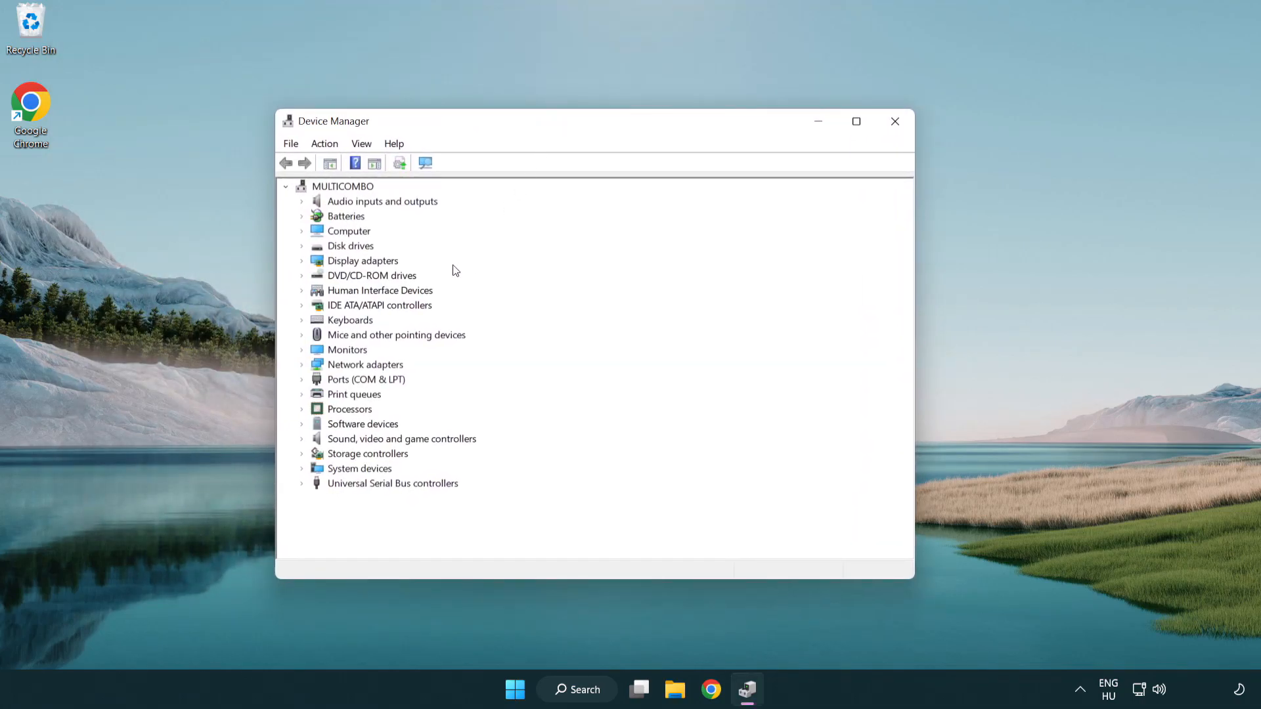
- Launch the driver update wizard for the VMware SVGA 3D display adapter
{"action": "left_click", "coordinate": [362, 260]}
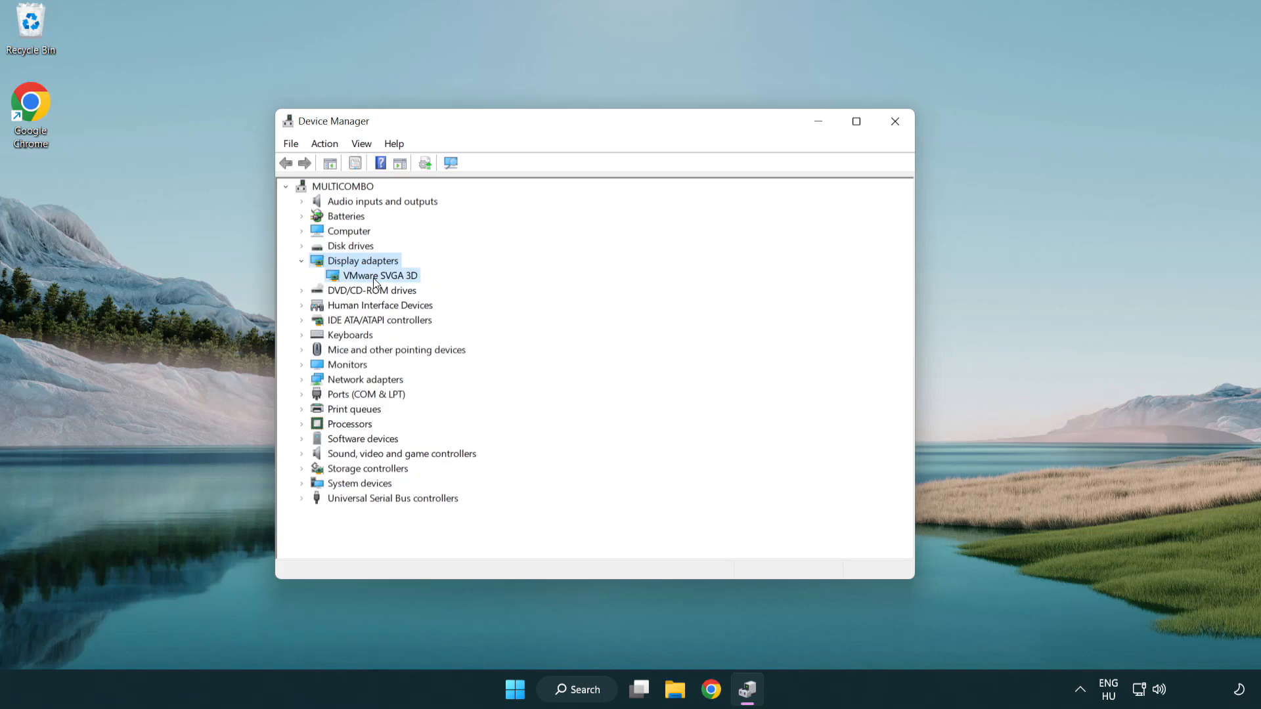
{"action": "left_click", "coordinate": [380, 275]}
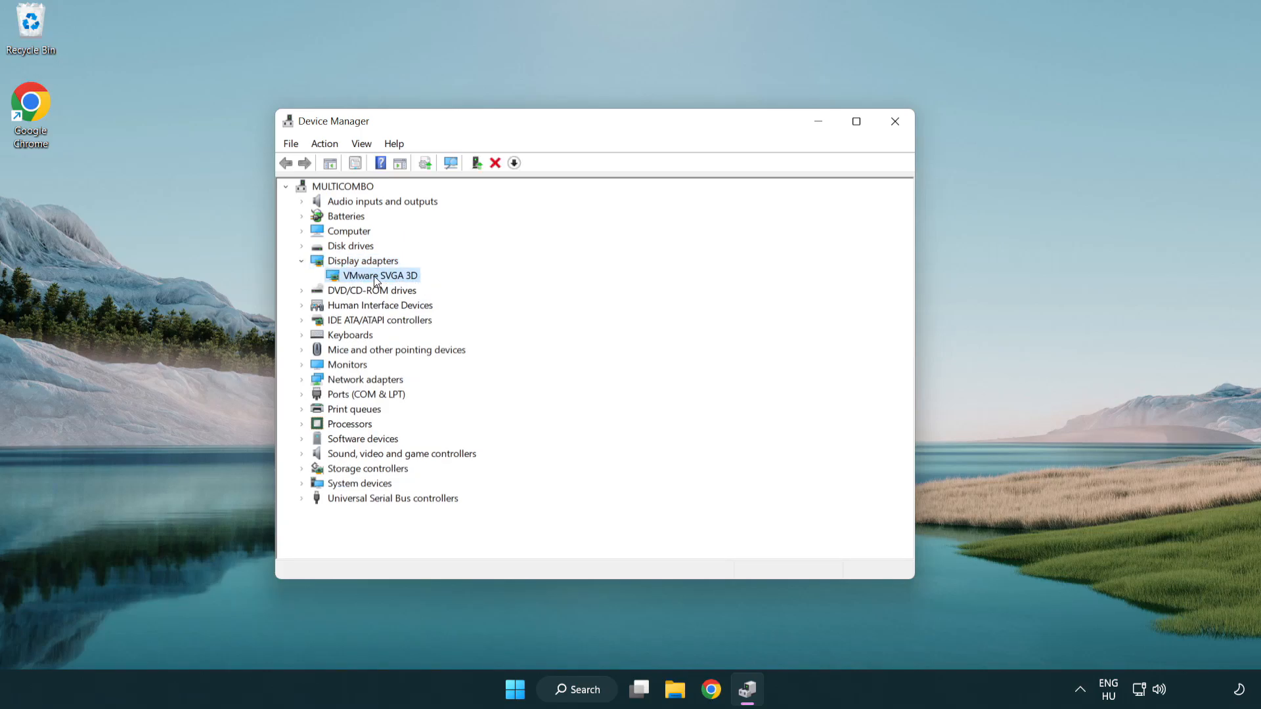
{"action": "right_click", "coordinate": [381, 275]}
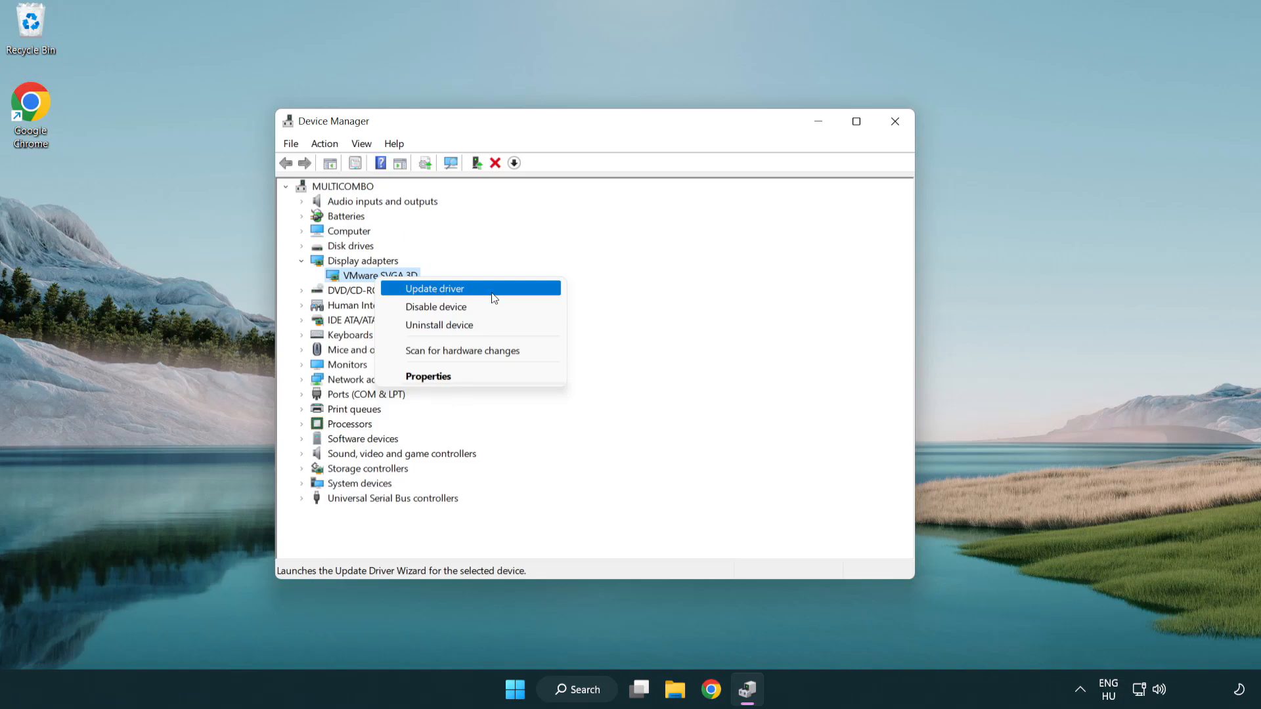
{"action": "left_click", "coordinate": [434, 288]}
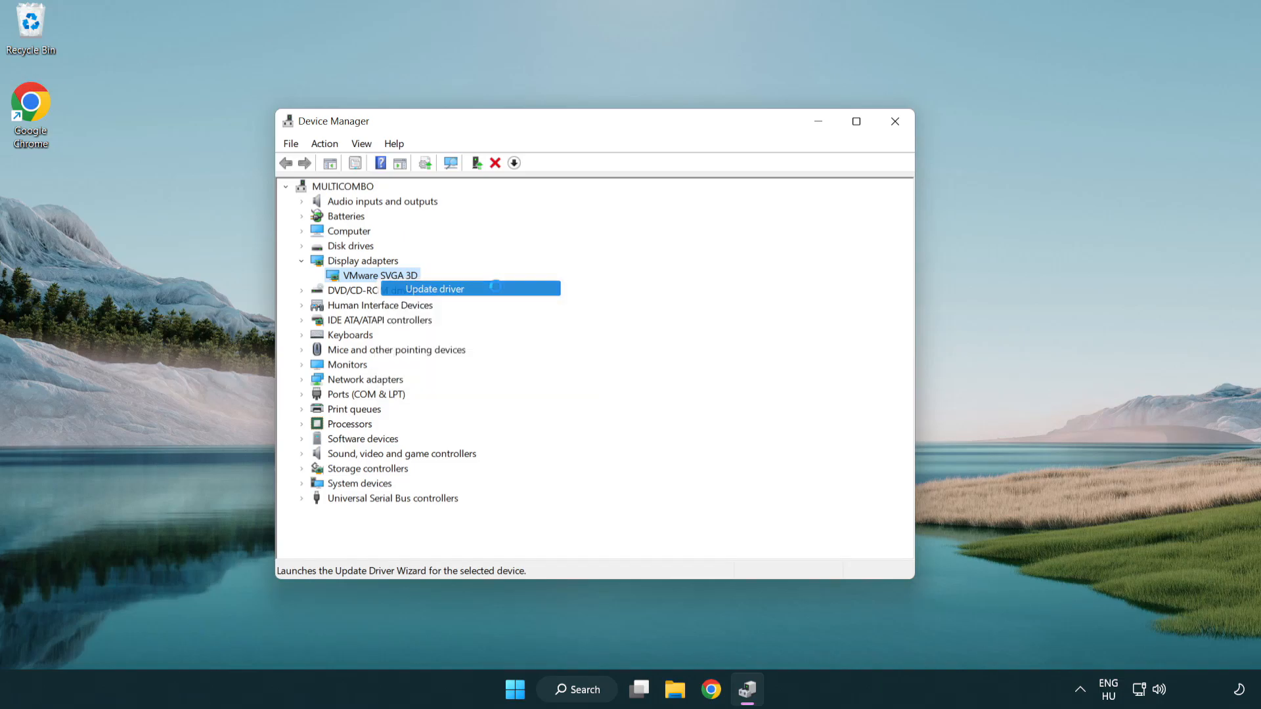
{"action": "left_click", "coordinate": [433, 289]}
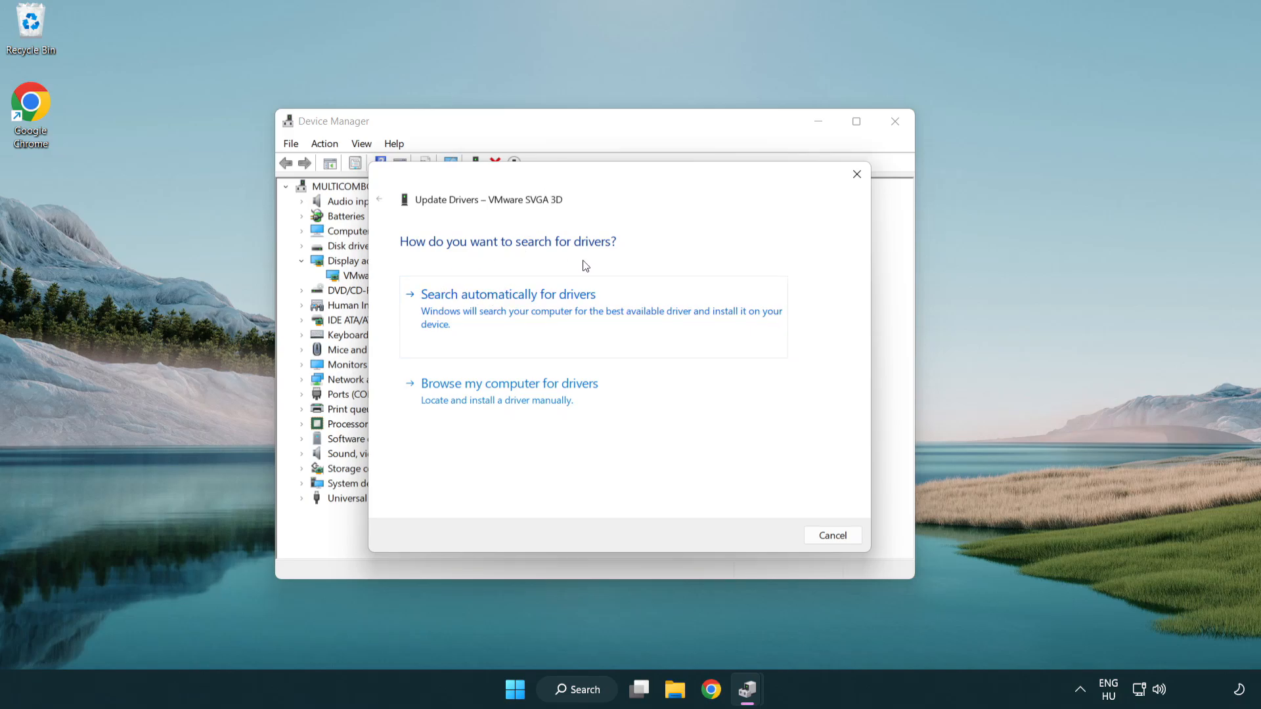
{"action": "mouse_move", "coordinate": [563, 314]}
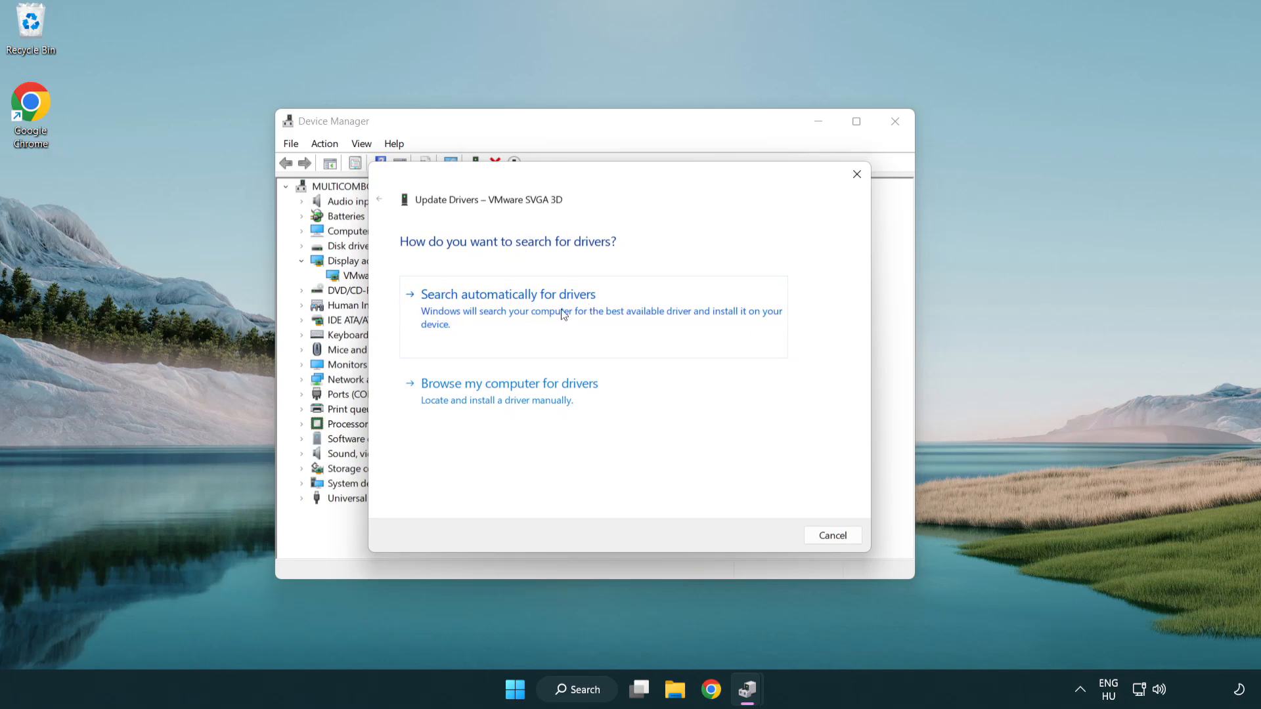
- Search automatically for a VMware SVGA 3D driver, then close the wizard and Device Manager
{"action": "left_click", "coordinate": [508, 293]}
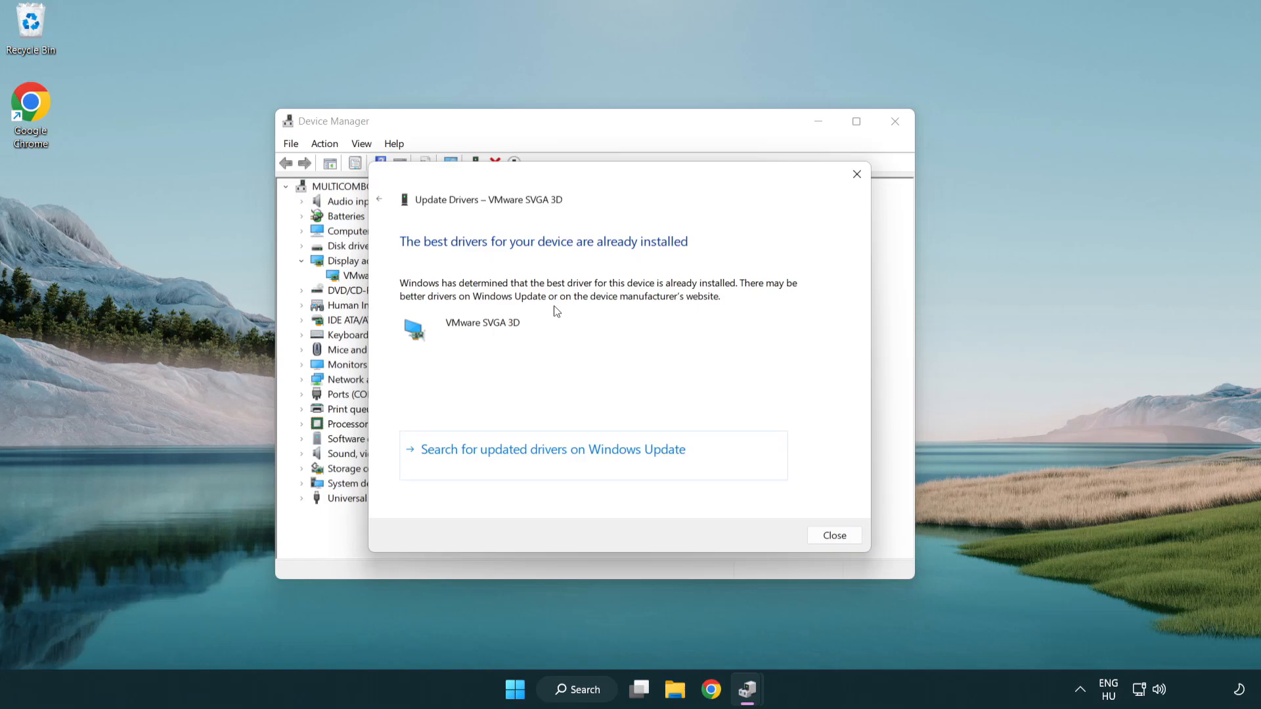
{"action": "mouse_move", "coordinate": [434, 255]}
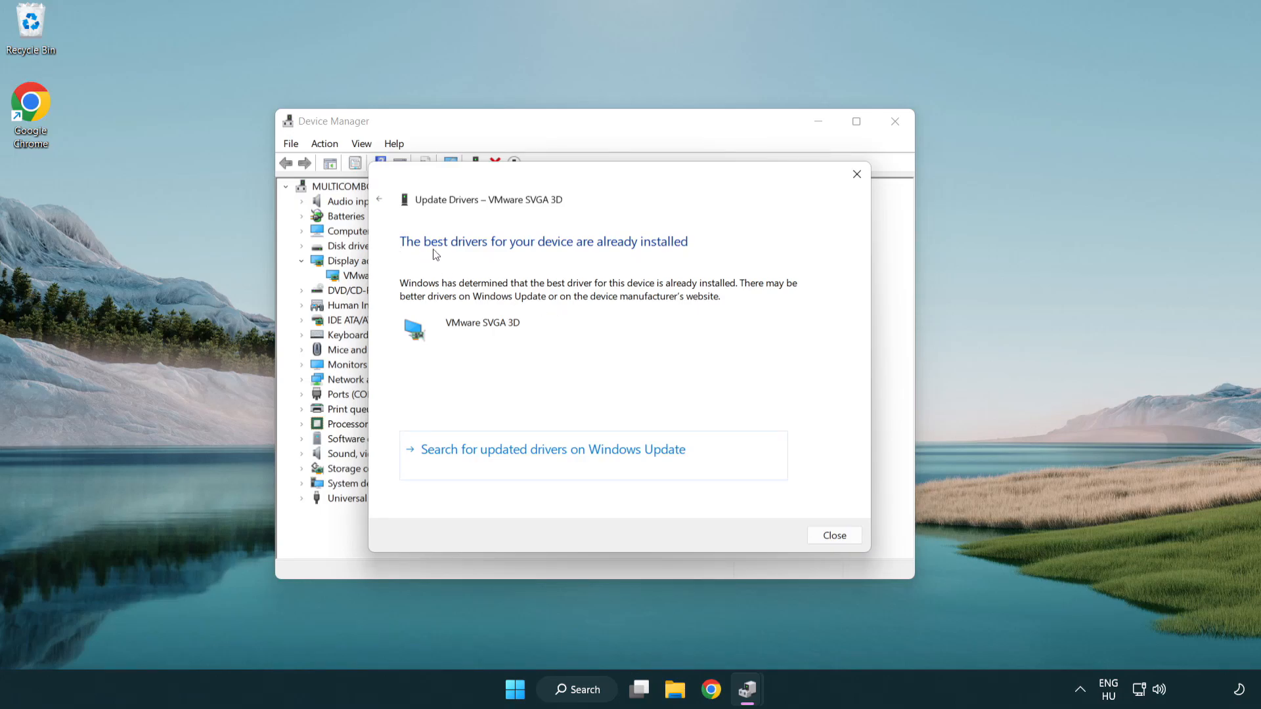
{"action": "mouse_move", "coordinate": [591, 344]}
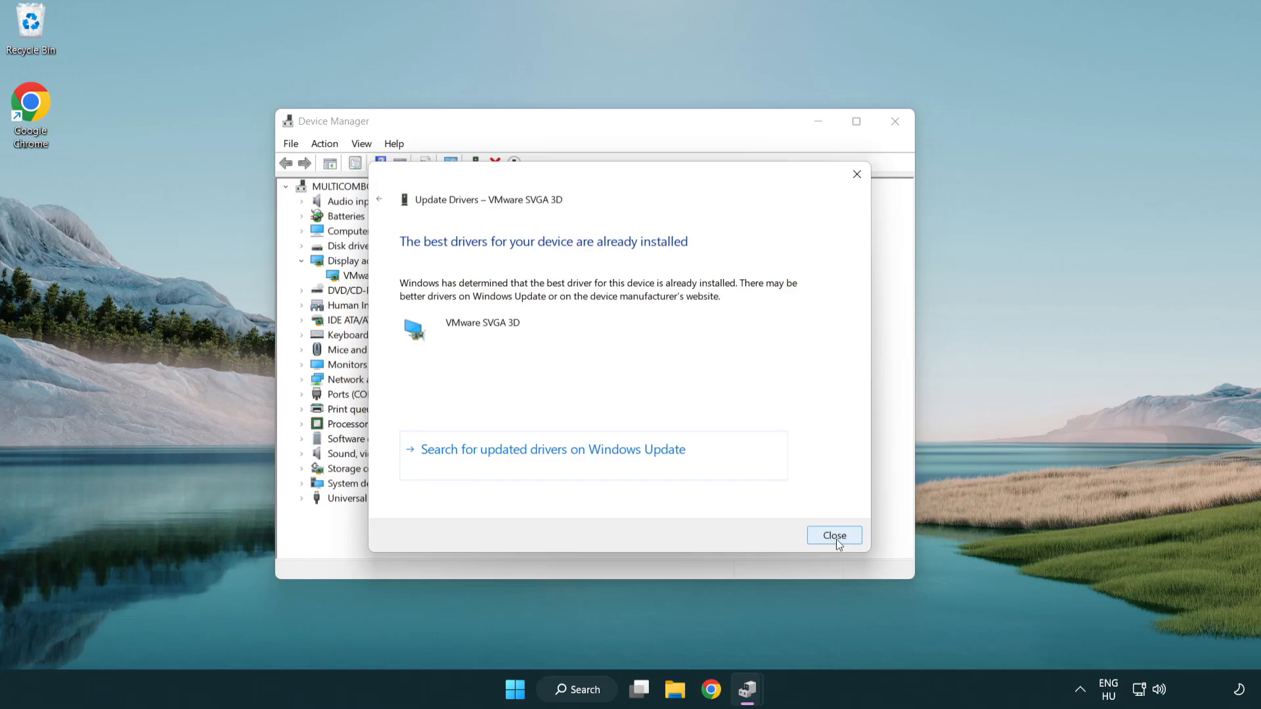
{"action": "left_click", "coordinate": [834, 536]}
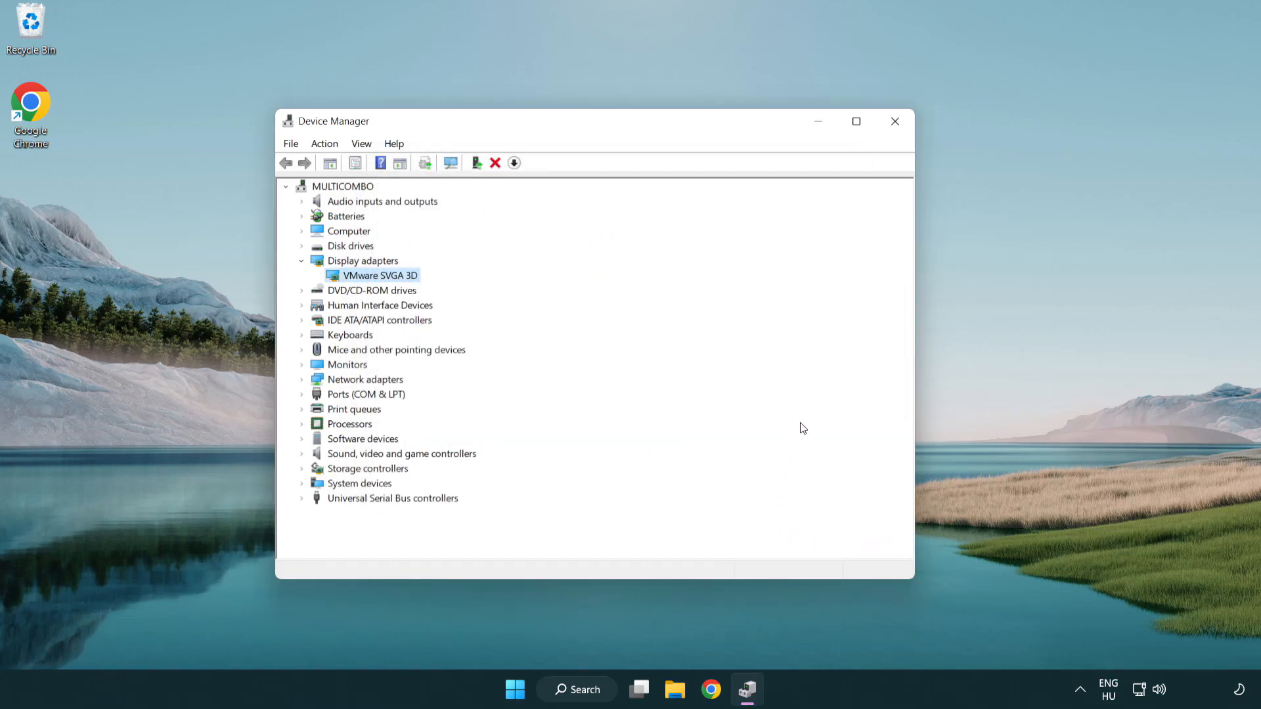
{"action": "mouse_move", "coordinate": [894, 122]}
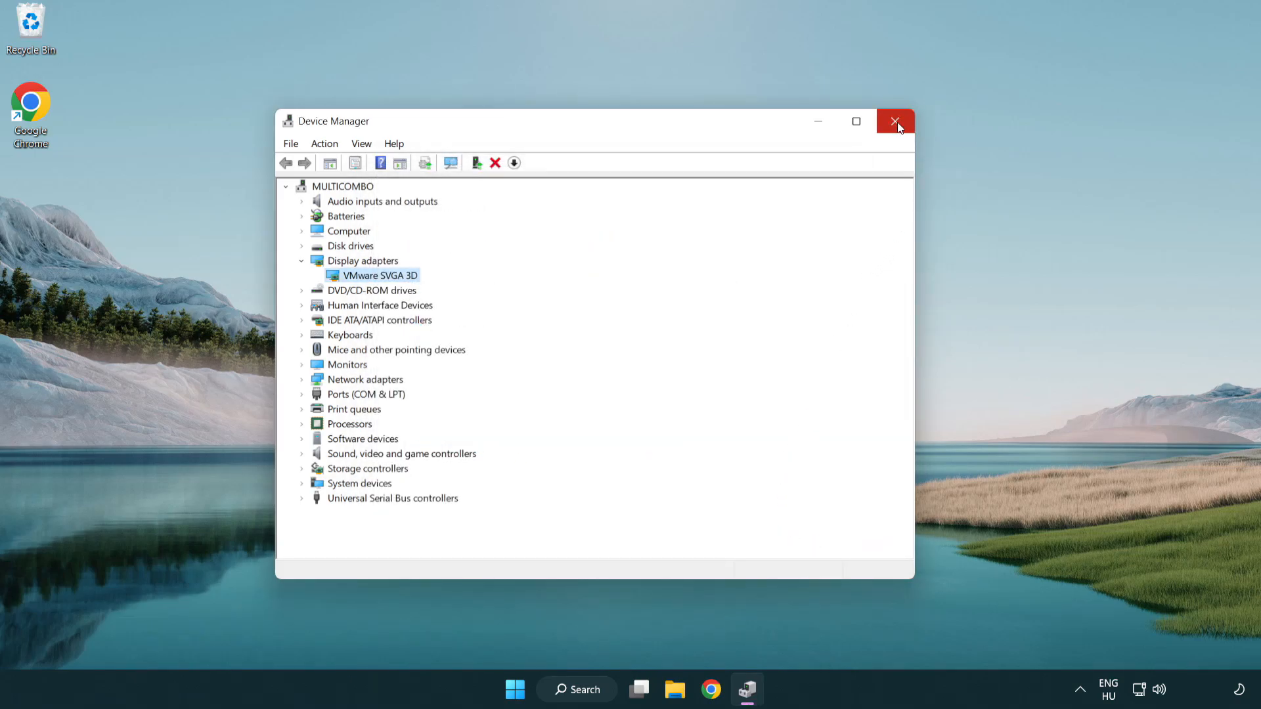
{"action": "left_click", "coordinate": [895, 121]}
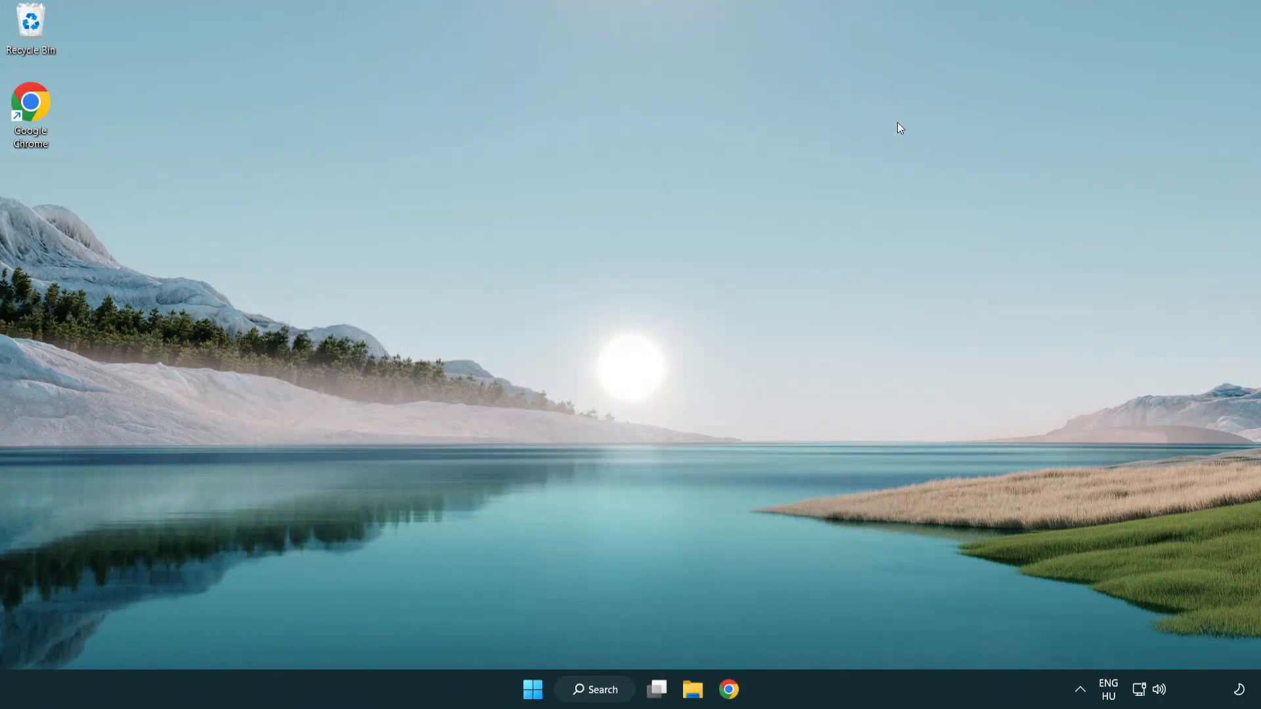
{"action": "mouse_move", "coordinate": [606, 689]}
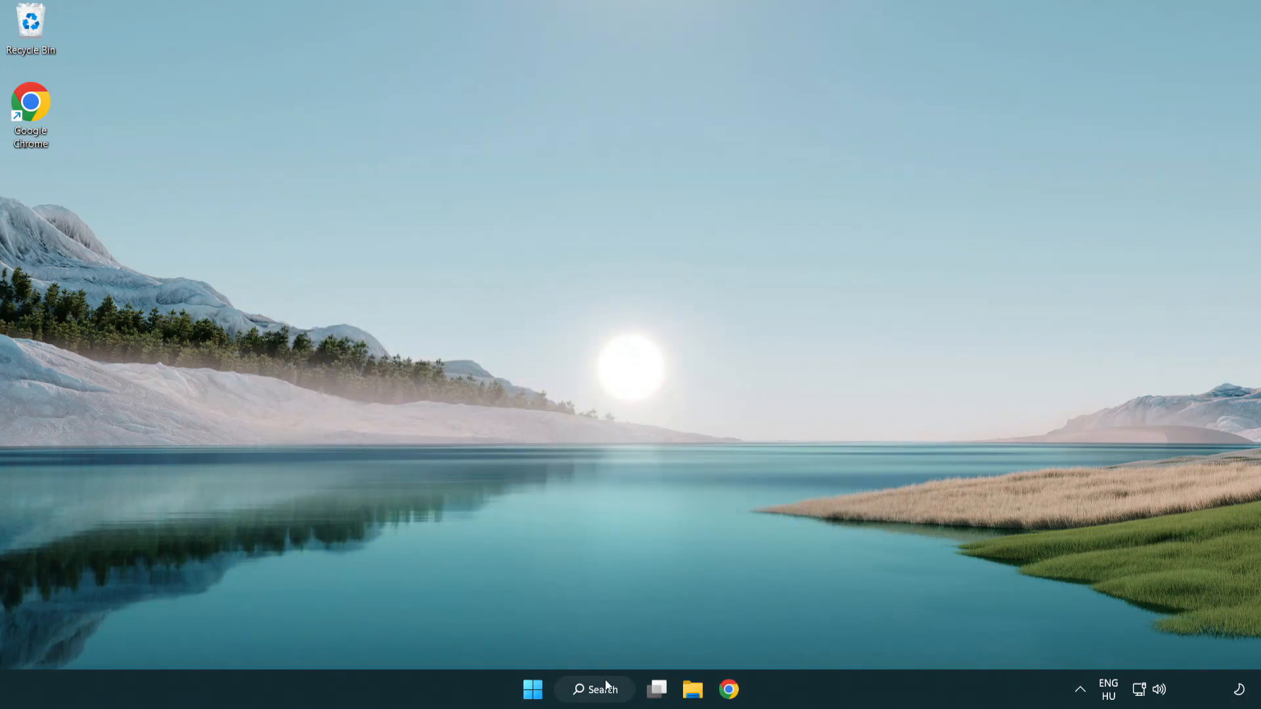
- Search Windows for "update" to find Windows Update settings
{"action": "left_click", "coordinate": [595, 689]}
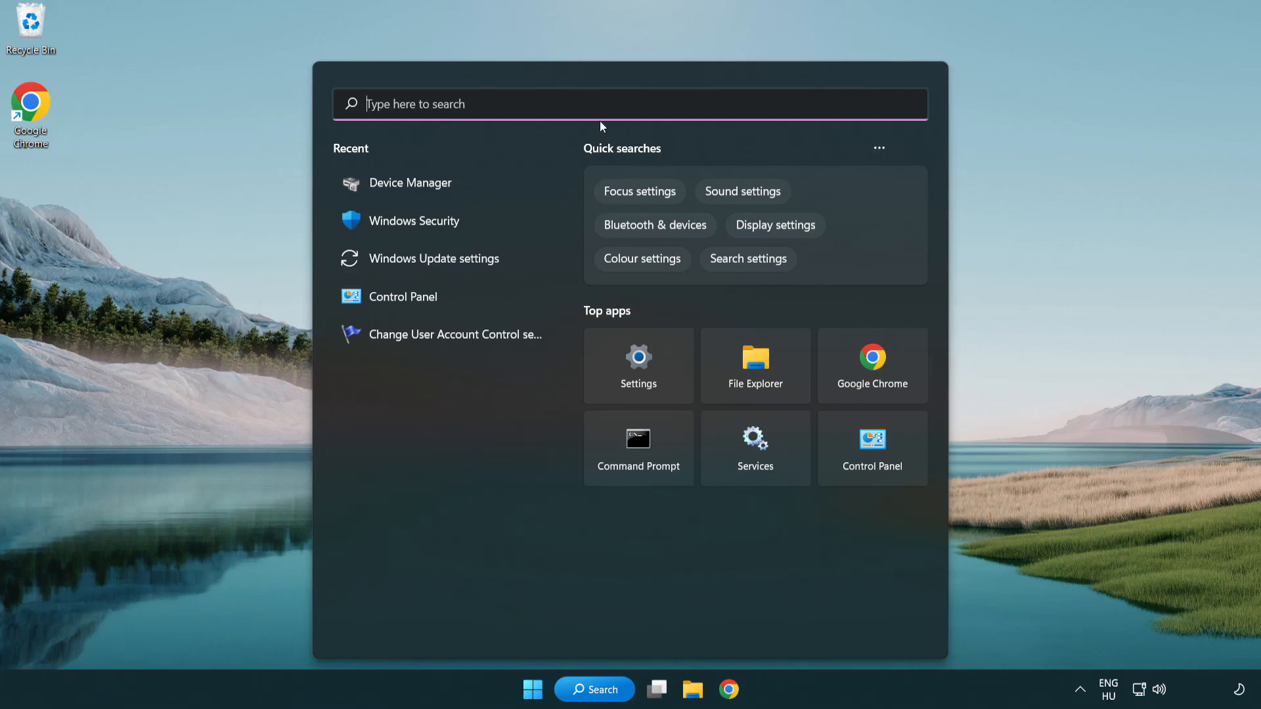
{"action": "type", "text": "u"}
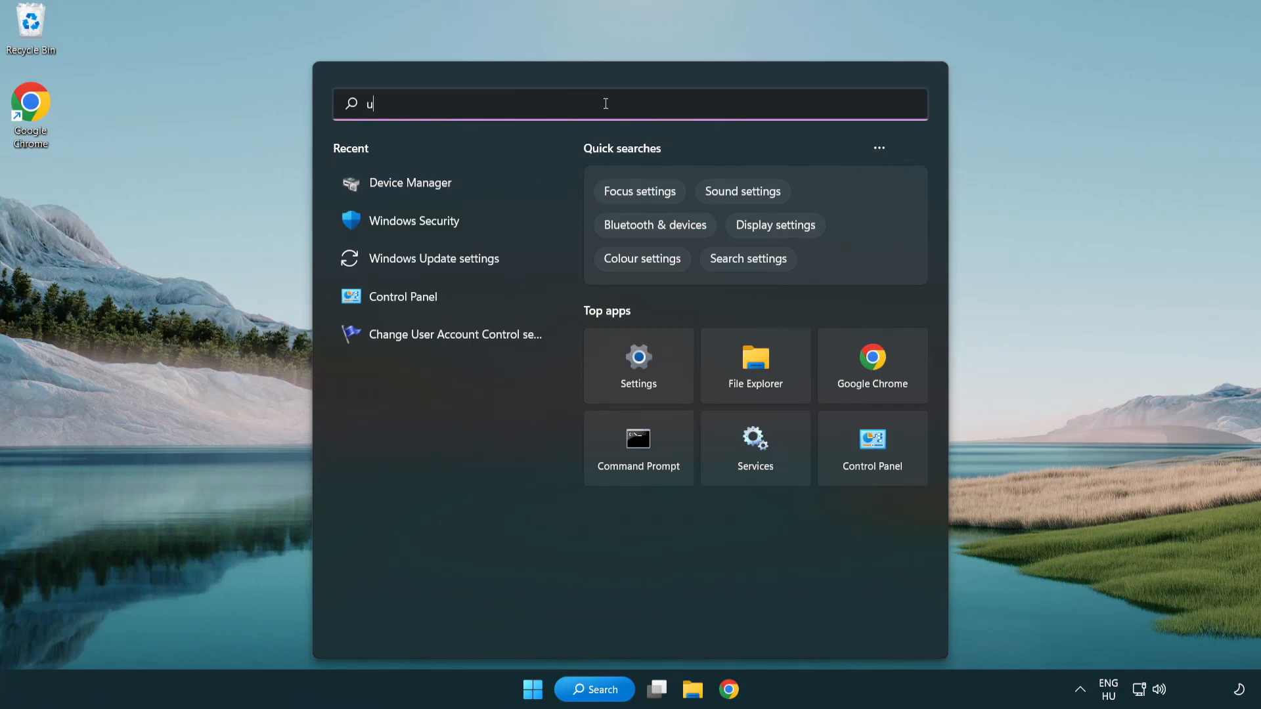
{"action": "type", "text": "pdate"}
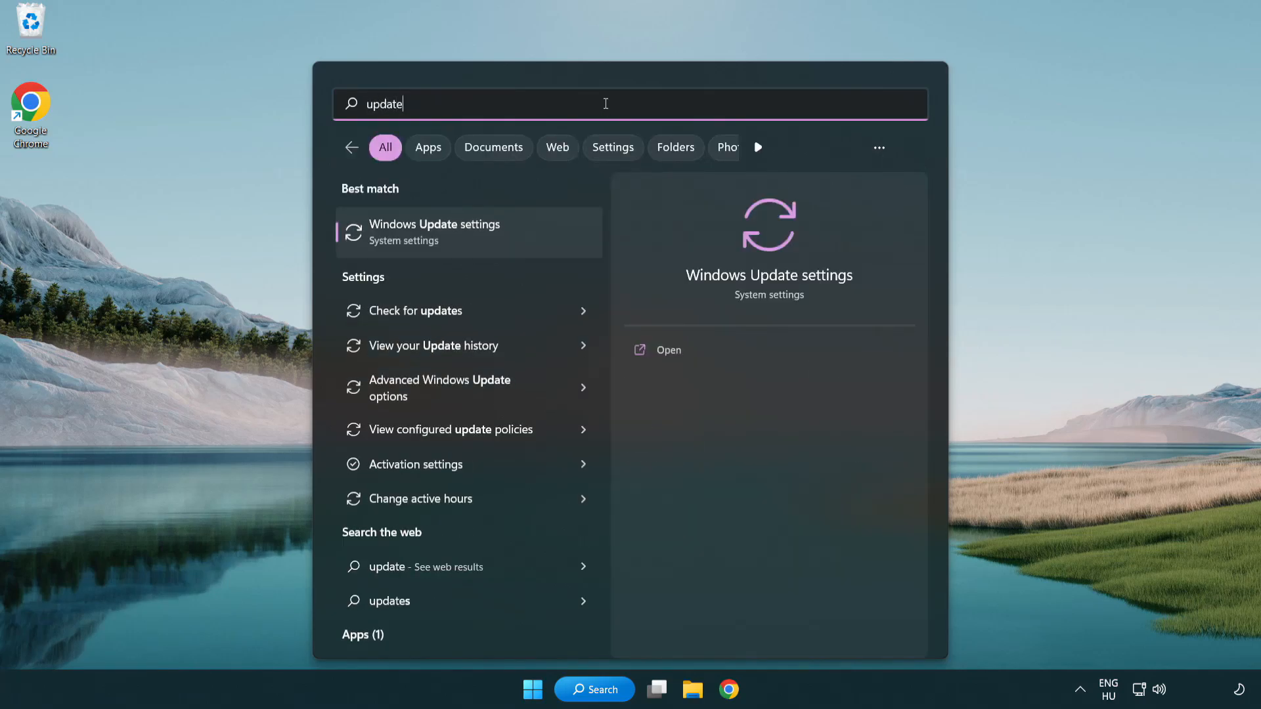
{"action": "mouse_move", "coordinate": [492, 243]}
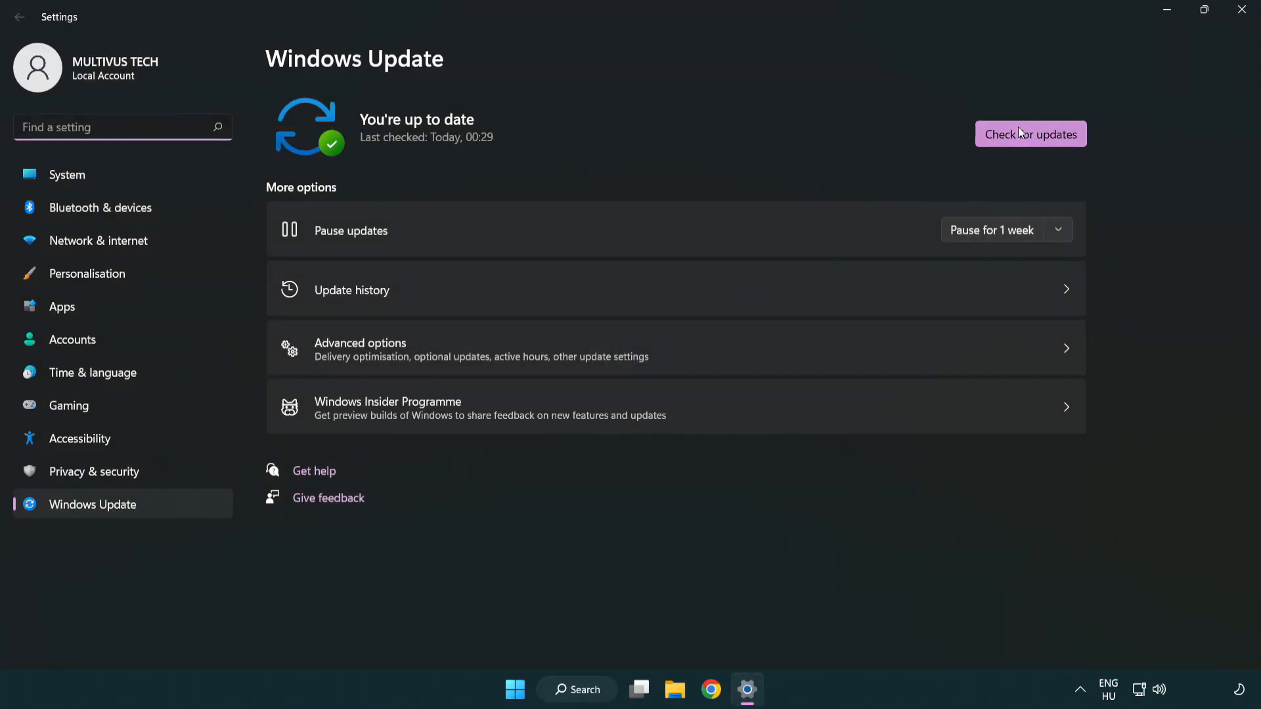
- Run a fresh Windows Update check until it reports You're up to date
{"action": "left_click", "coordinate": [1030, 134]}
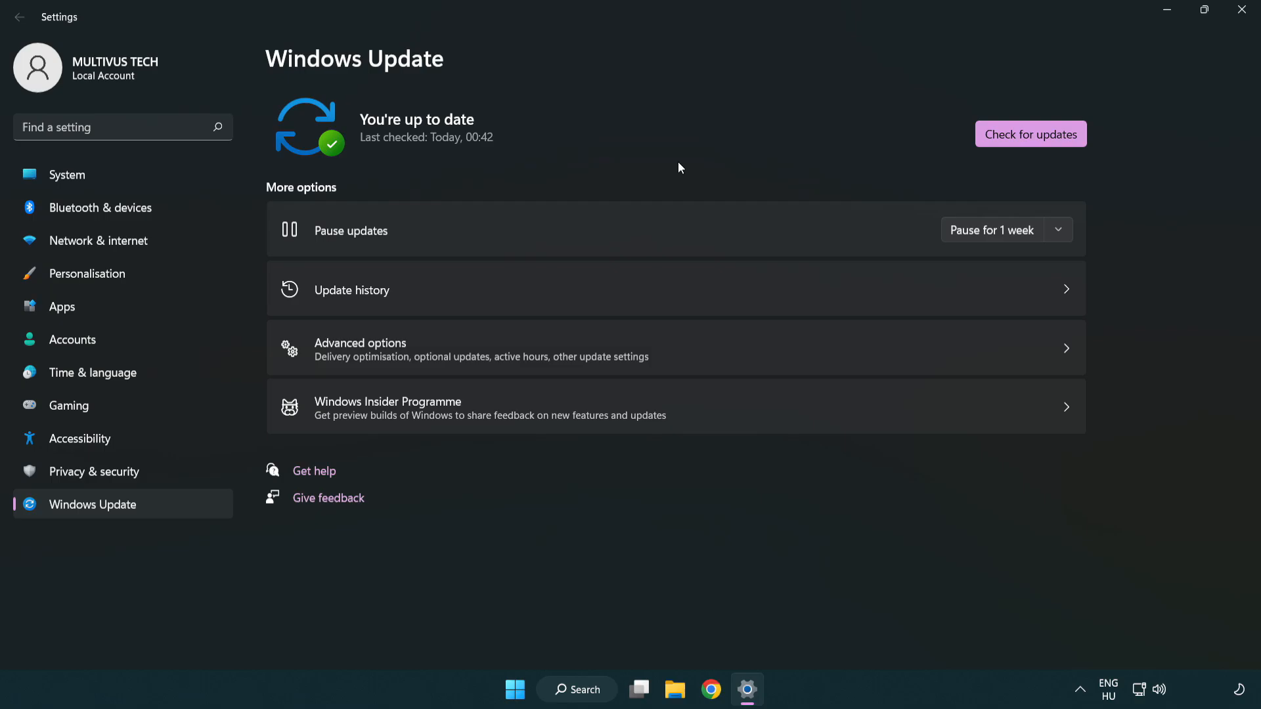
{"action": "mouse_move", "coordinate": [1084, 81]}
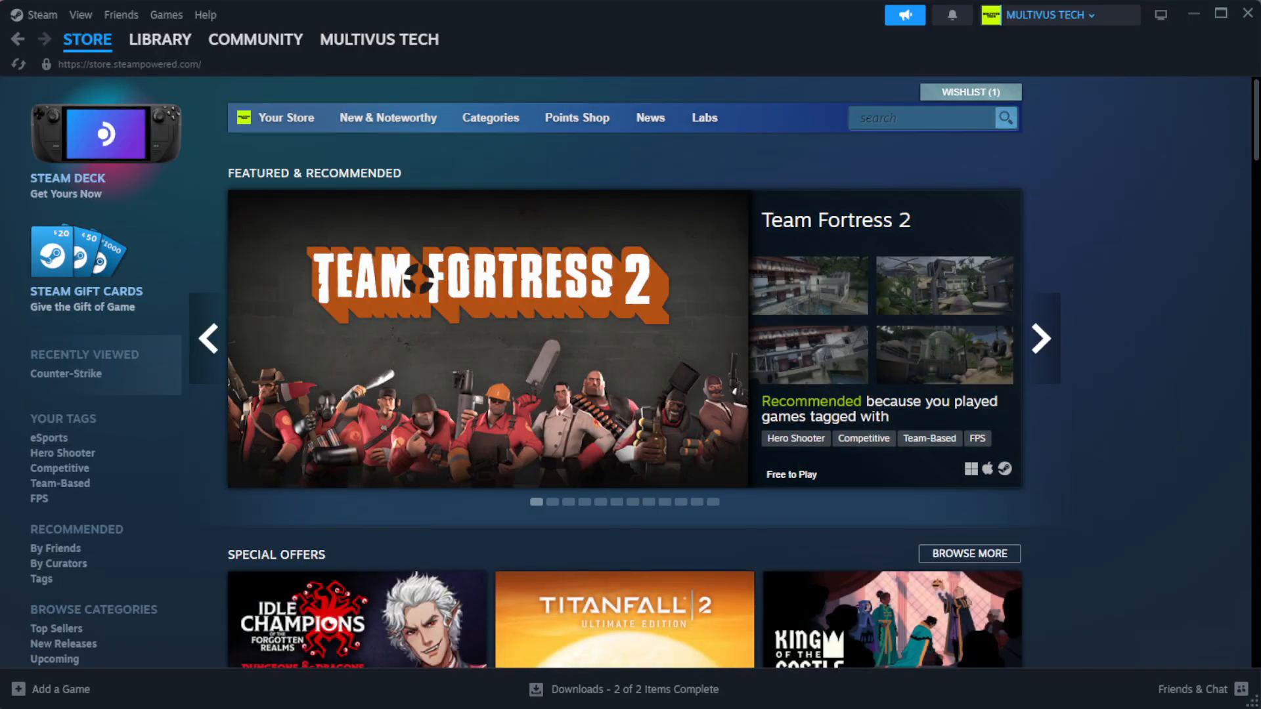
- Open the Steam Library and bring up the not-working game's context menu
{"action": "left_click", "coordinate": [159, 39]}
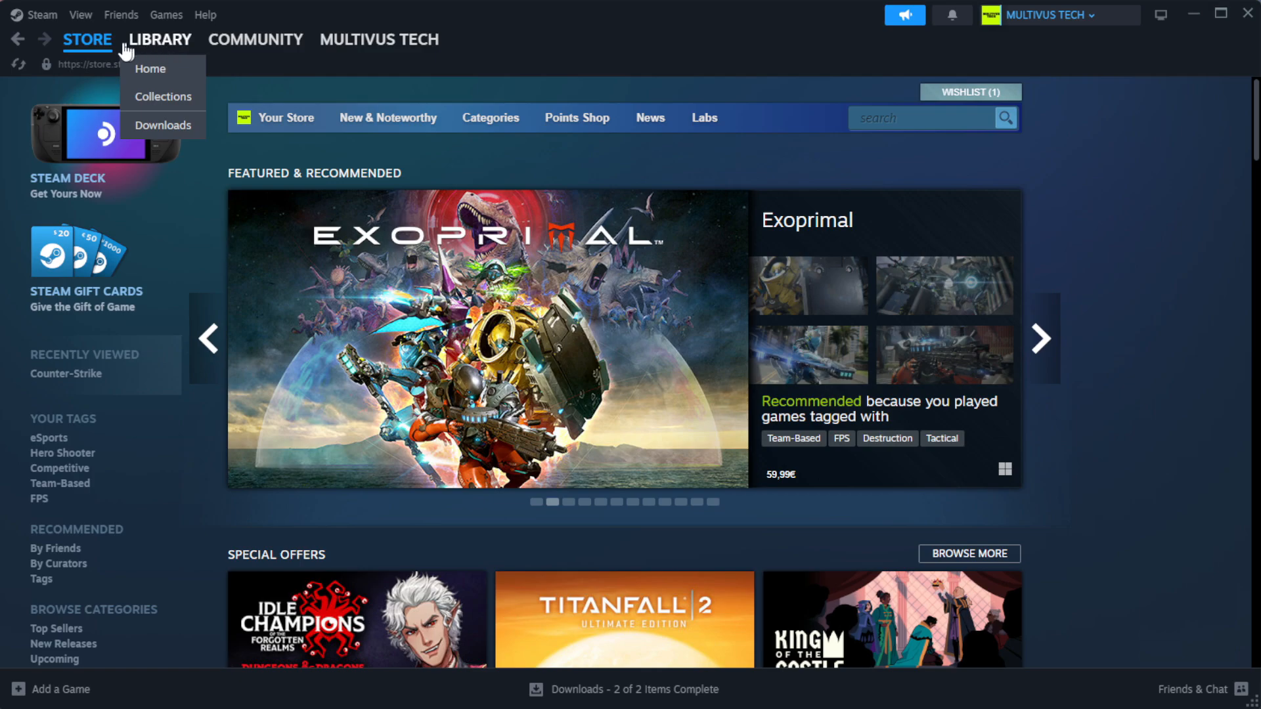
{"action": "left_click", "coordinate": [150, 68]}
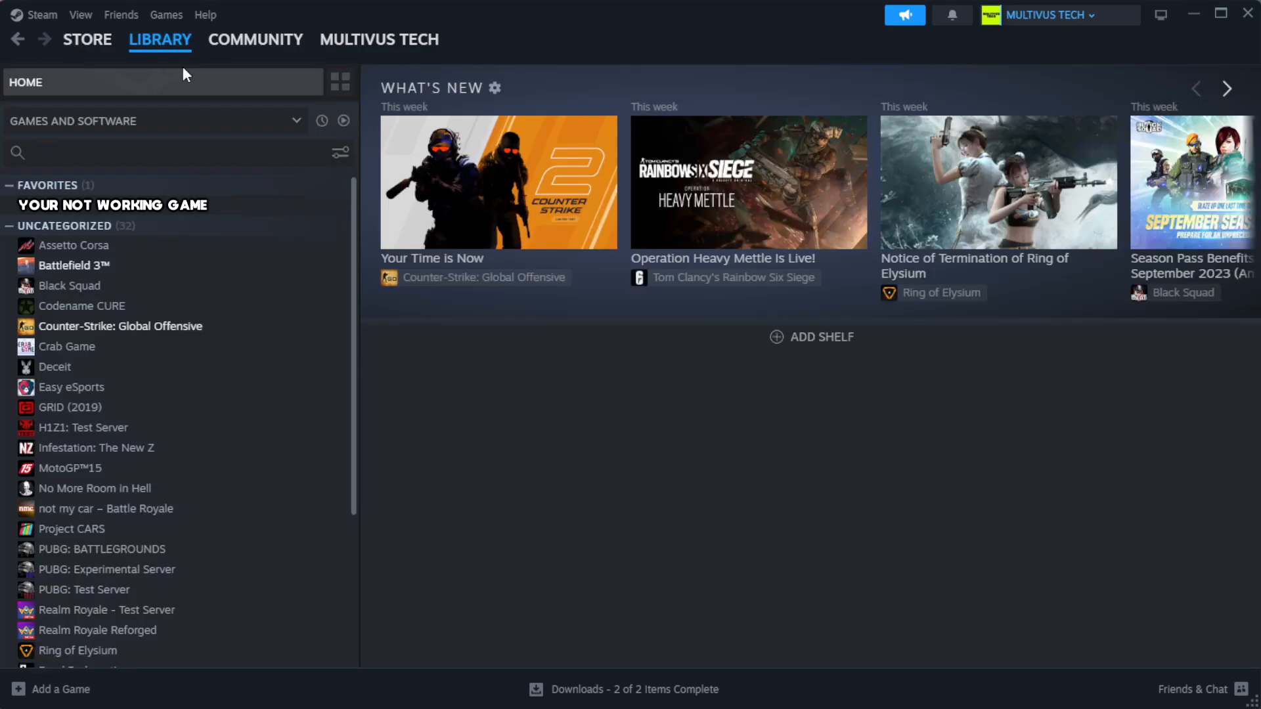
{"action": "mouse_move", "coordinate": [183, 80]}
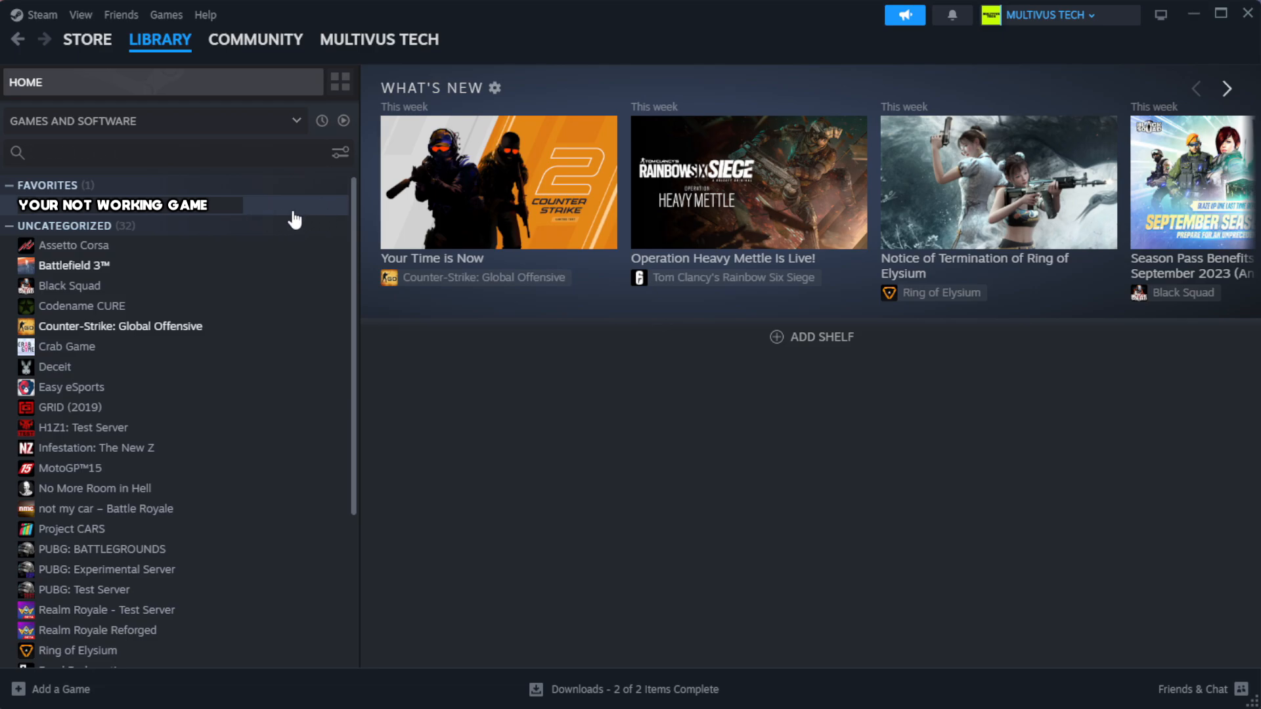
{"action": "mouse_move", "coordinate": [312, 216]}
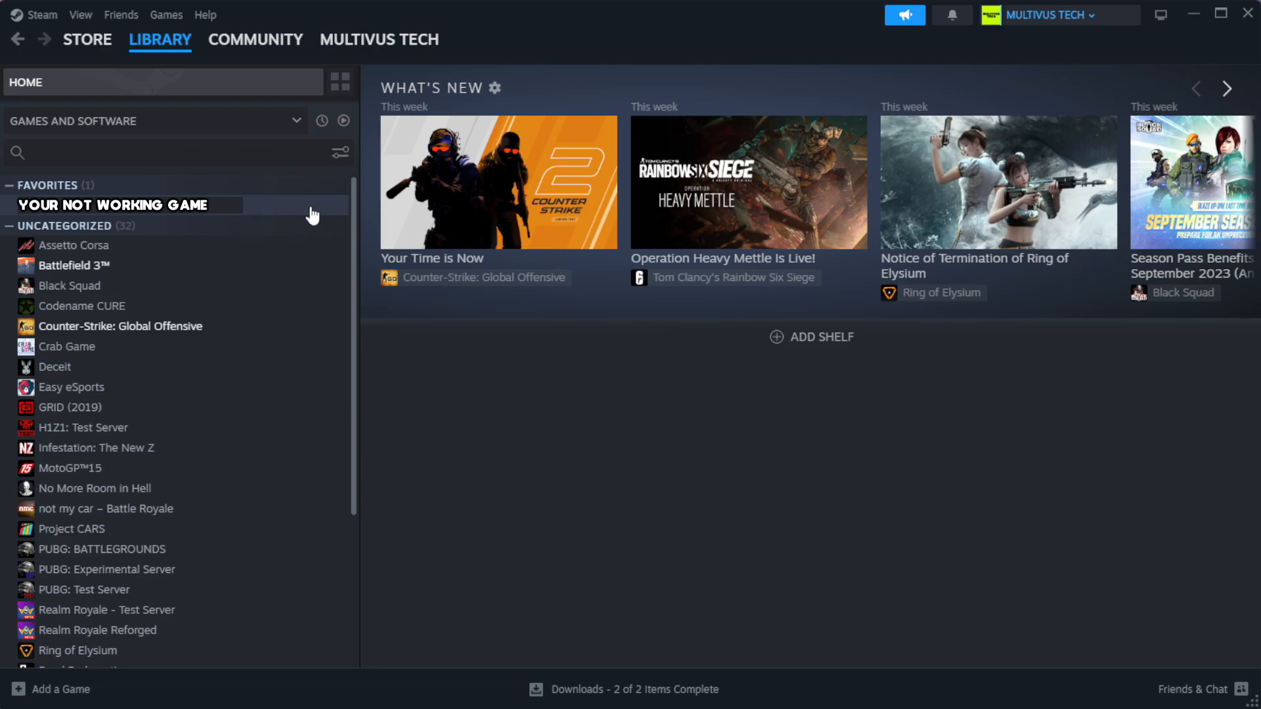
{"action": "right_click", "coordinate": [112, 204]}
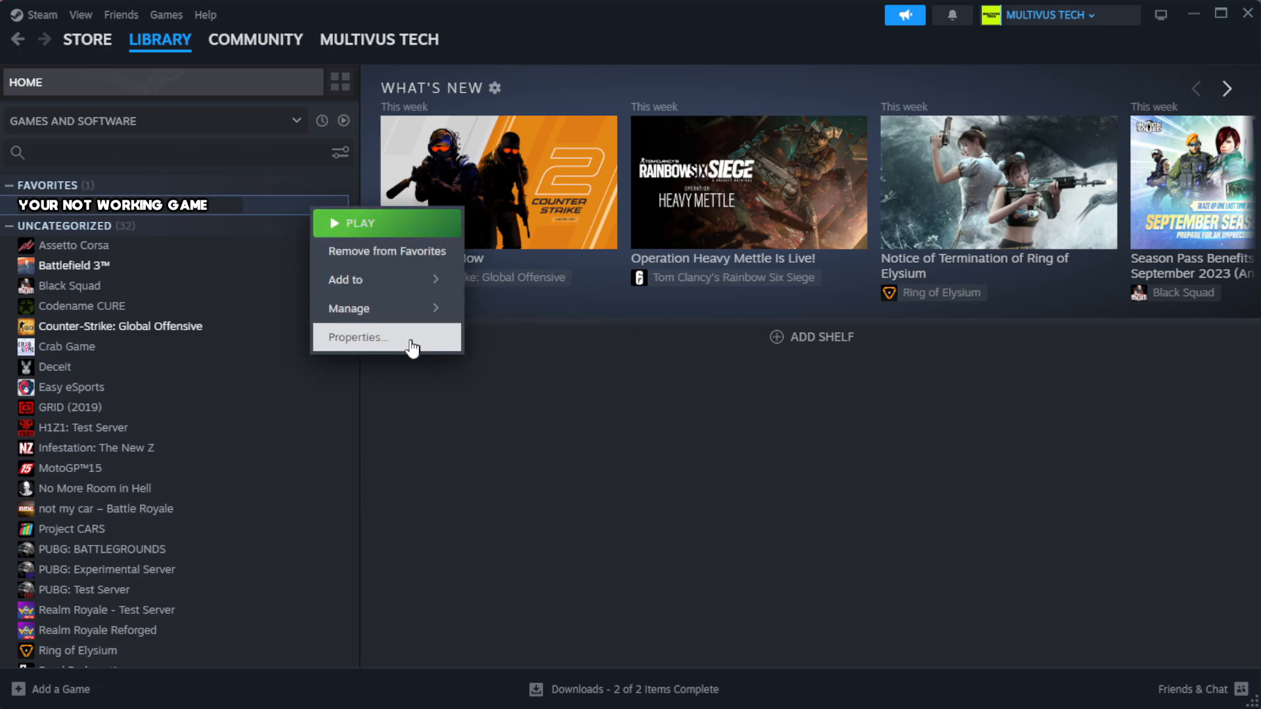
- Verify integrity of the game's installed files from its Steam Properties
{"action": "left_click", "coordinate": [356, 336]}
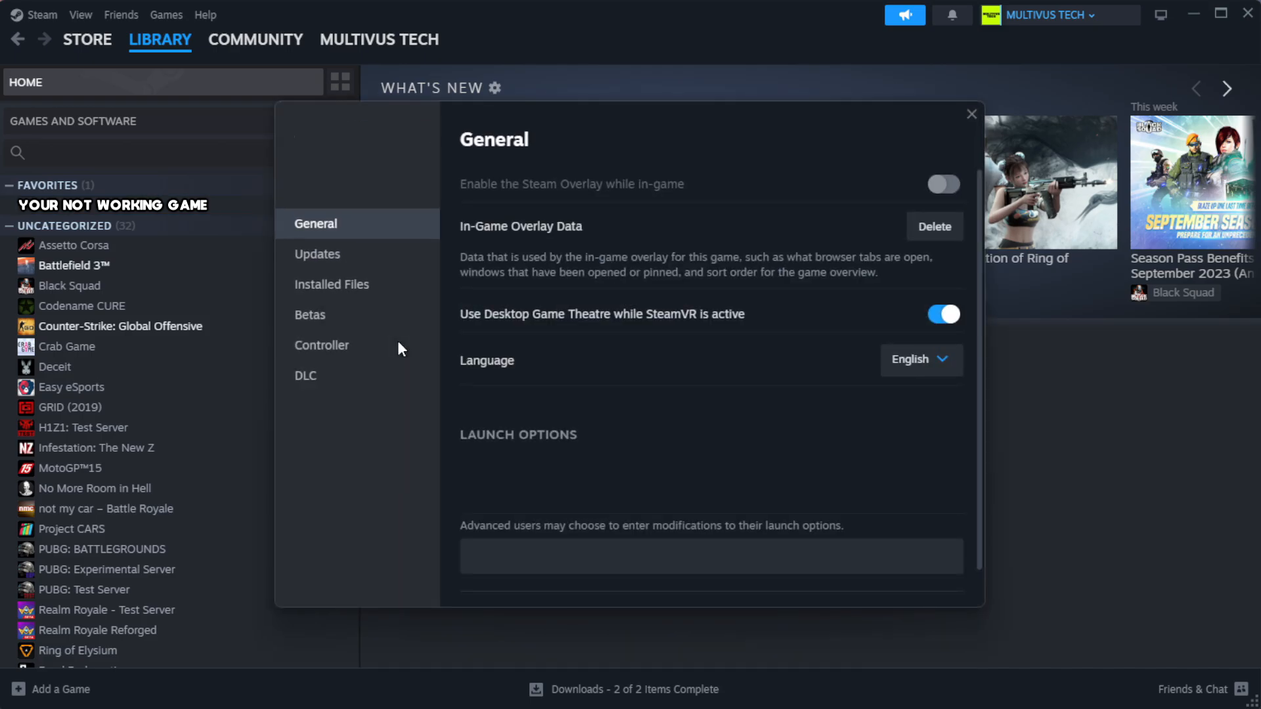
{"action": "mouse_move", "coordinate": [381, 312]}
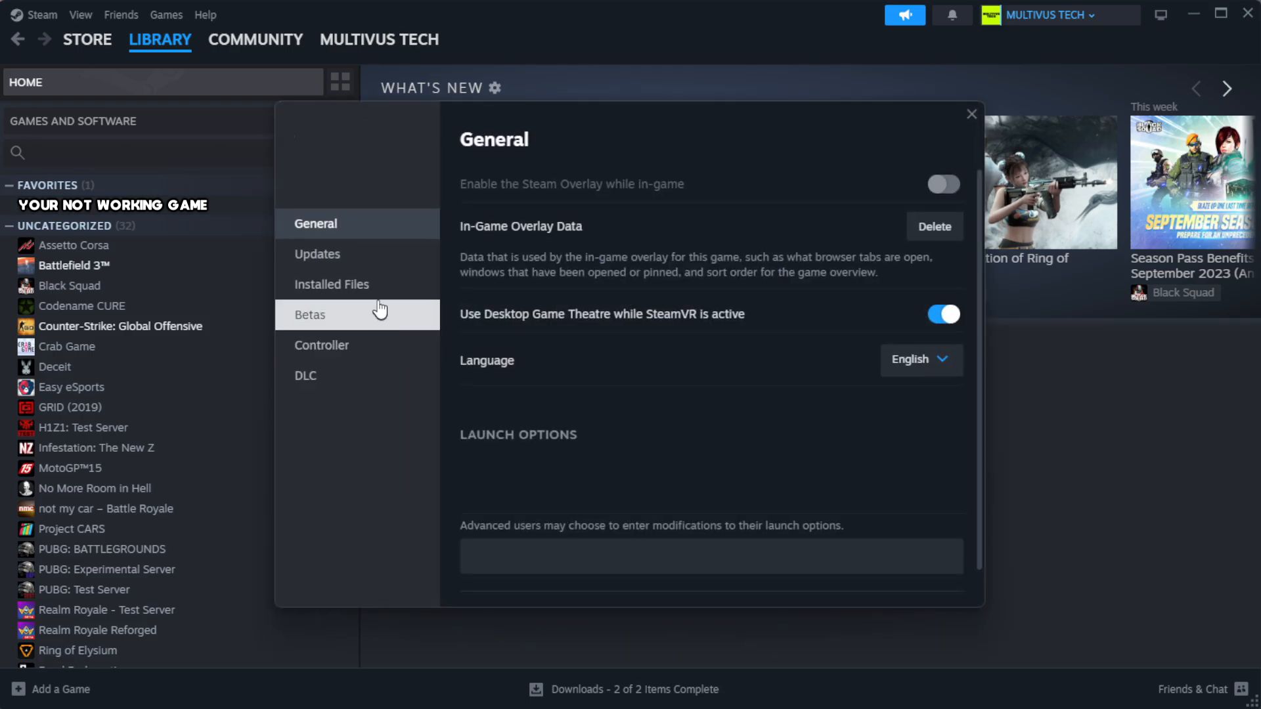
{"action": "mouse_move", "coordinate": [413, 296]}
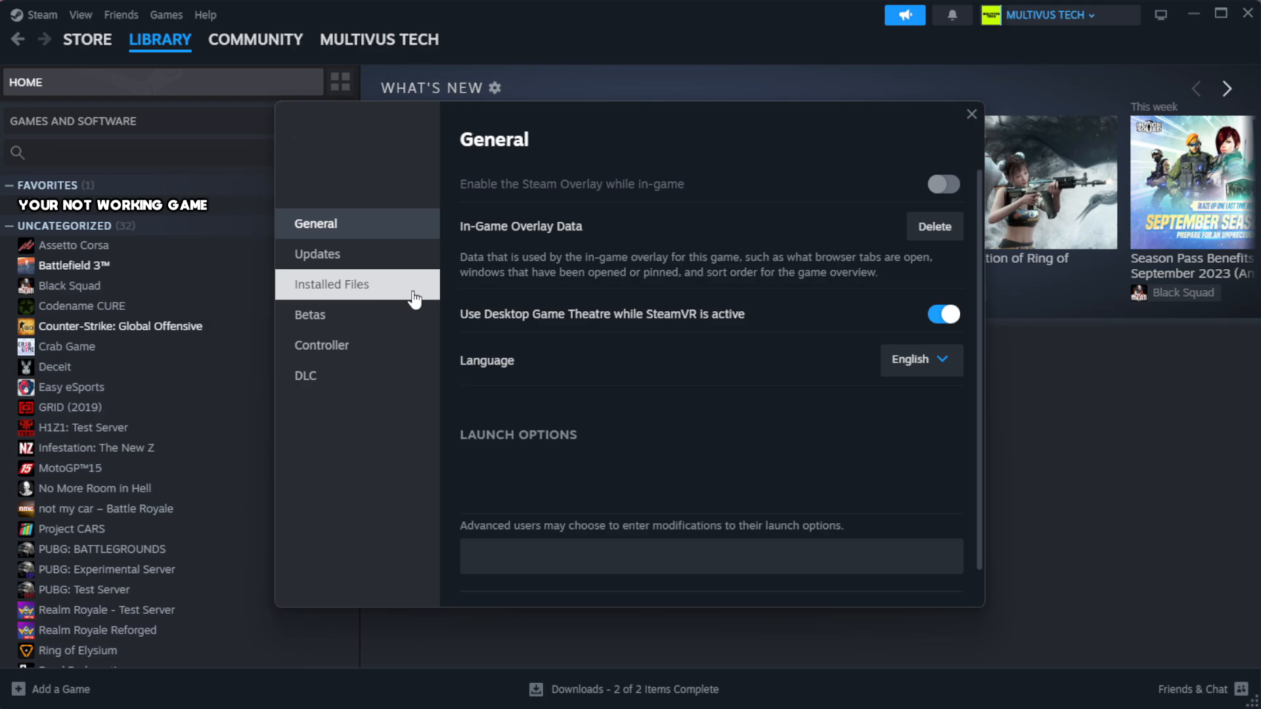
{"action": "left_click", "coordinate": [331, 284]}
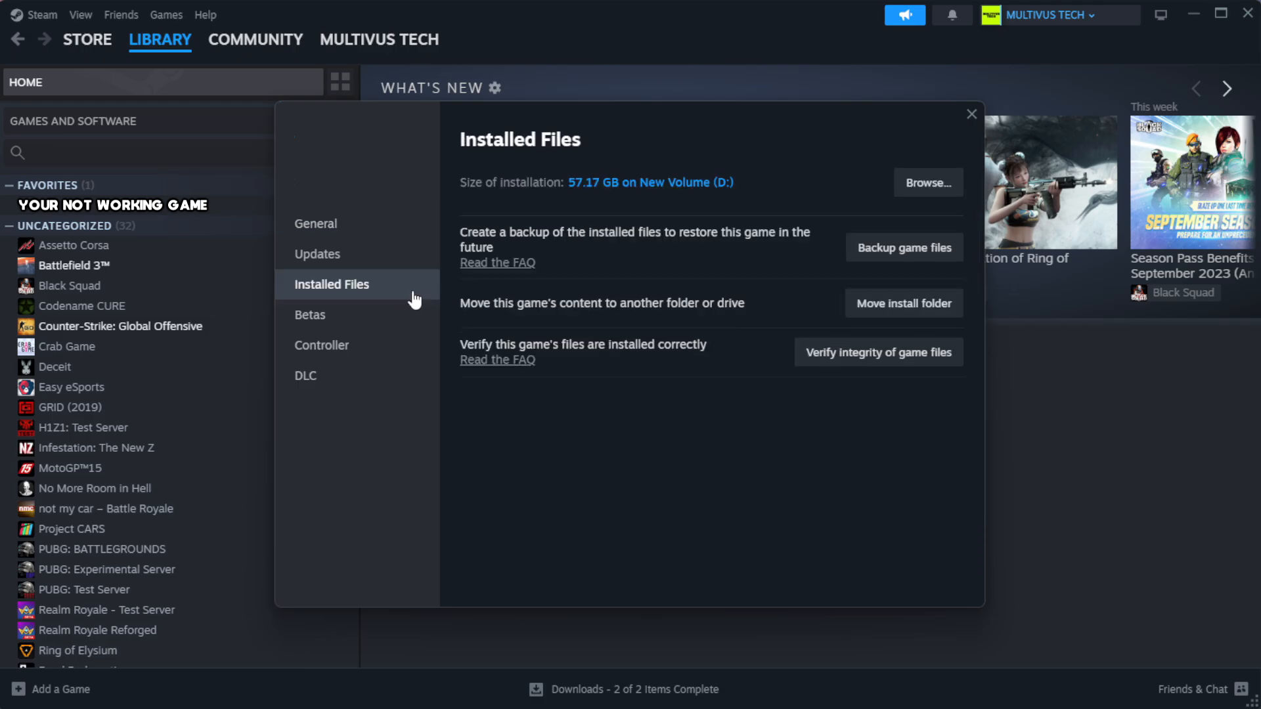
{"action": "mouse_move", "coordinate": [887, 410]}
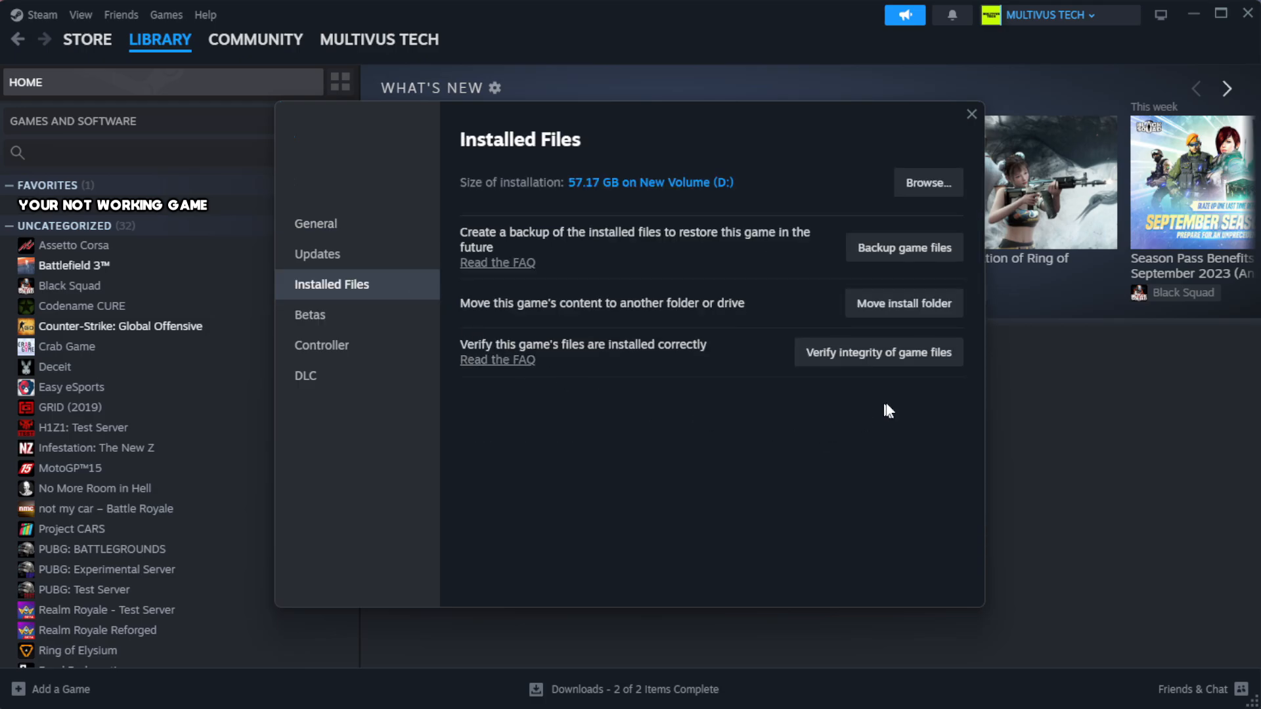
{"action": "mouse_move", "coordinate": [878, 352]}
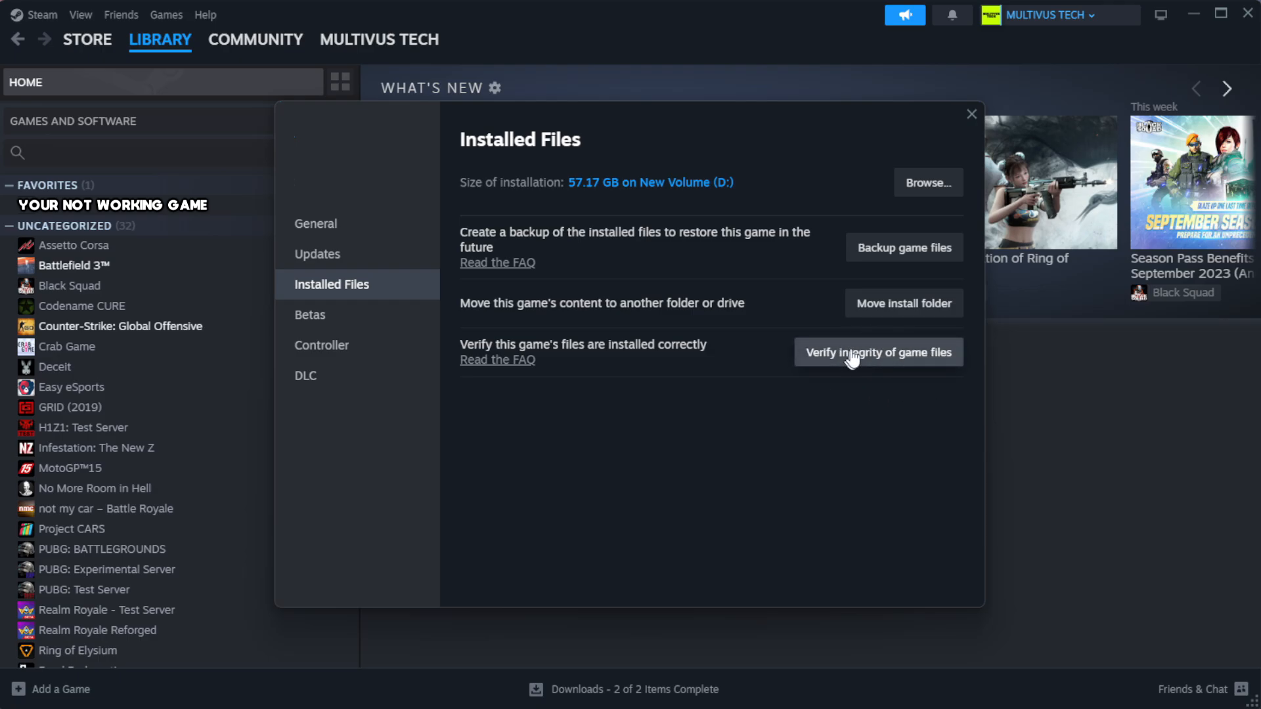
{"action": "mouse_move", "coordinate": [886, 366]}
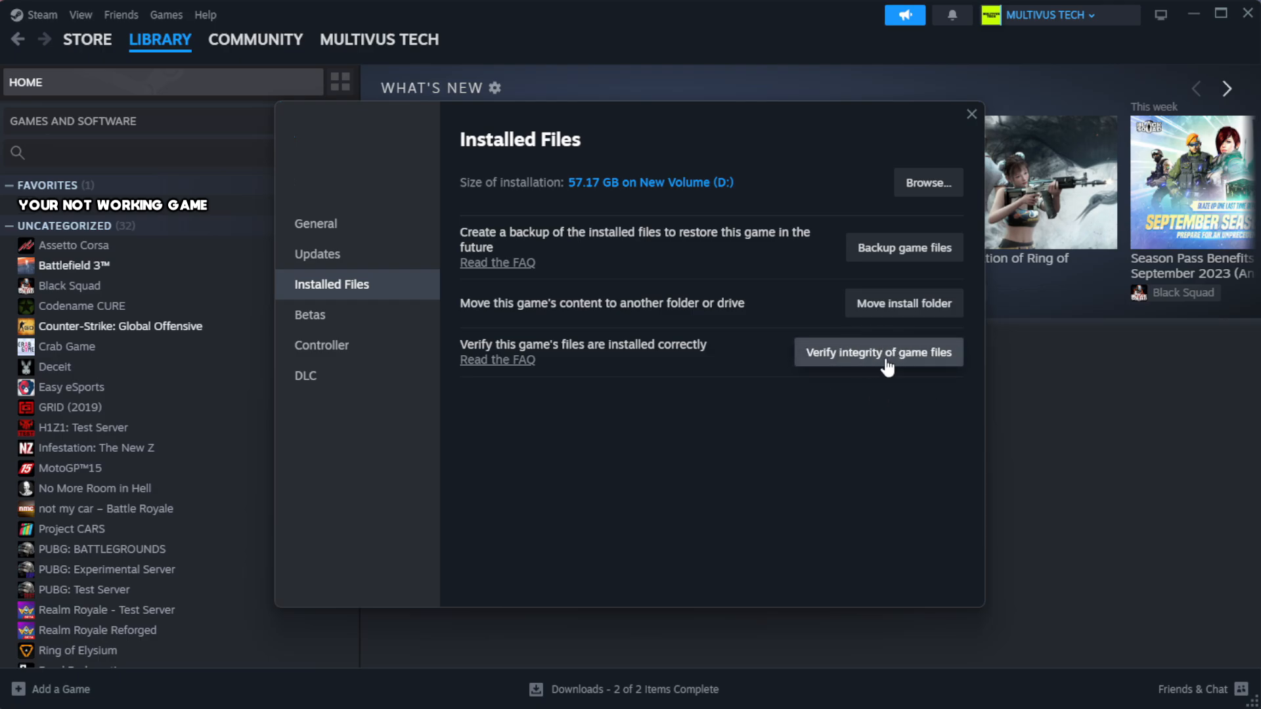
{"action": "left_click", "coordinate": [878, 352]}
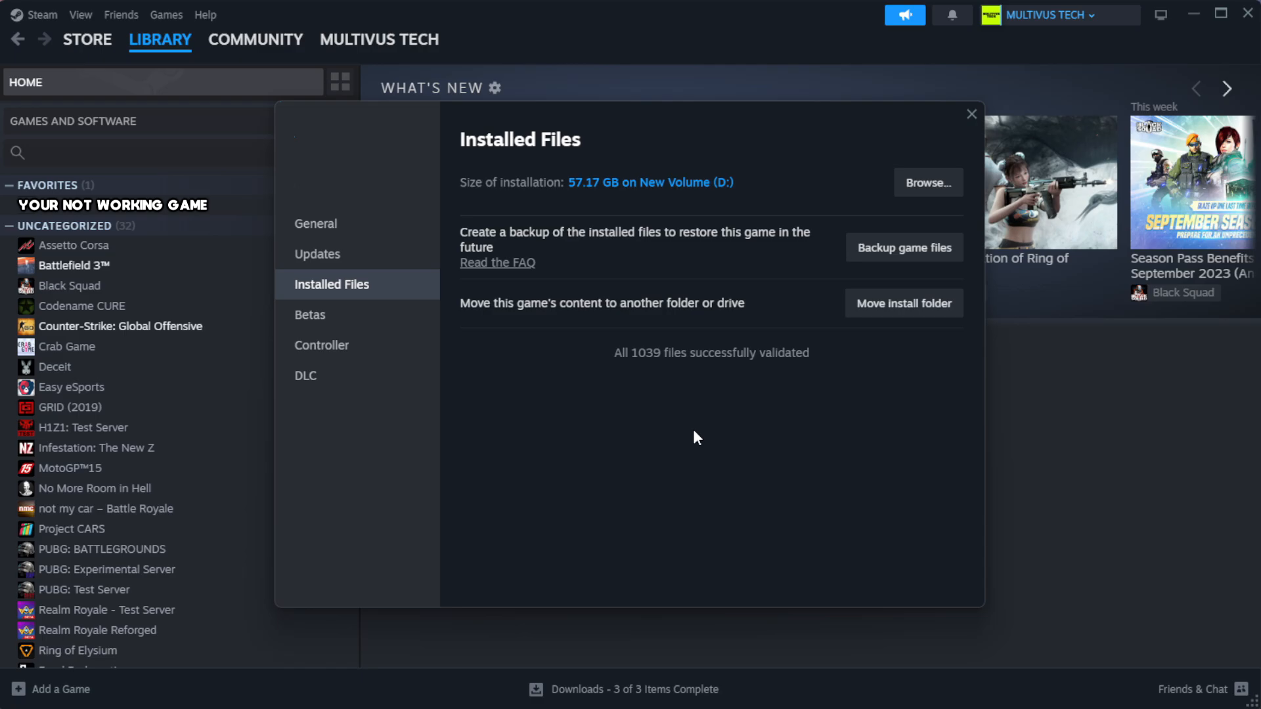
{"action": "mouse_move", "coordinate": [740, 378]}
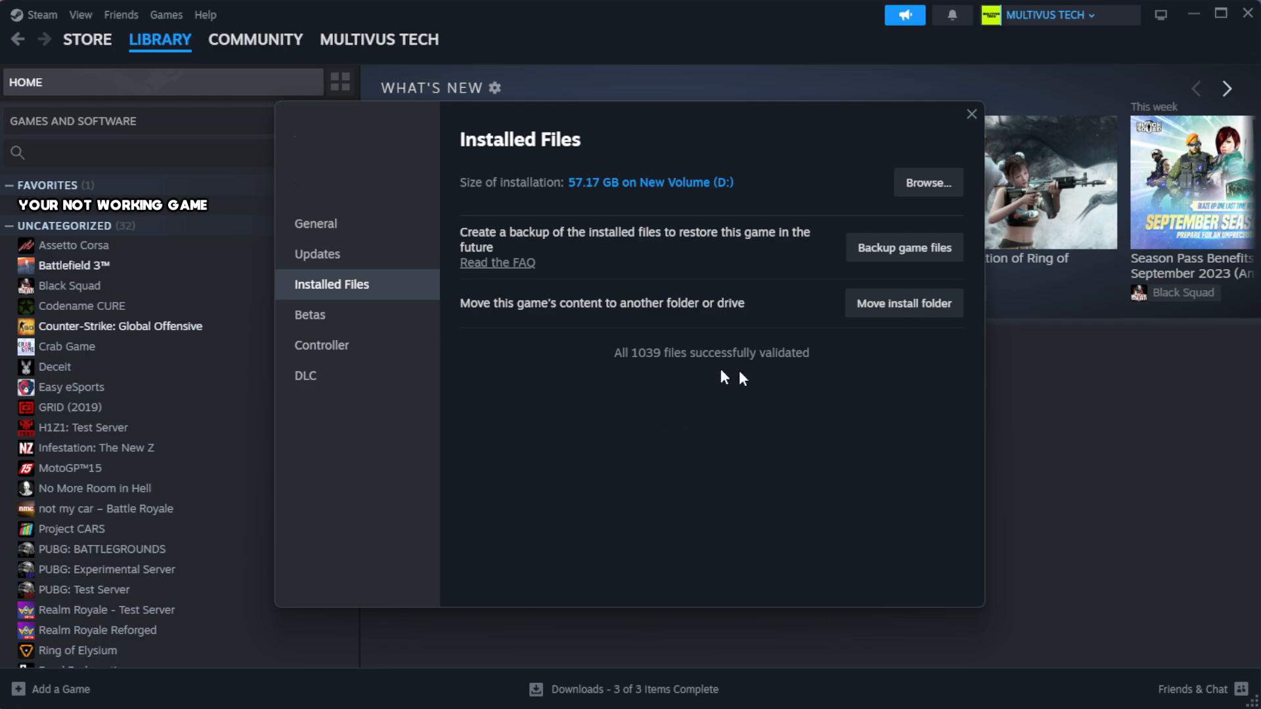
{"action": "mouse_move", "coordinate": [927, 182]}
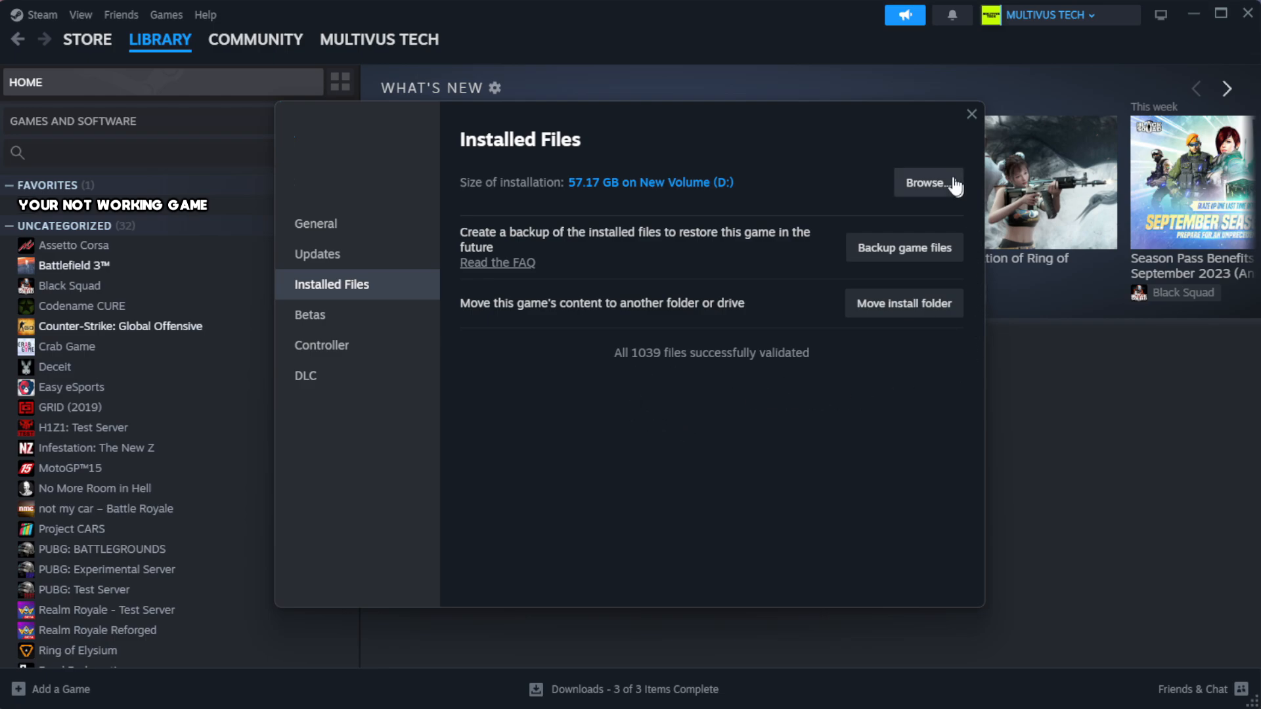
- Browse to the game's install folder and open the game shortcut's Properties
{"action": "left_click", "coordinate": [928, 183]}
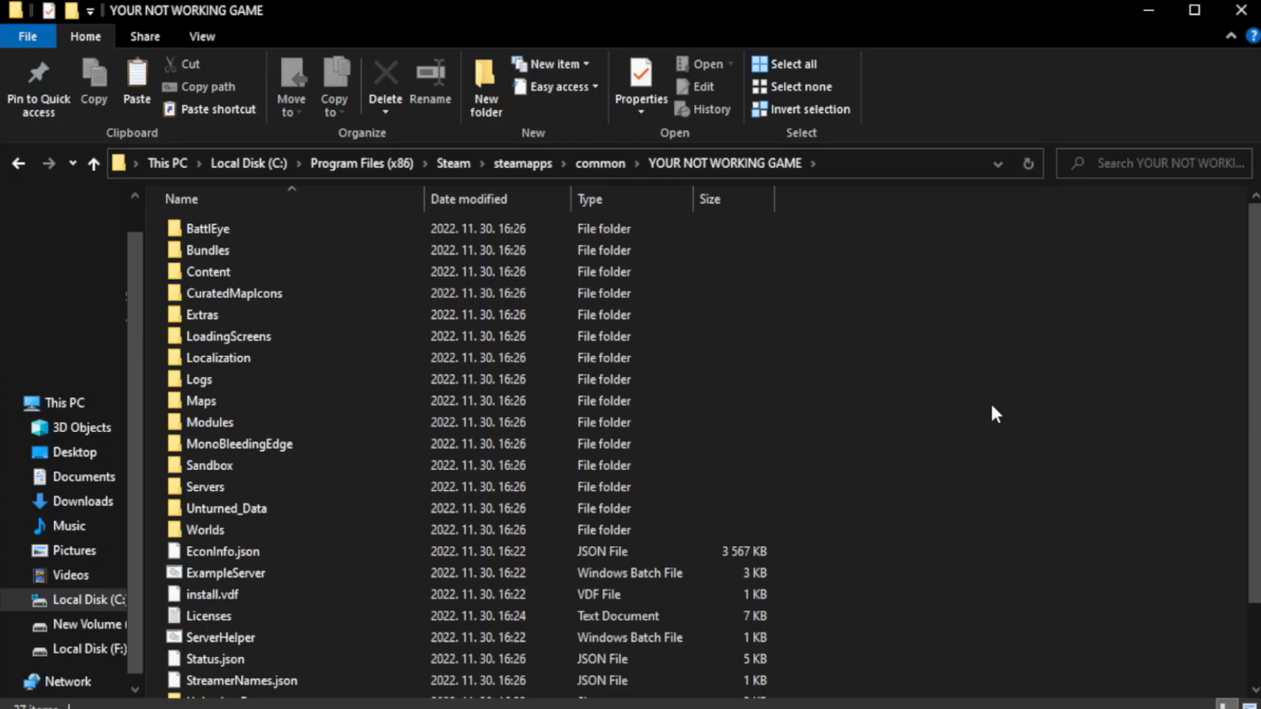
{"action": "scroll", "scroll_direction": "down", "scroll_amount": 3}
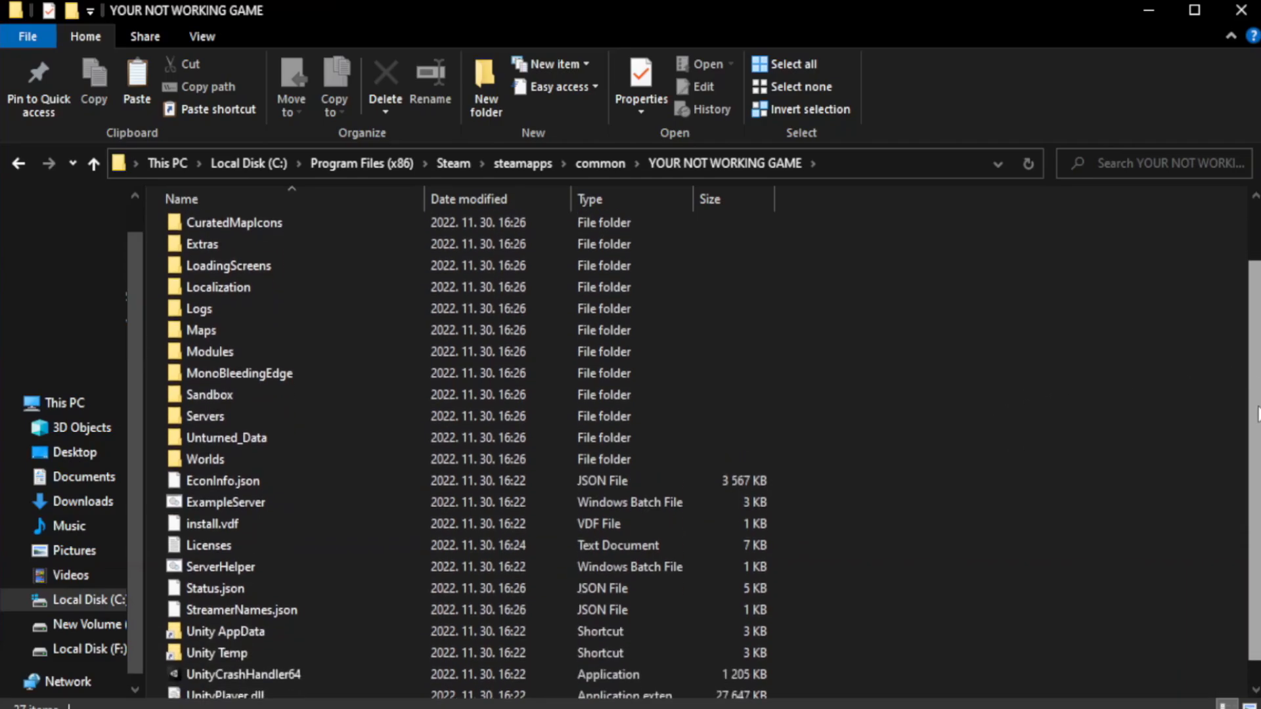
{"action": "scroll", "scroll_direction": "down", "scroll_amount": 3}
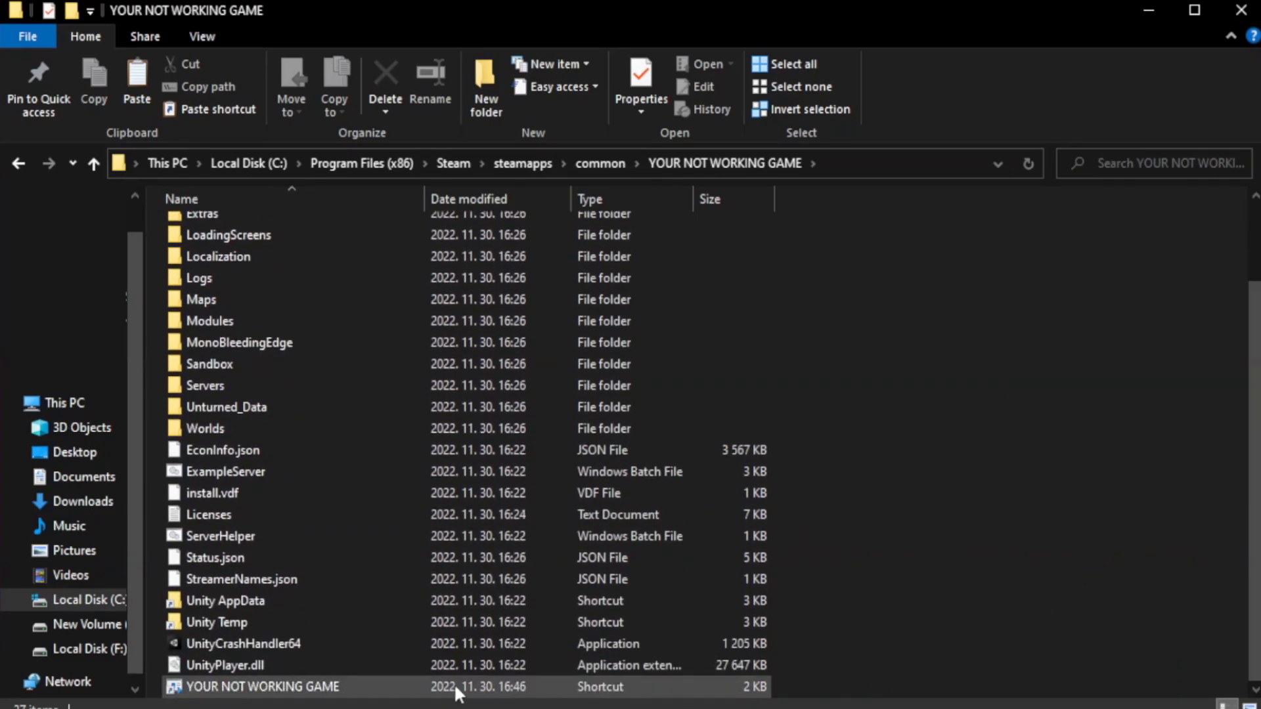
{"action": "left_click", "coordinate": [262, 686]}
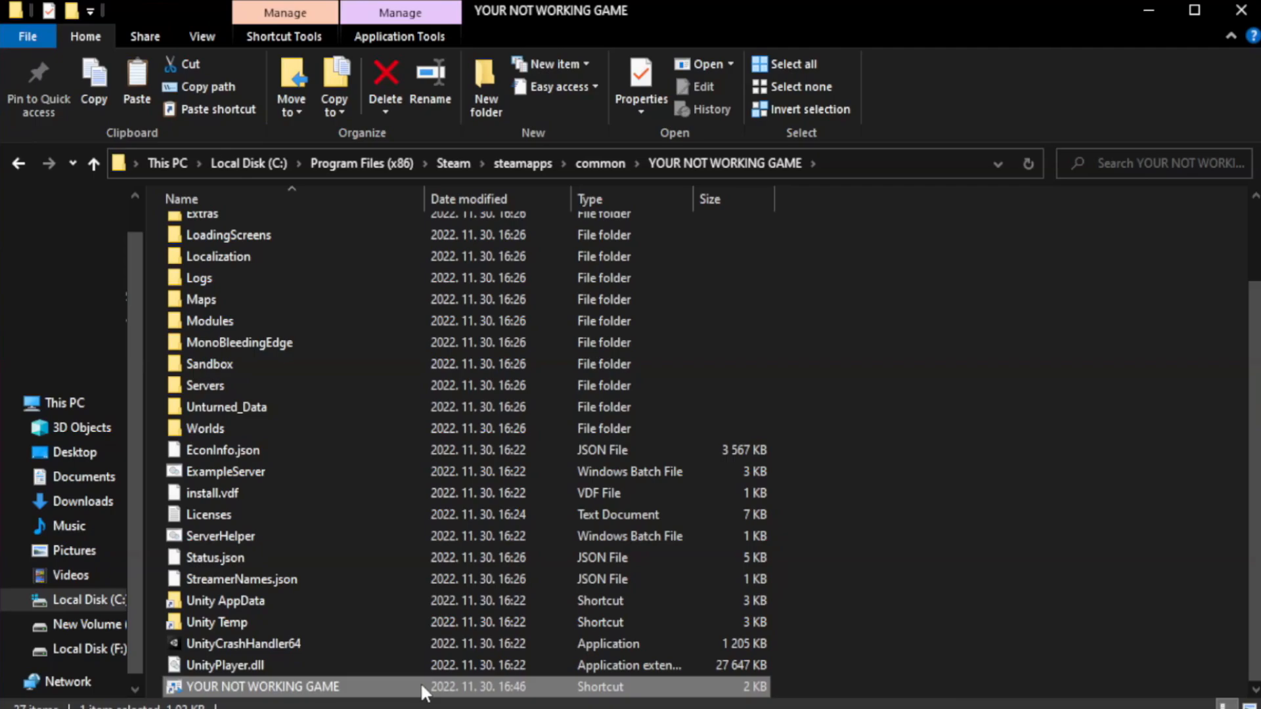
{"action": "right_click", "coordinate": [261, 687]}
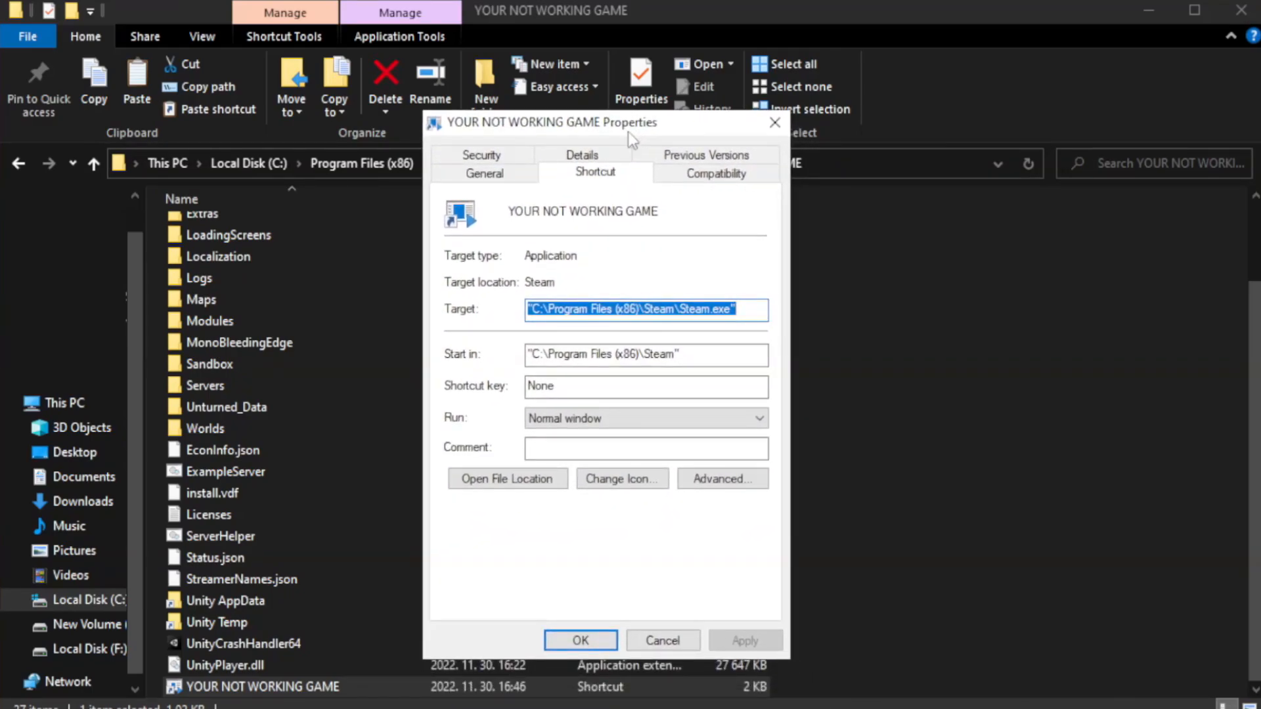
{"action": "mouse_move", "coordinate": [715, 173]}
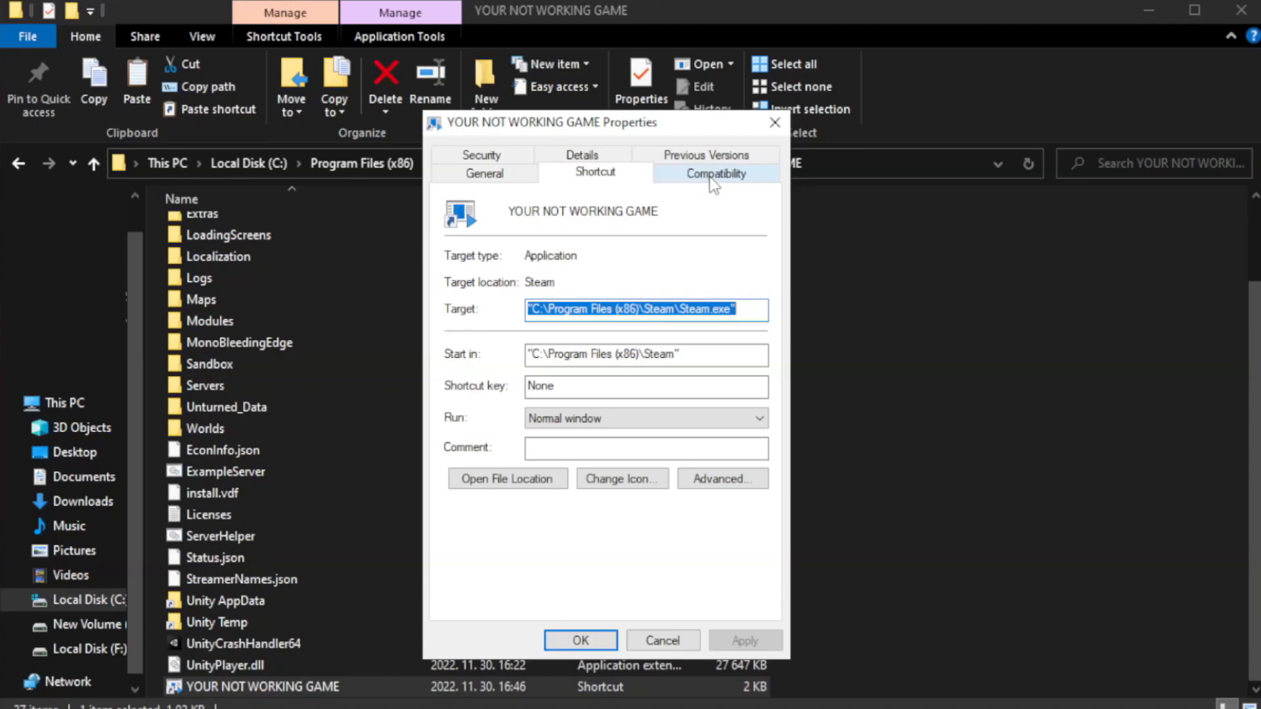
- Set the shortcut to Windows 8 compatibility, no fullscreen optimizations, run as administrator
{"action": "left_click", "coordinate": [715, 172]}
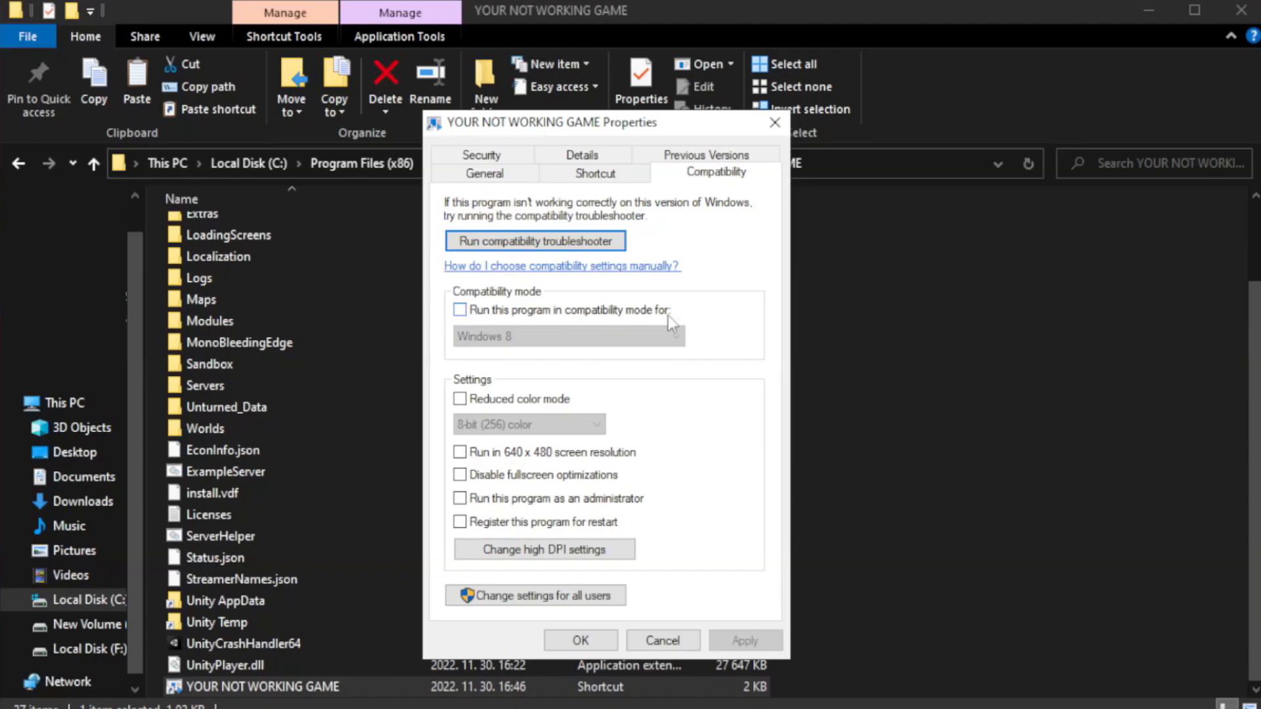
{"action": "left_click", "coordinate": [459, 309]}
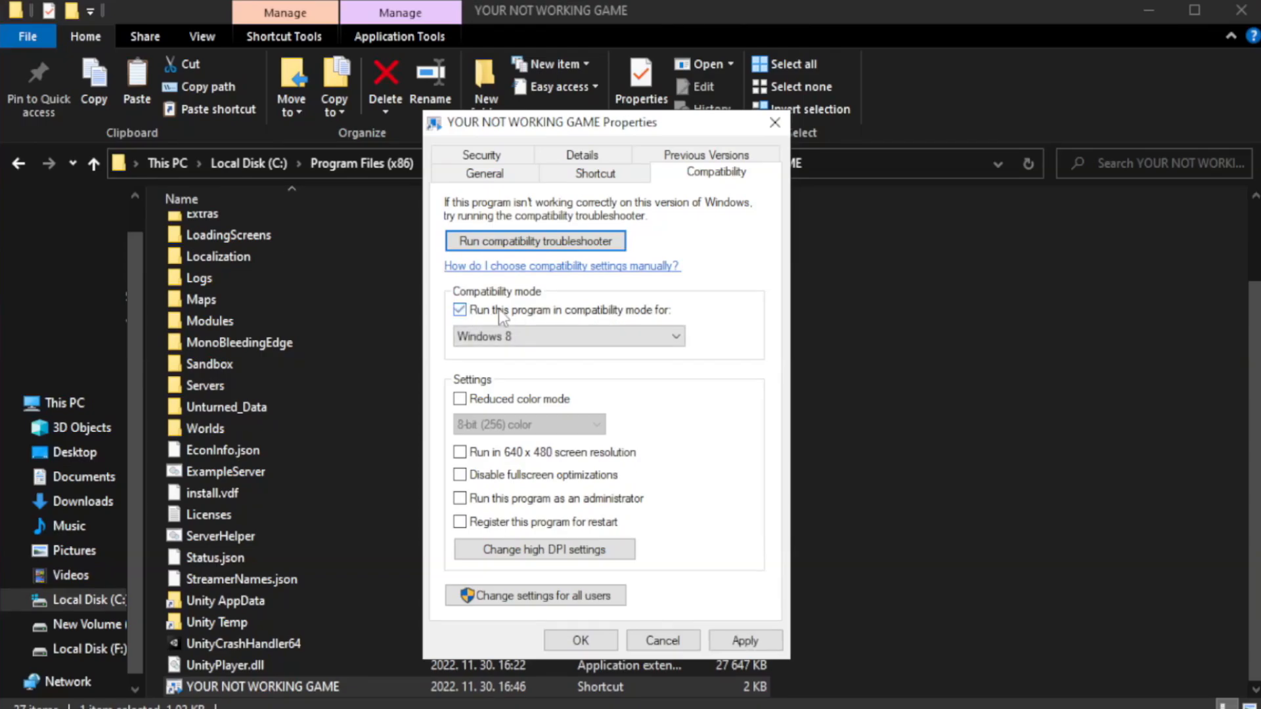
{"action": "left_click", "coordinate": [676, 336]}
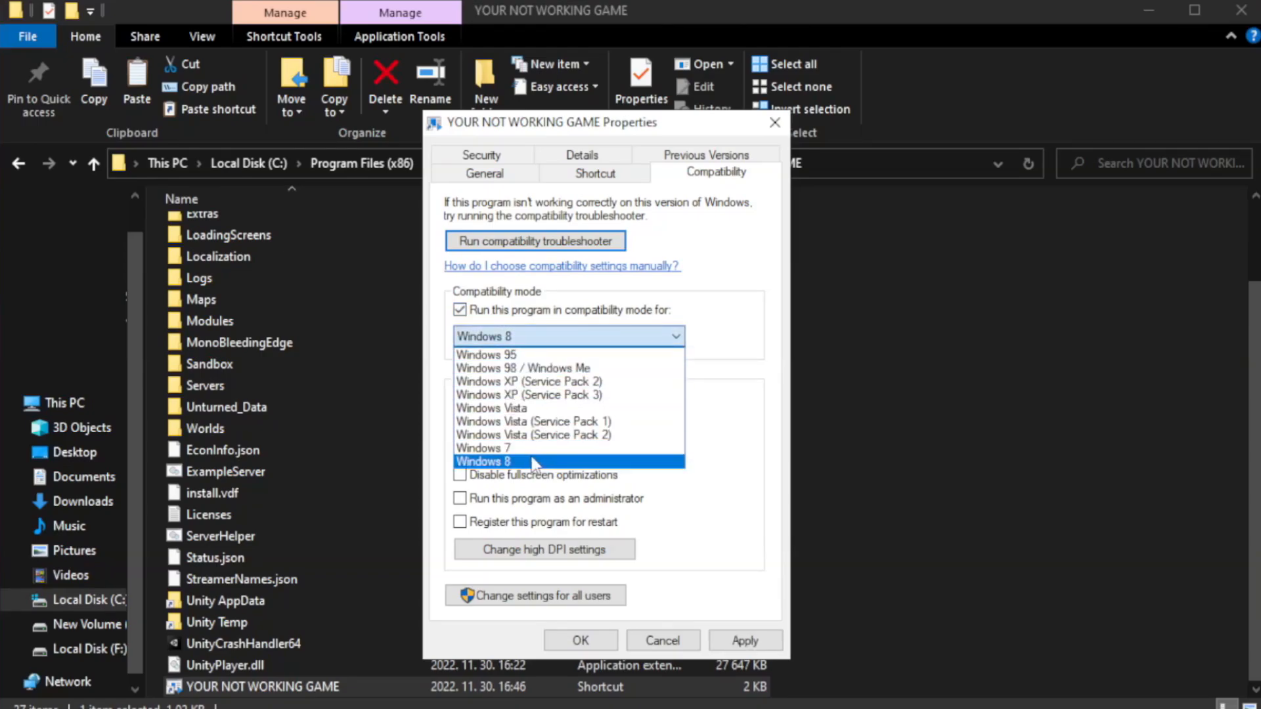
{"action": "mouse_move", "coordinate": [535, 468]}
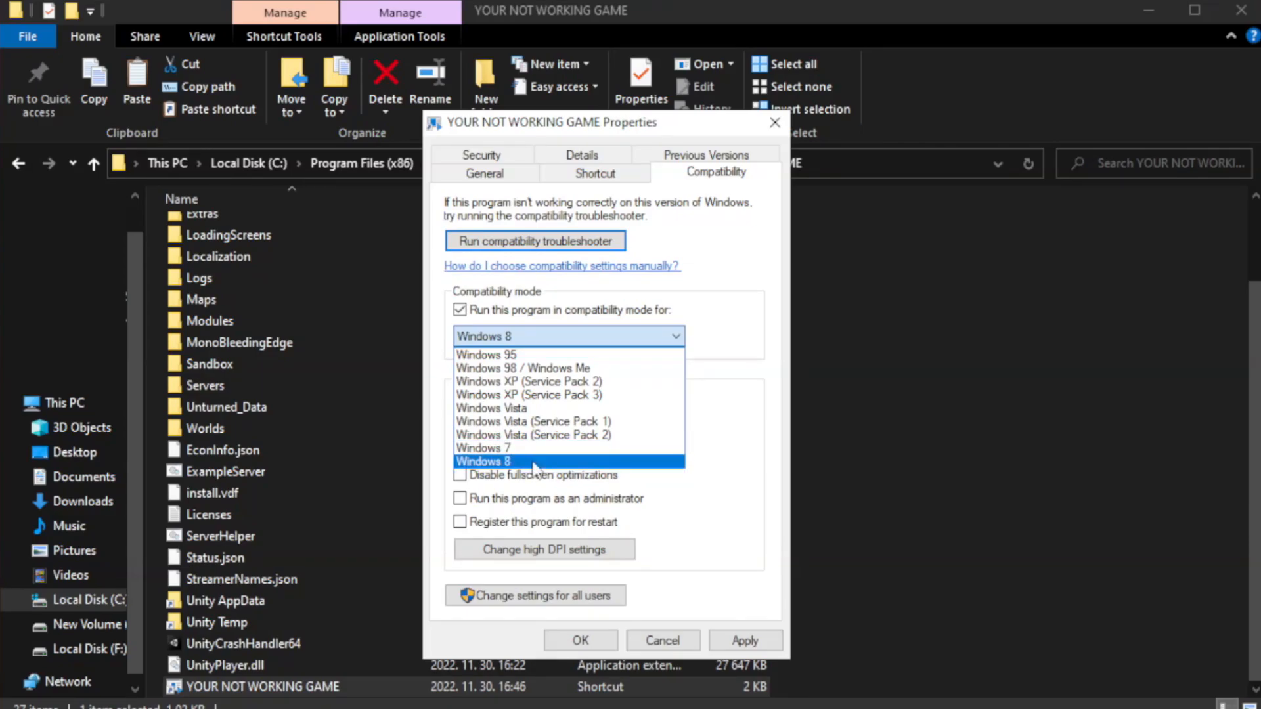
{"action": "left_click", "coordinate": [563, 461]}
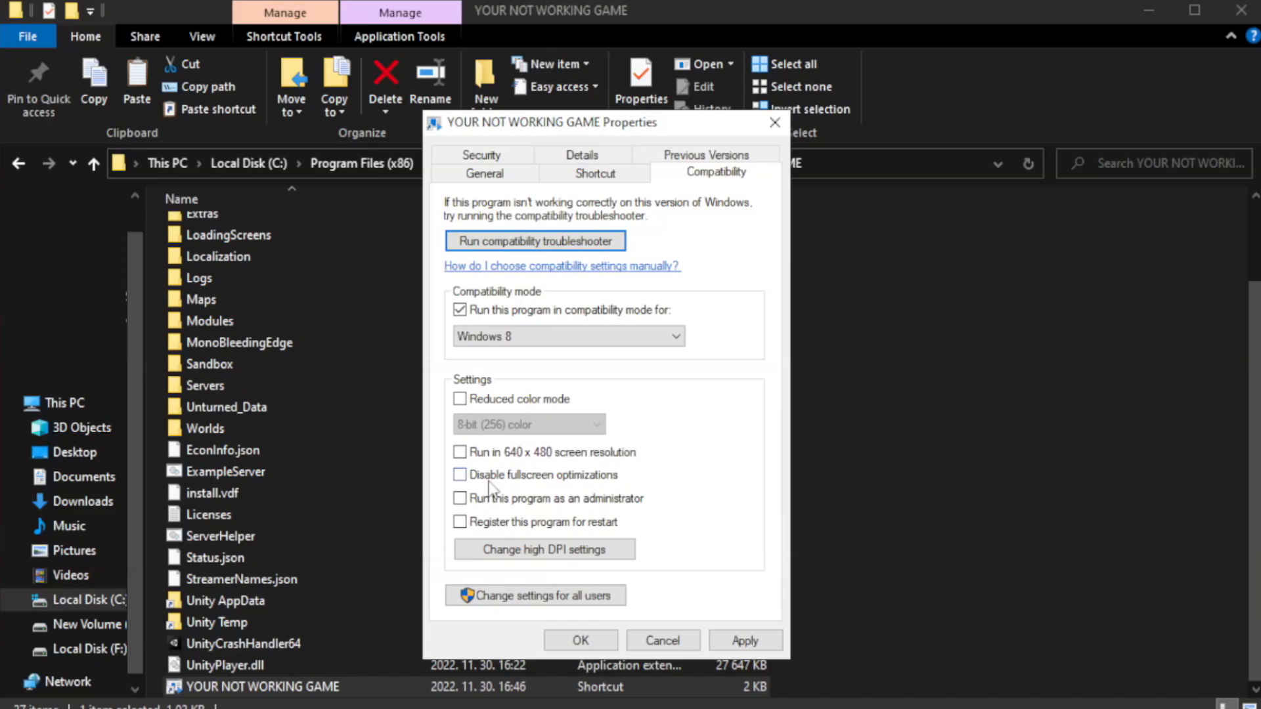
{"action": "left_click", "coordinate": [460, 474]}
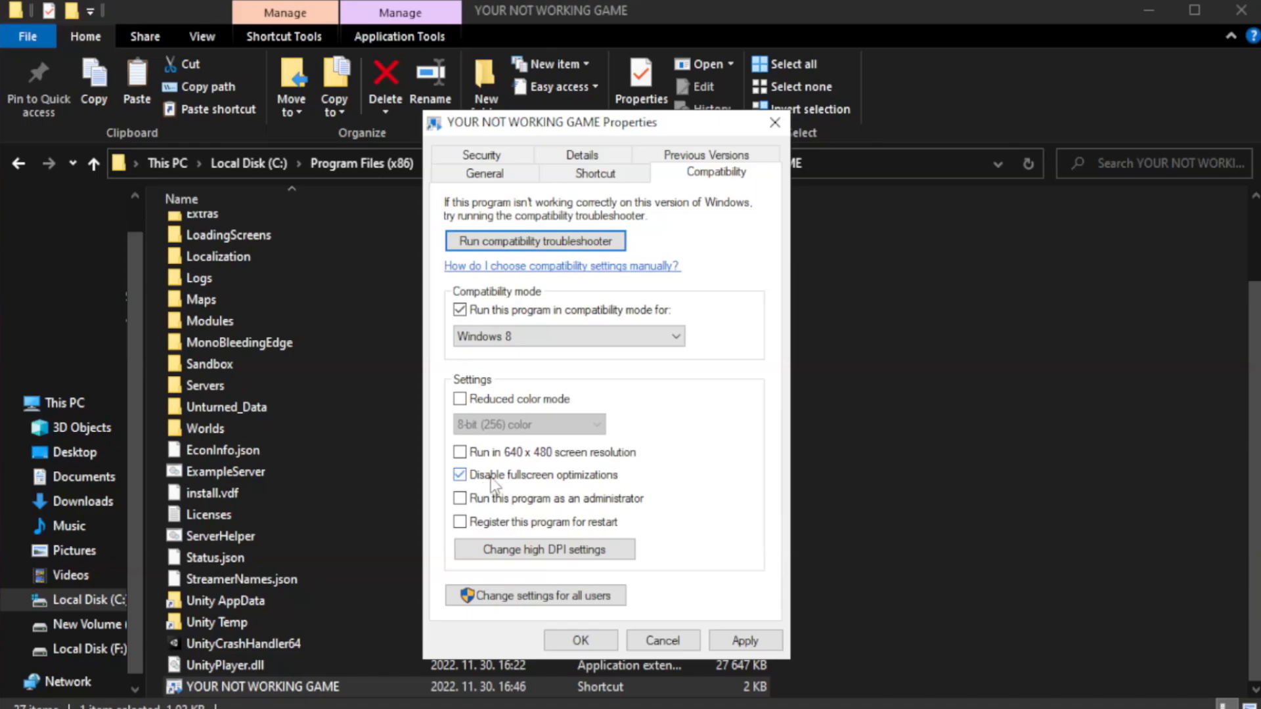
{"action": "mouse_move", "coordinate": [519, 506]}
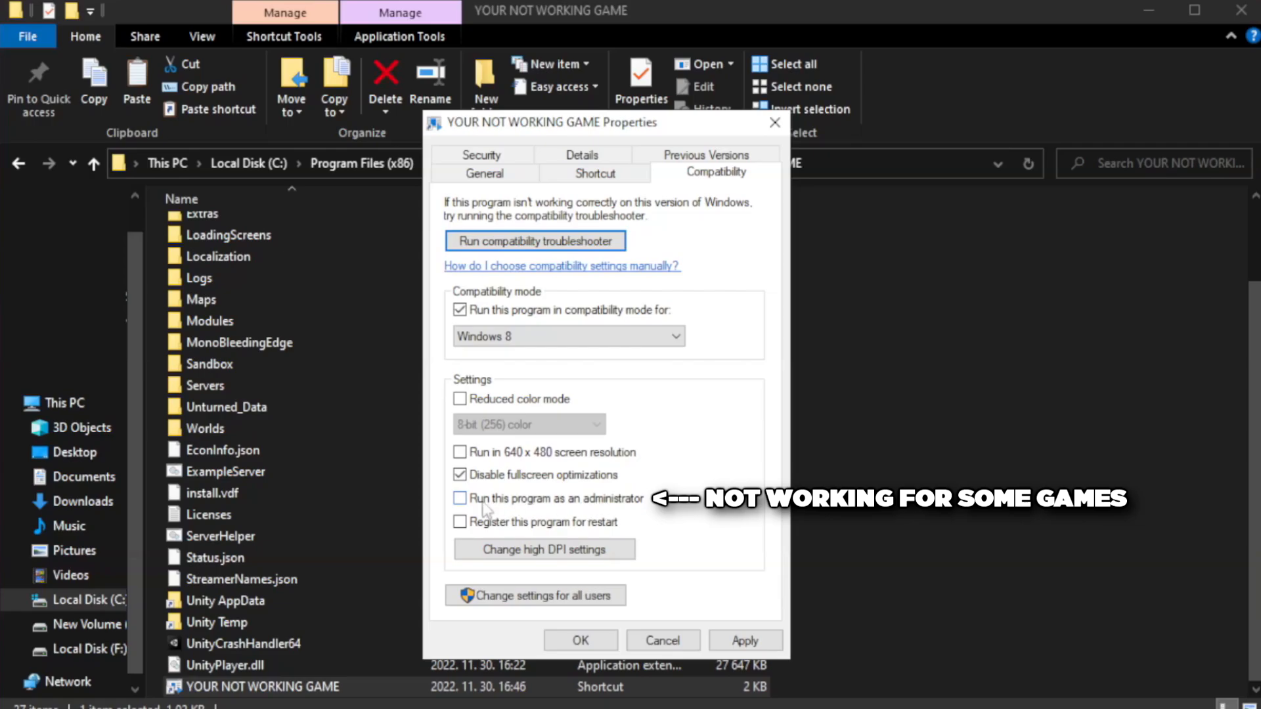
{"action": "left_click", "coordinate": [459, 498]}
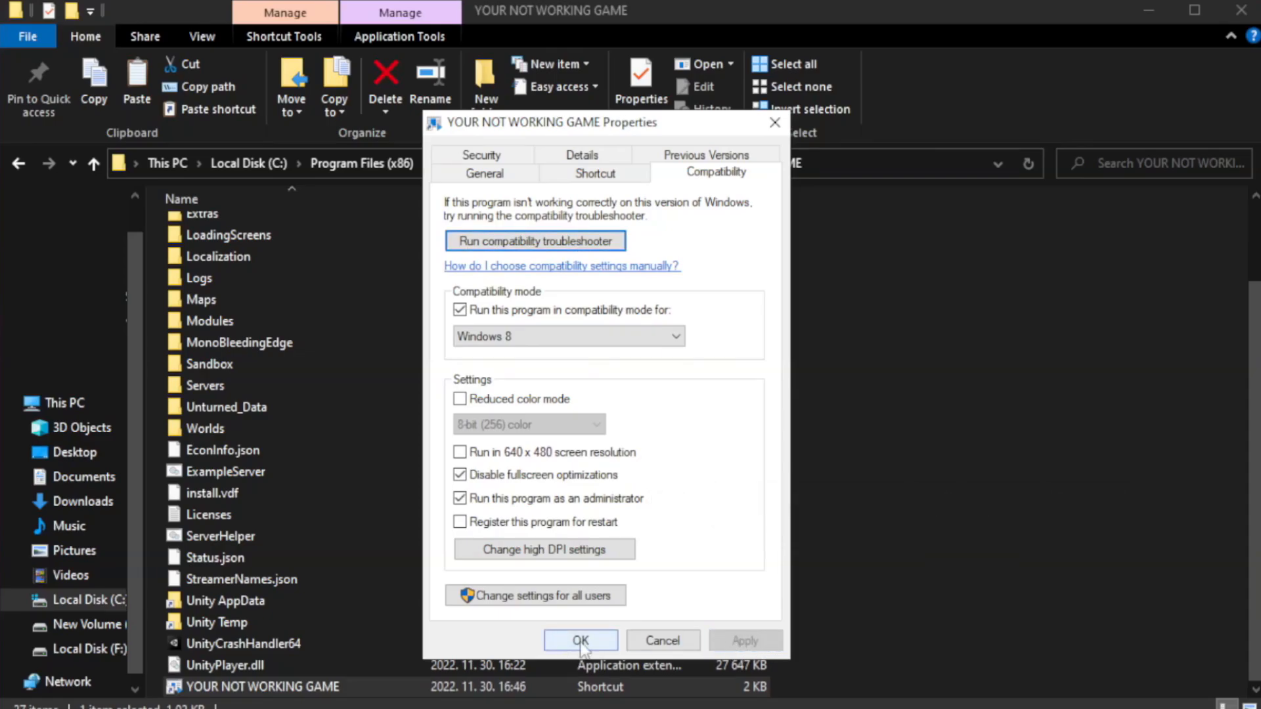
{"action": "left_click", "coordinate": [580, 641]}
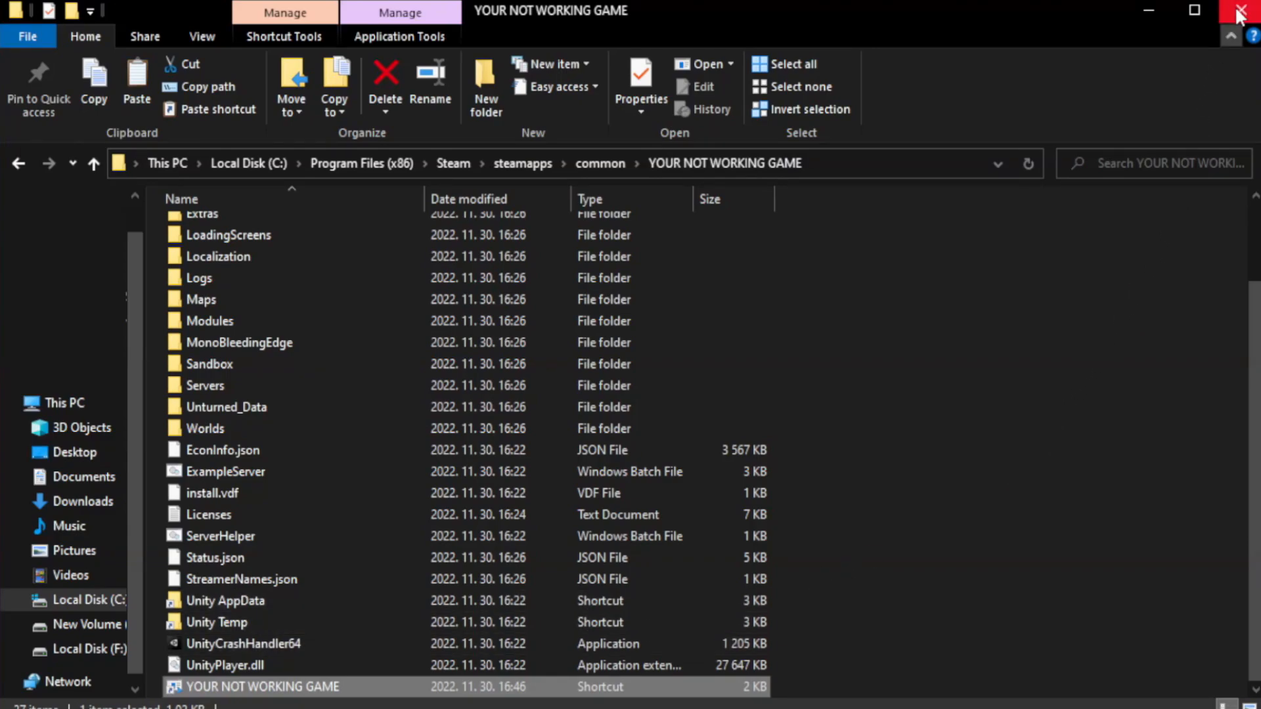
{"action": "mouse_move", "coordinate": [1243, 11]}
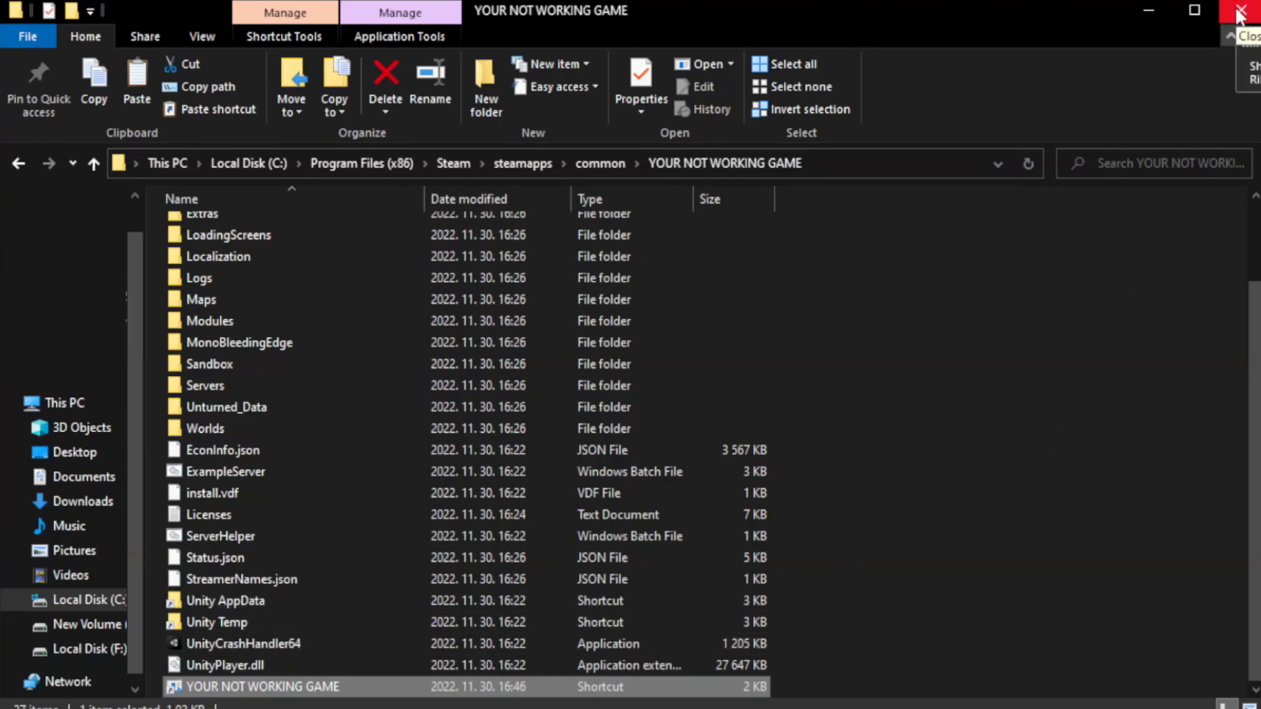
- Close the game folder window and launch Task Manager from the Start quick-link menu
{"action": "left_click", "coordinate": [1246, 11]}
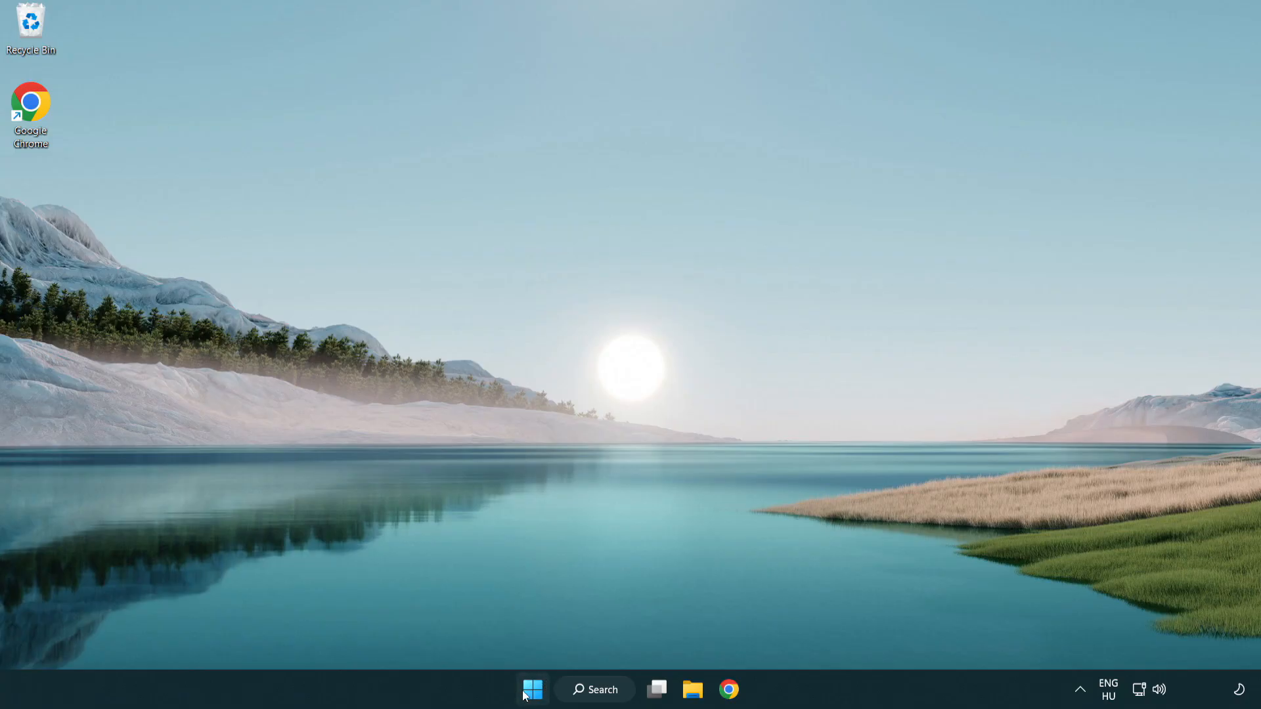
{"action": "right_click", "coordinate": [530, 690]}
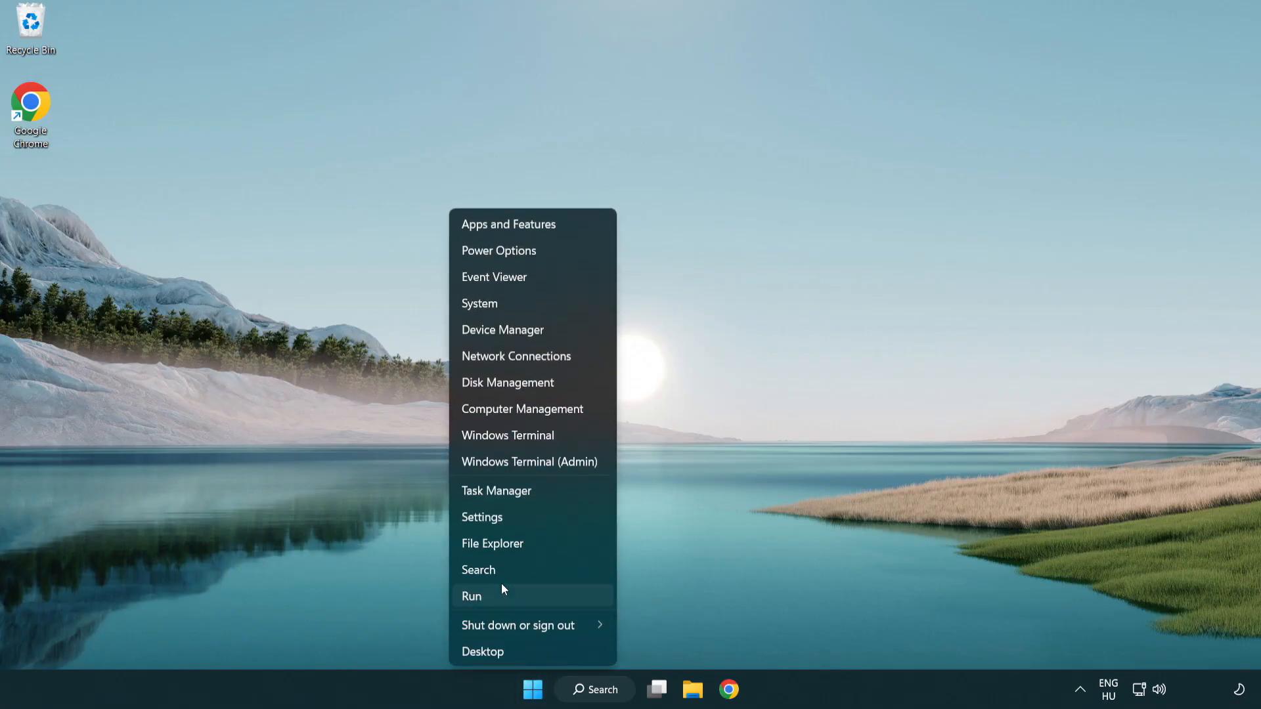
{"action": "mouse_move", "coordinate": [545, 494]}
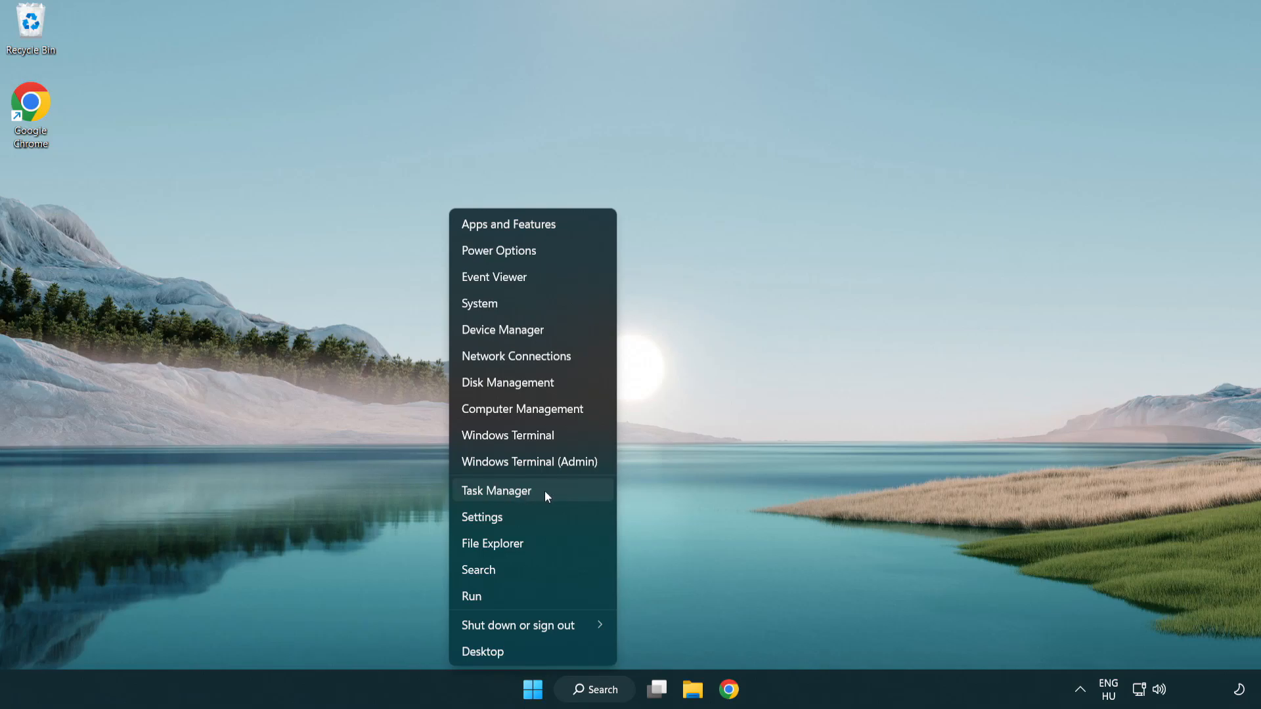
{"action": "left_click", "coordinate": [496, 491]}
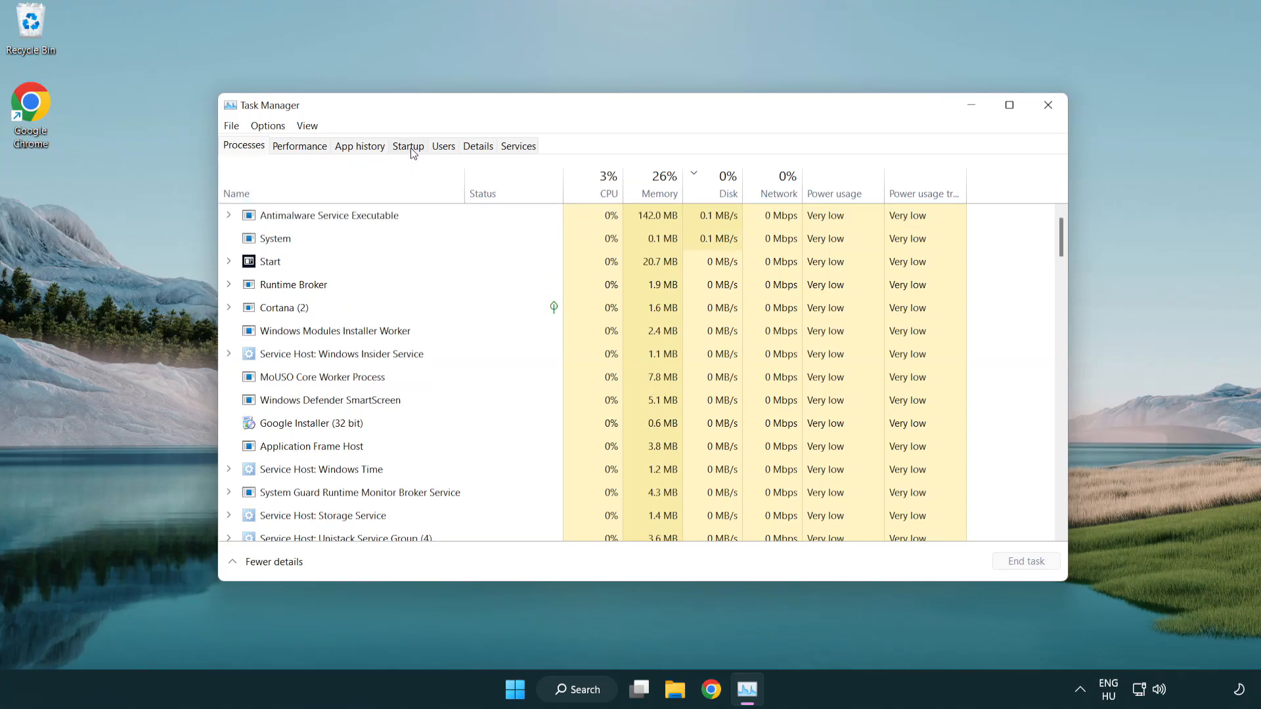
- Disable Terminal, Phone Link, Cortana and Windows Security notifications as startup apps, then close Task Manager
{"action": "left_click", "coordinate": [407, 146]}
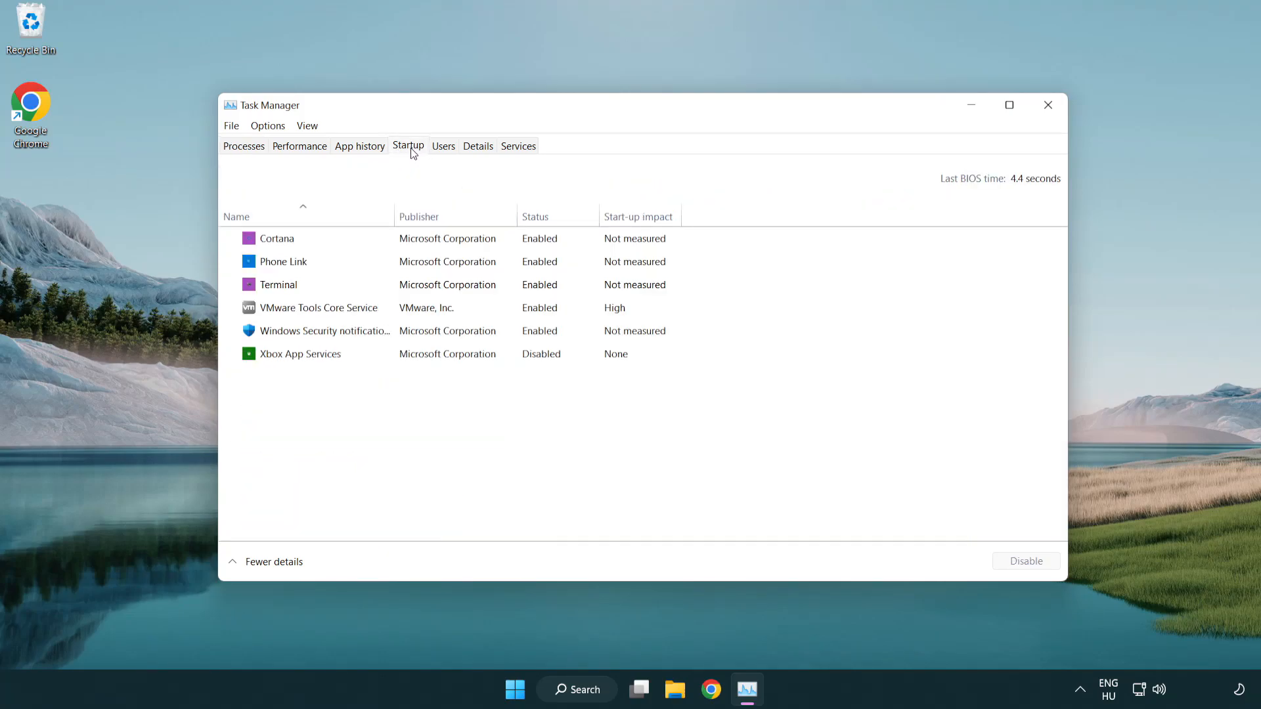
{"action": "left_click", "coordinate": [279, 283]}
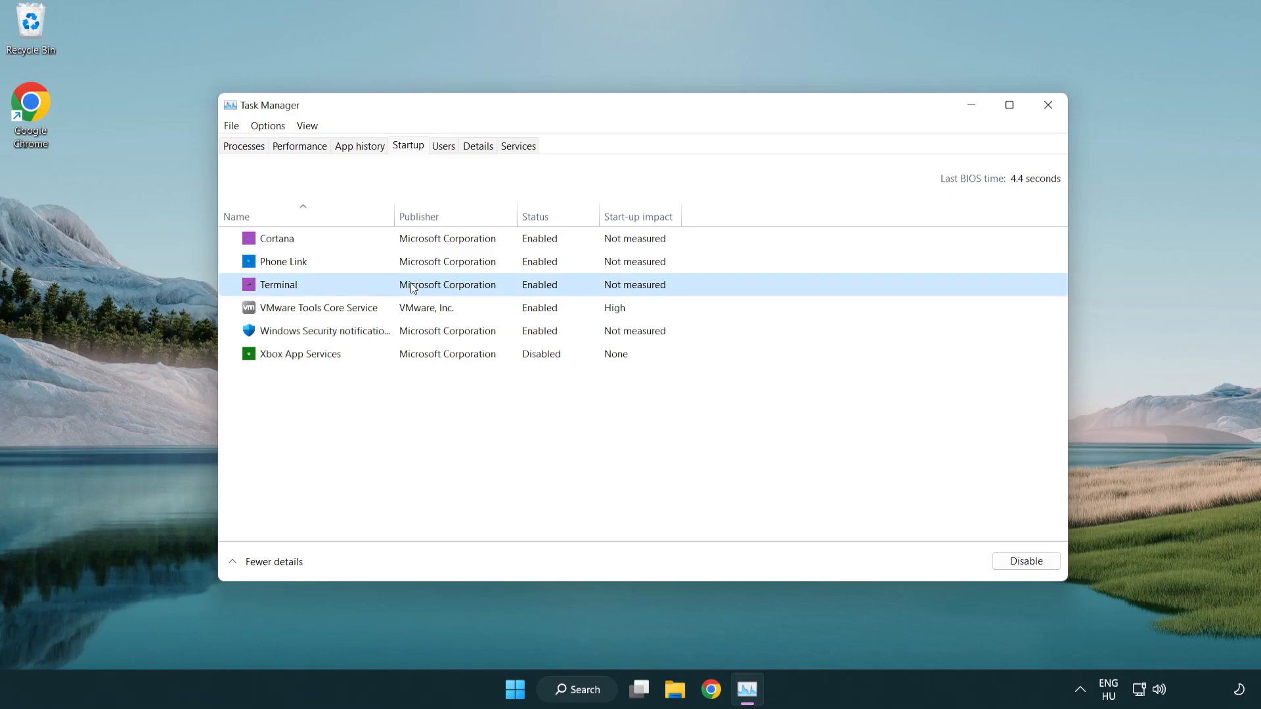
{"action": "left_click", "coordinate": [1024, 560]}
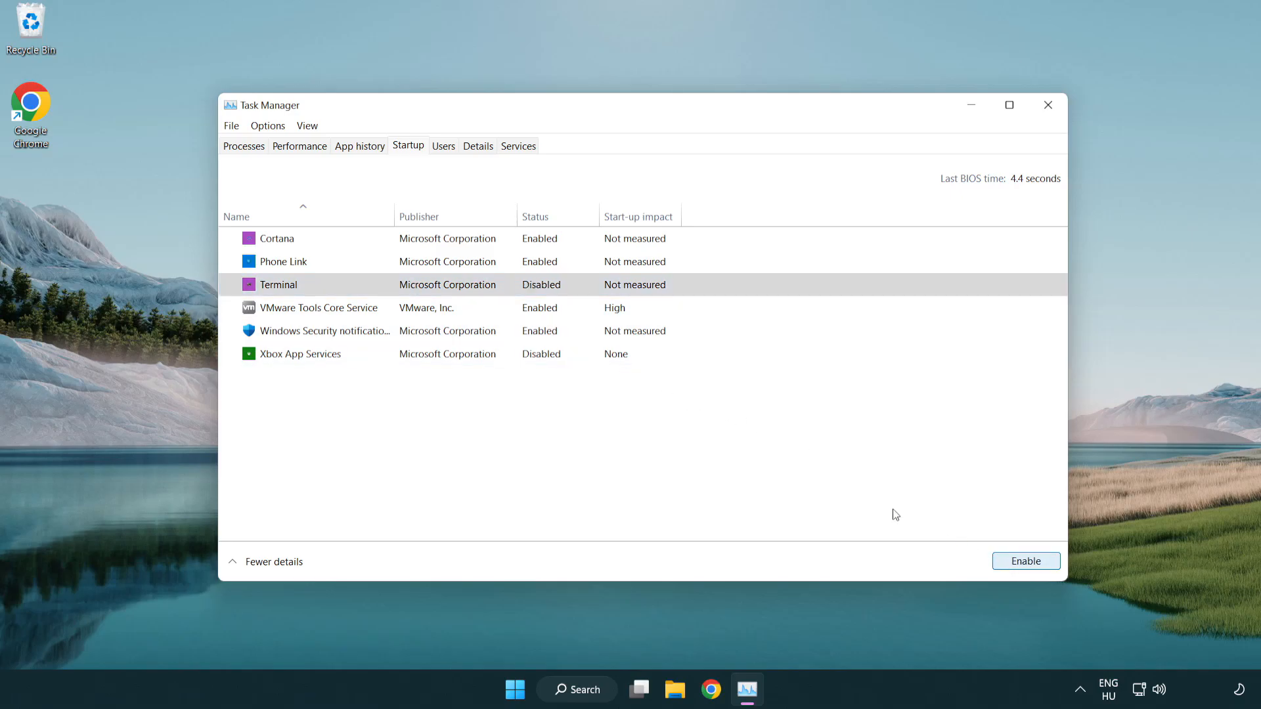
{"action": "left_click", "coordinate": [283, 261]}
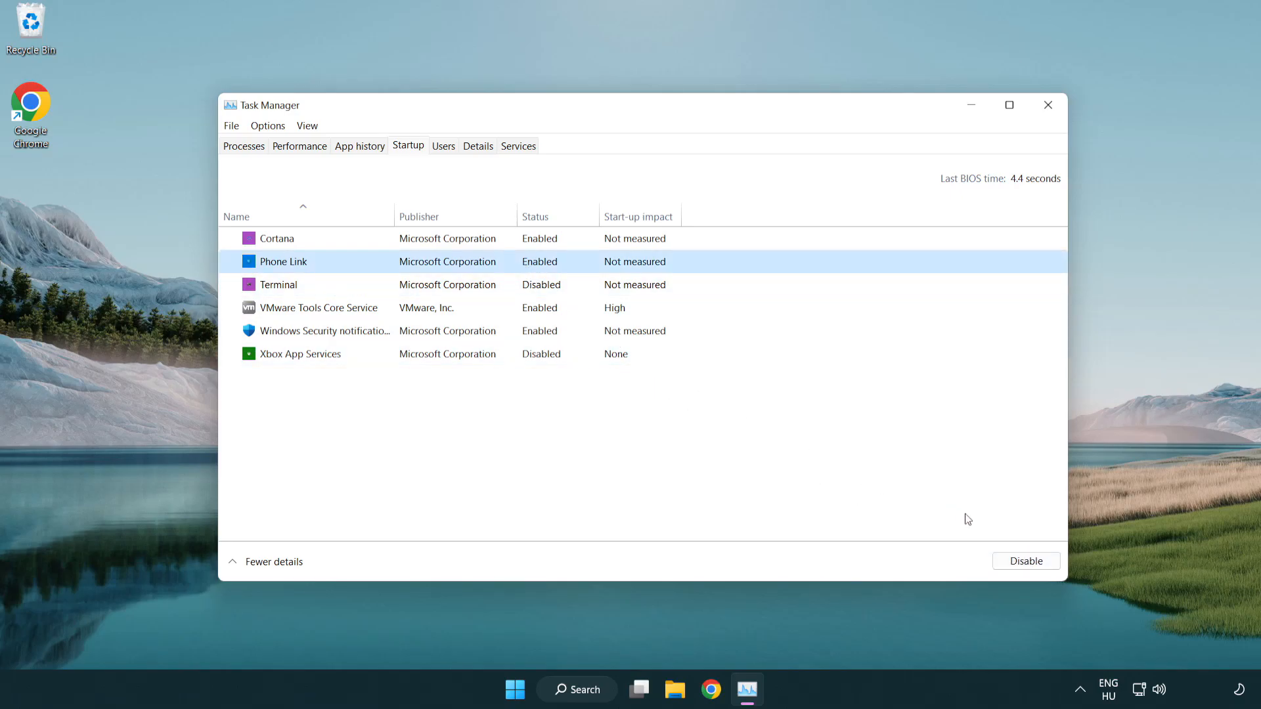
{"action": "left_click", "coordinate": [1024, 560]}
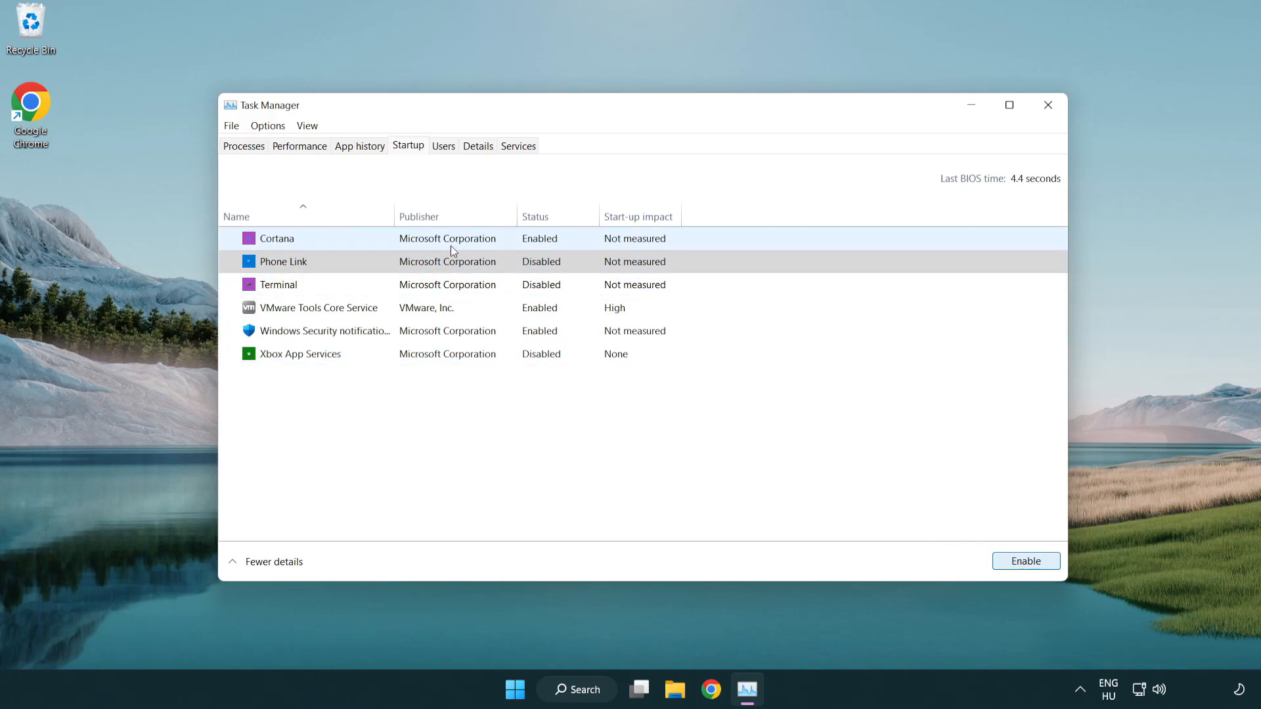
{"action": "left_click", "coordinate": [275, 238]}
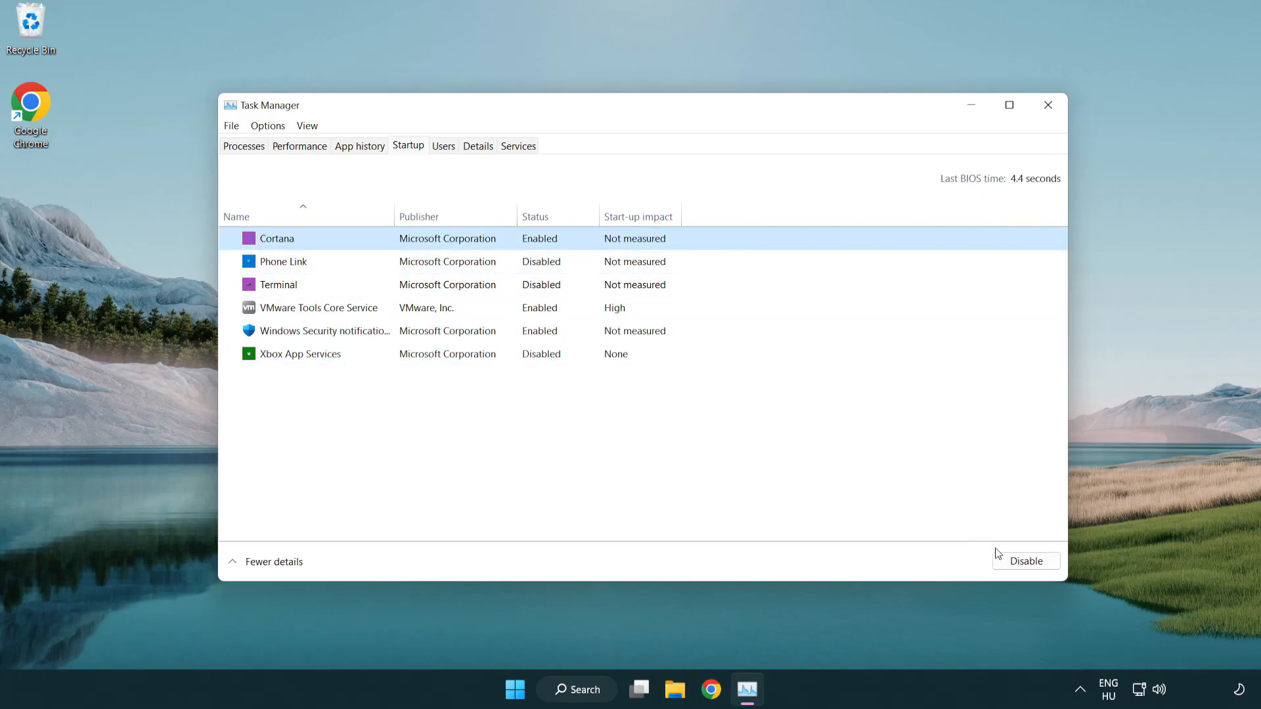
{"action": "left_click", "coordinate": [1026, 561]}
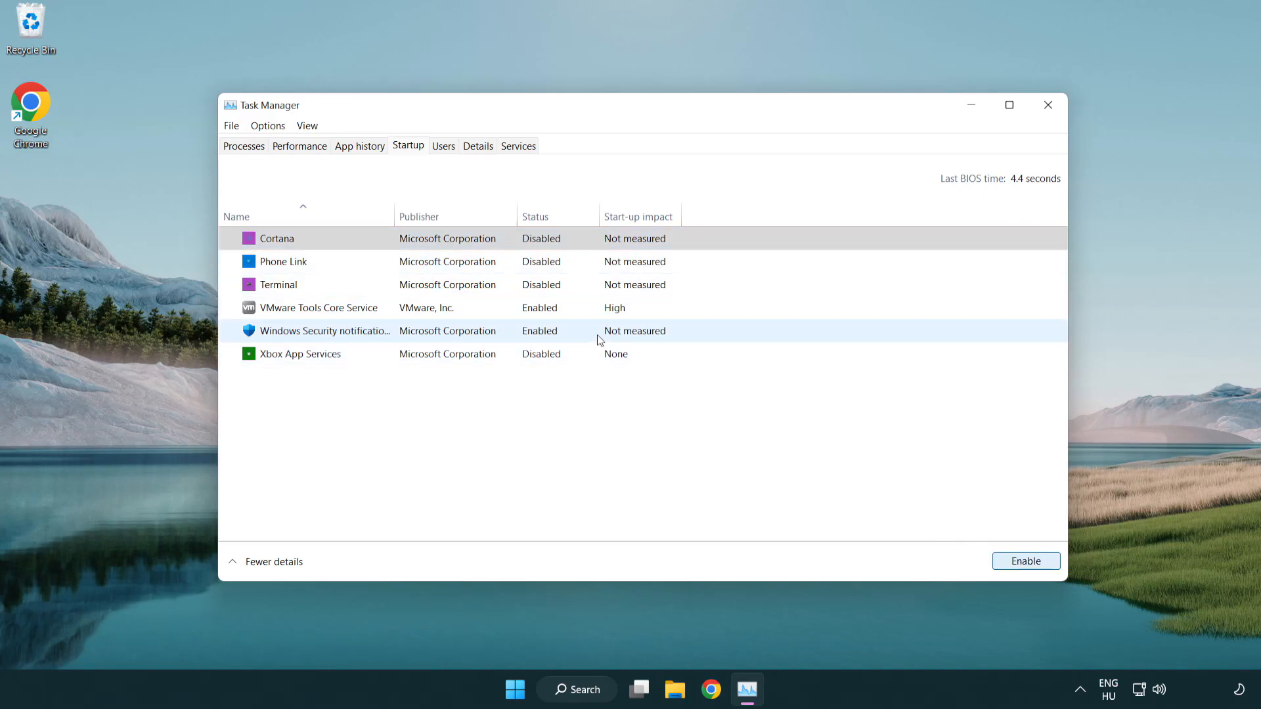
{"action": "left_click", "coordinate": [1024, 561]}
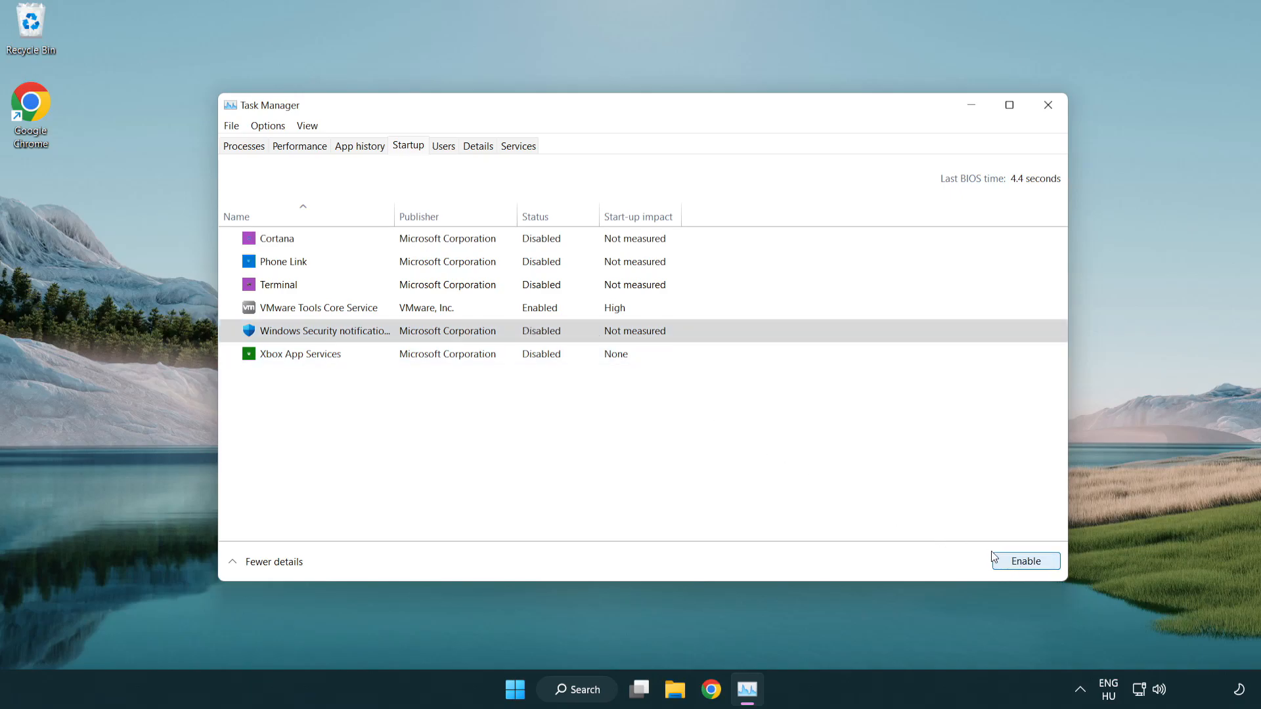
{"action": "mouse_move", "coordinate": [1021, 146]}
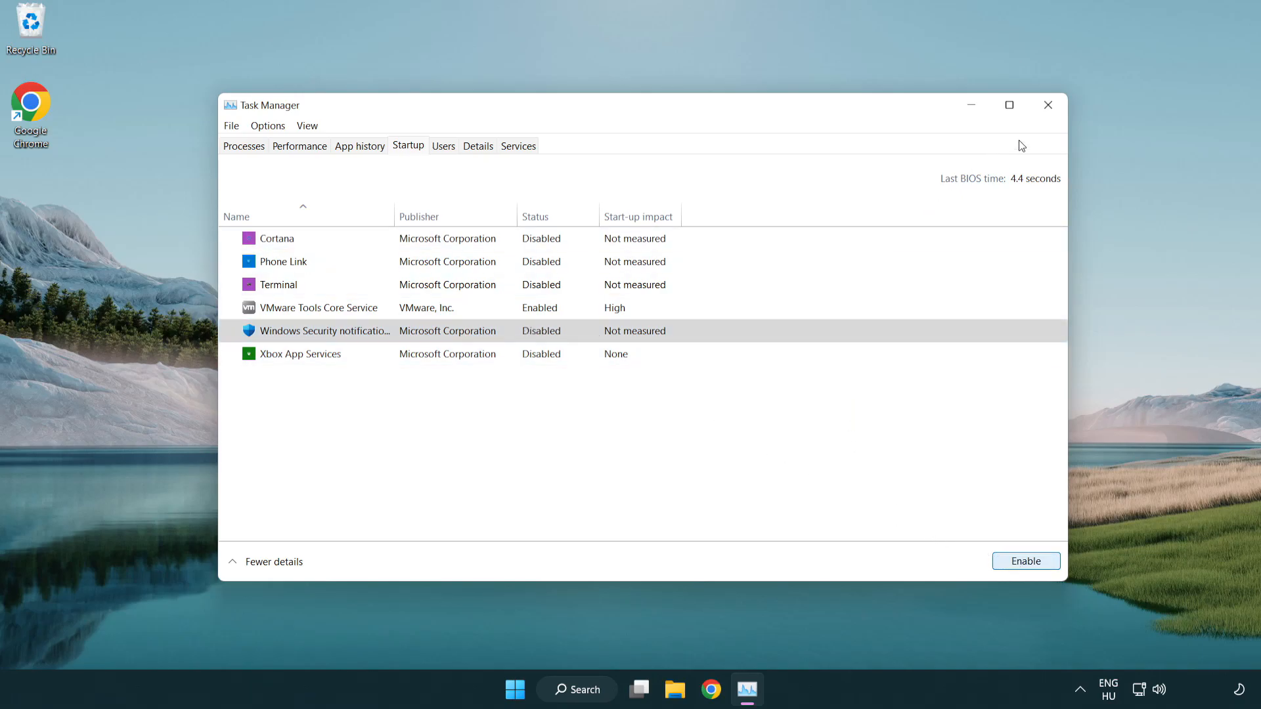
{"action": "mouse_move", "coordinate": [1048, 104]}
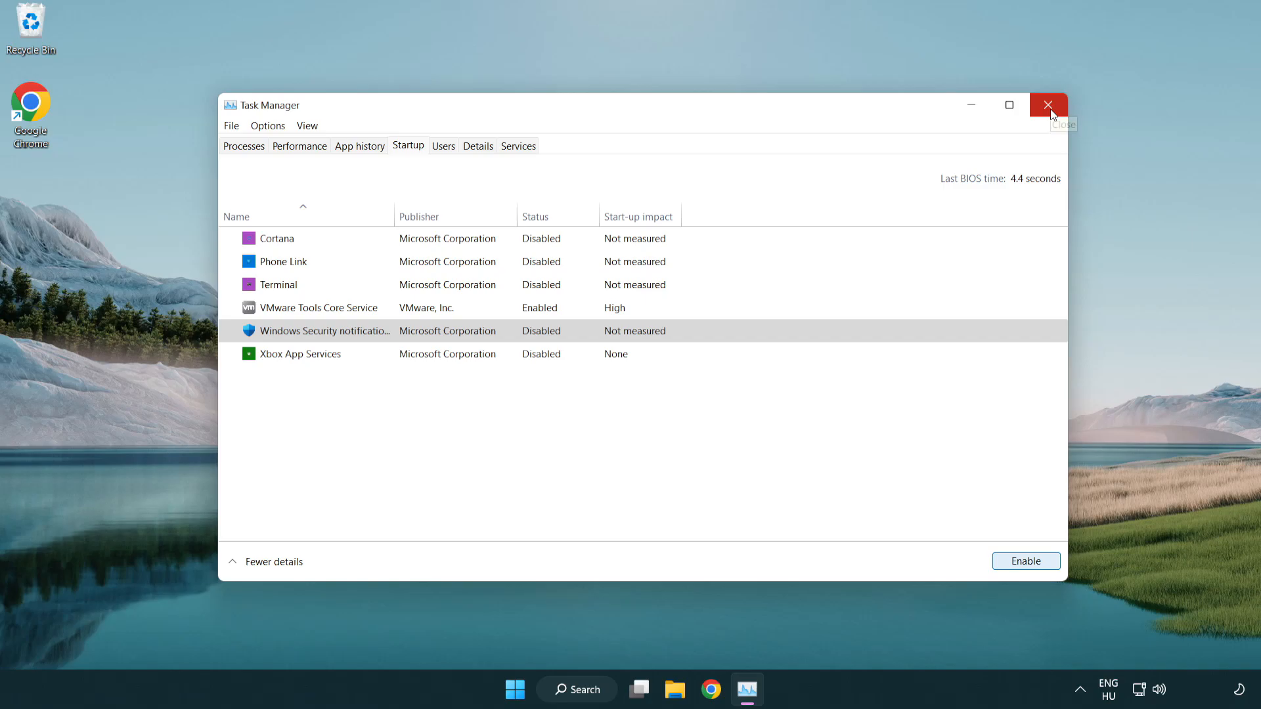
{"action": "left_click", "coordinate": [1048, 104]}
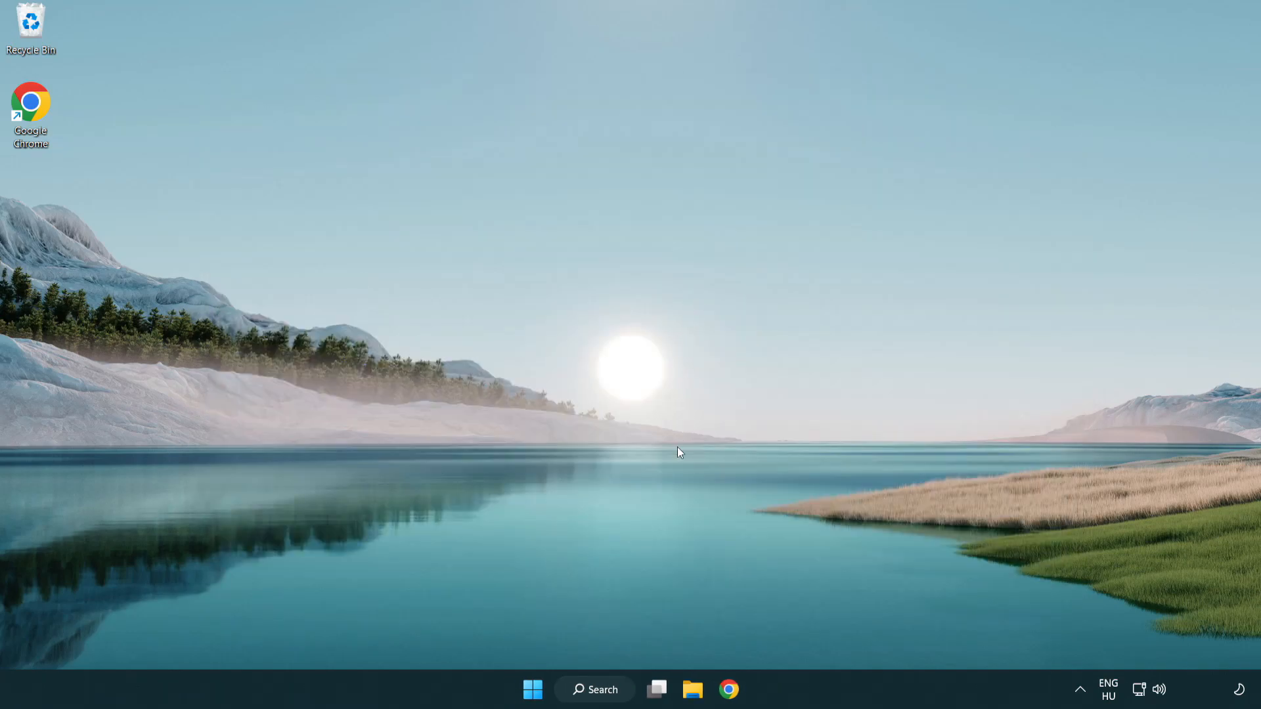
- Search for 'cmd' and run Command Prompt as administrator
{"action": "left_click", "coordinate": [594, 689]}
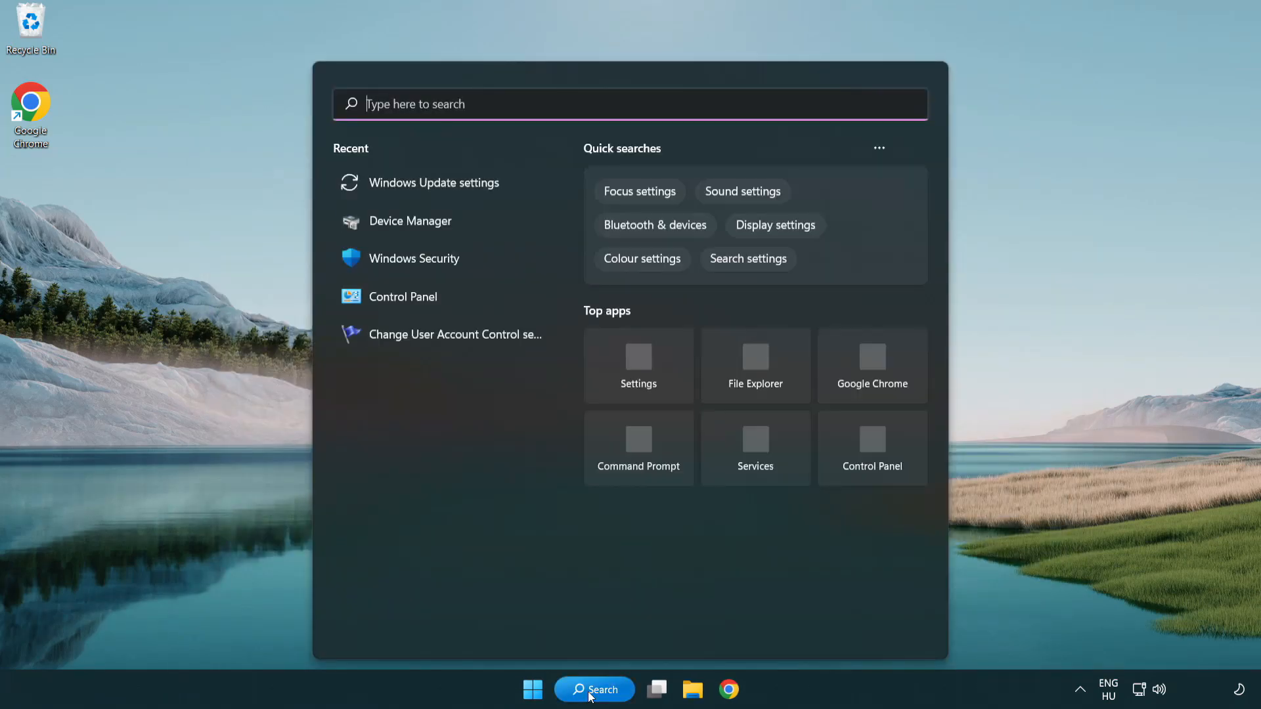
{"action": "type", "text": "c"}
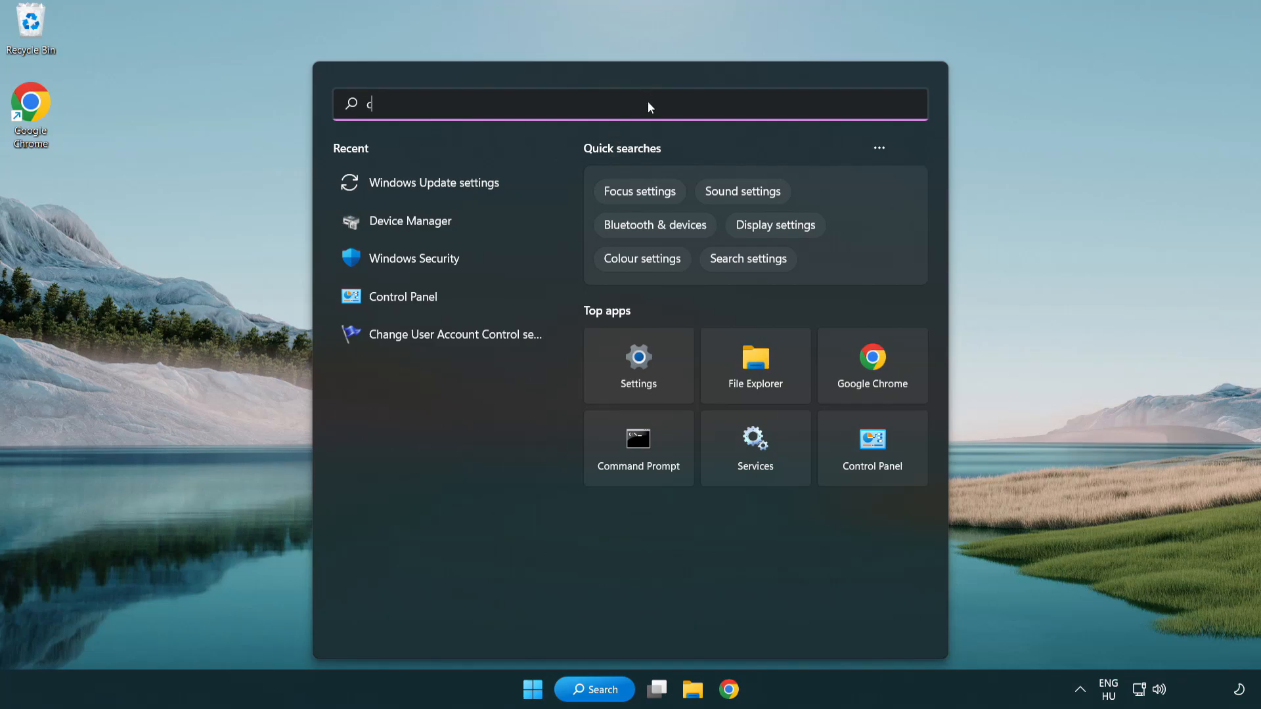
{"action": "type", "text": "md"}
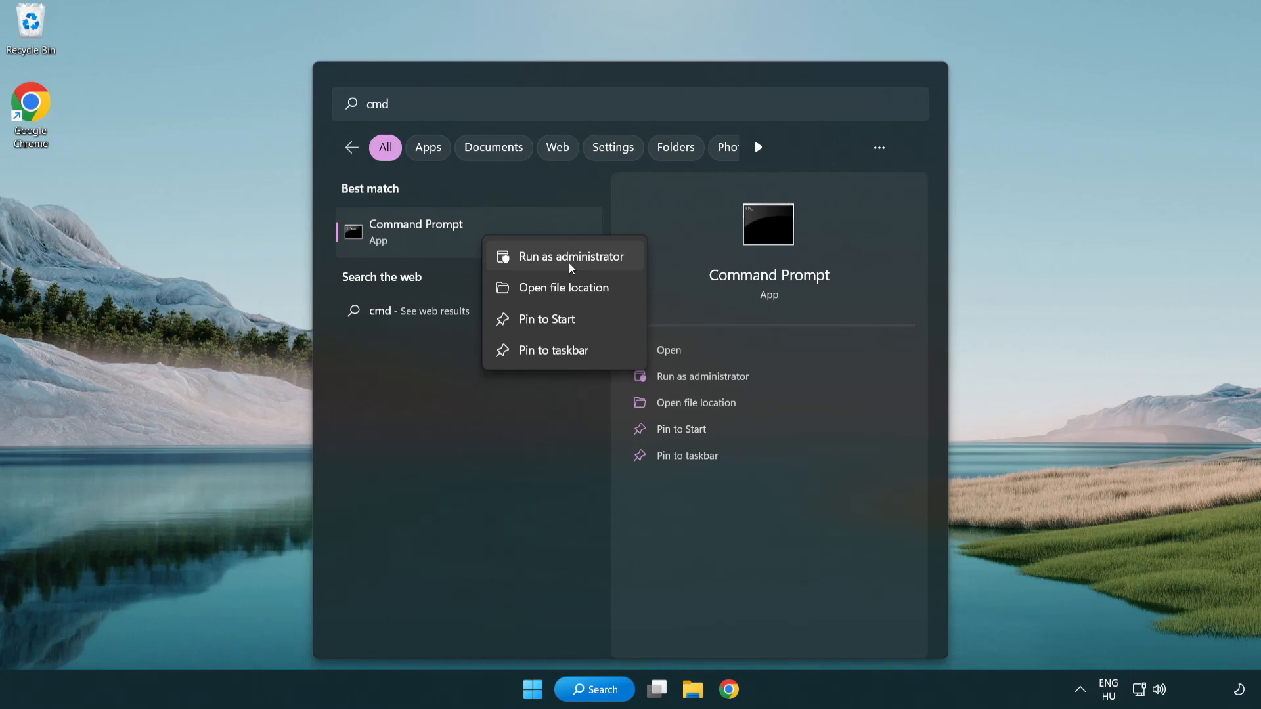
{"action": "left_click", "coordinate": [570, 256]}
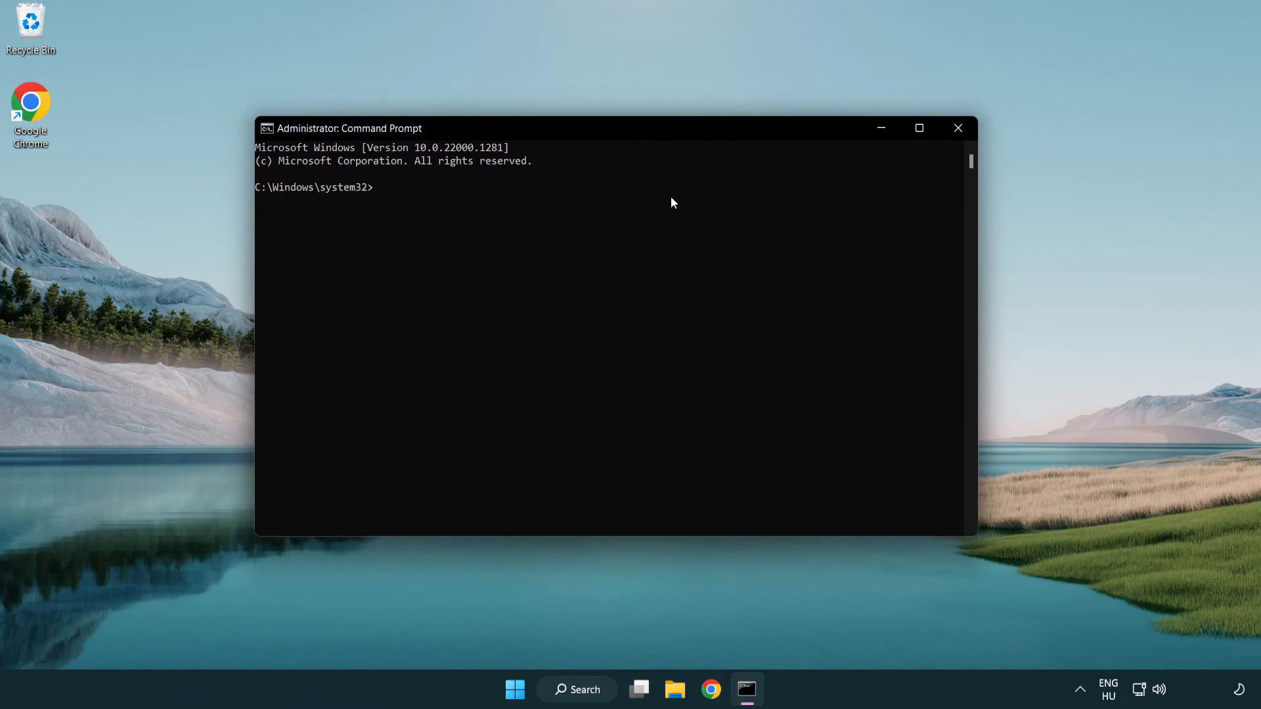
- Run 'sfc /scannow' in the admin Command Prompt until verification completes
{"action": "type", "text": "sfc"}
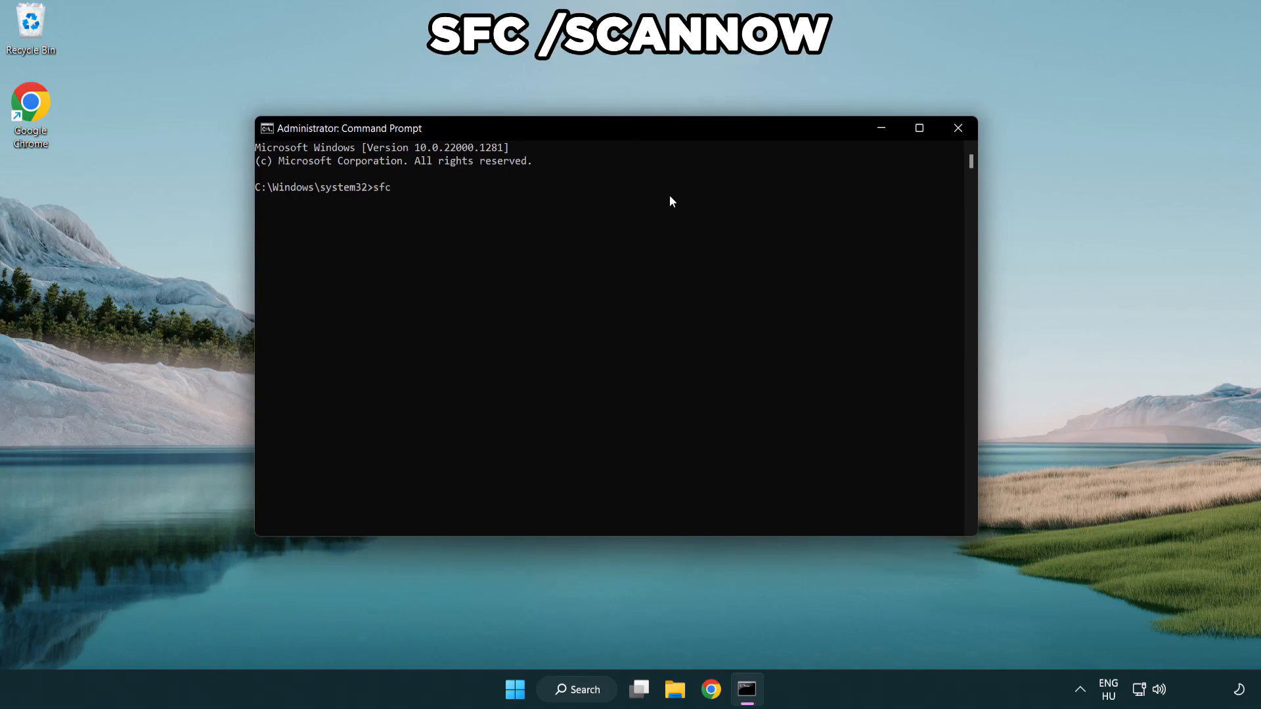
{"action": "type", "text": "/scann"}
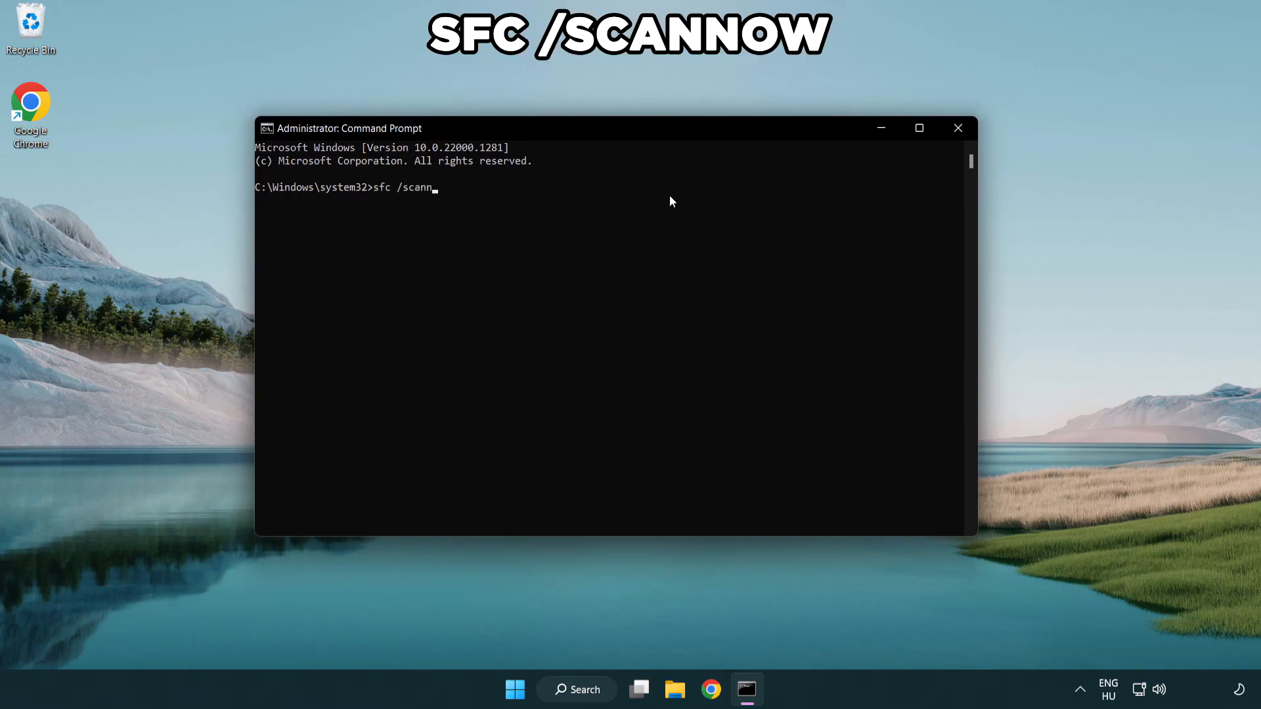
{"action": "type", "text": "ow"}
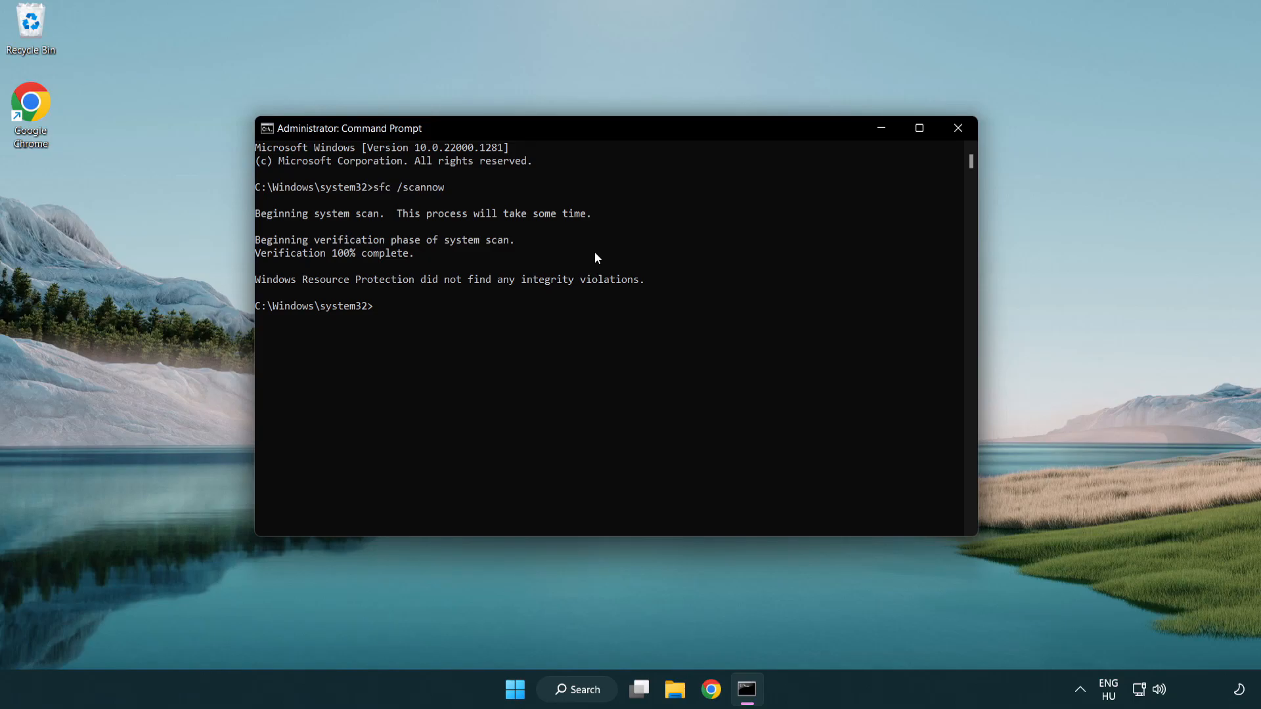
{"action": "mouse_move", "coordinate": [605, 217]}
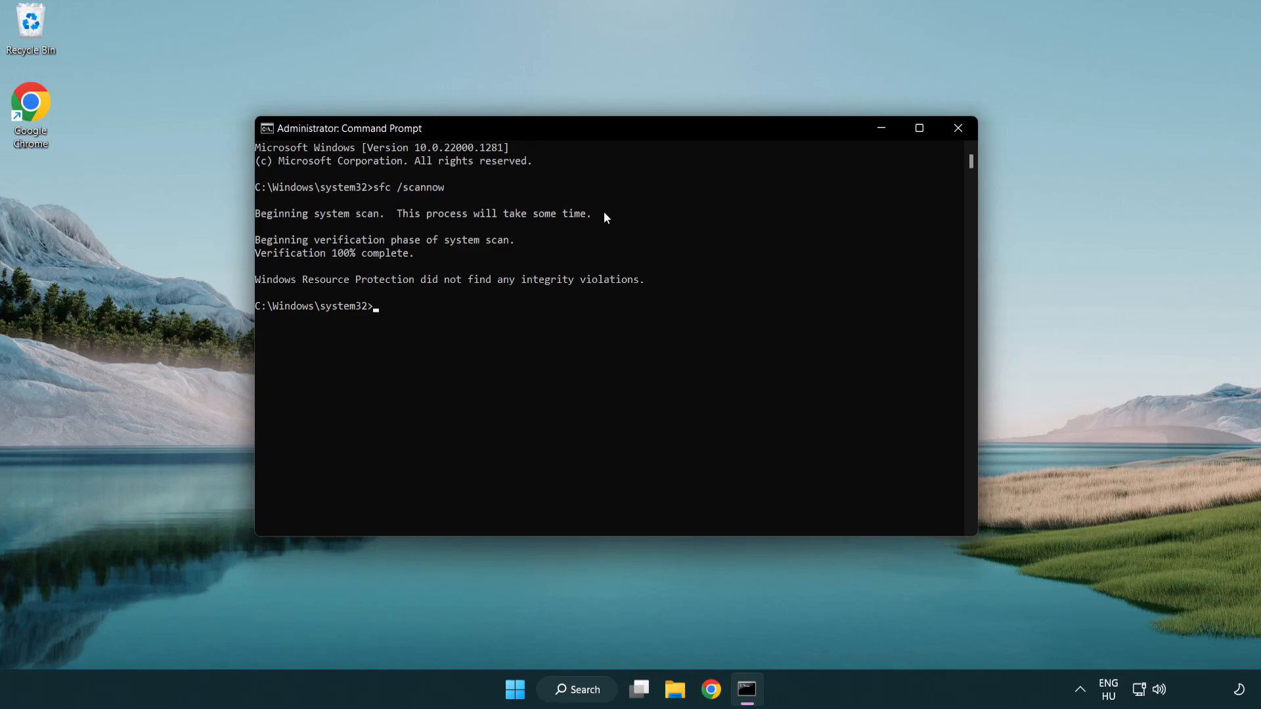
{"action": "mouse_move", "coordinate": [957, 128]}
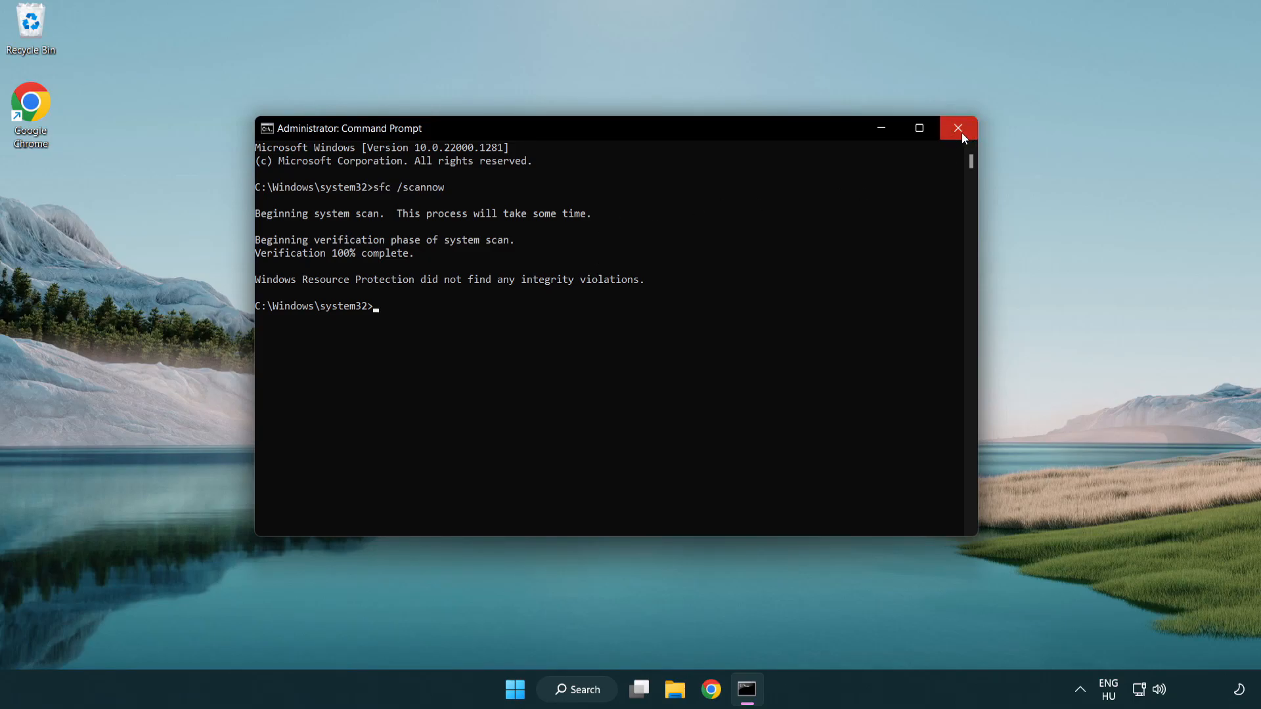
- Close Command Prompt and bring up the Start menu power options
{"action": "left_click", "coordinate": [958, 129]}
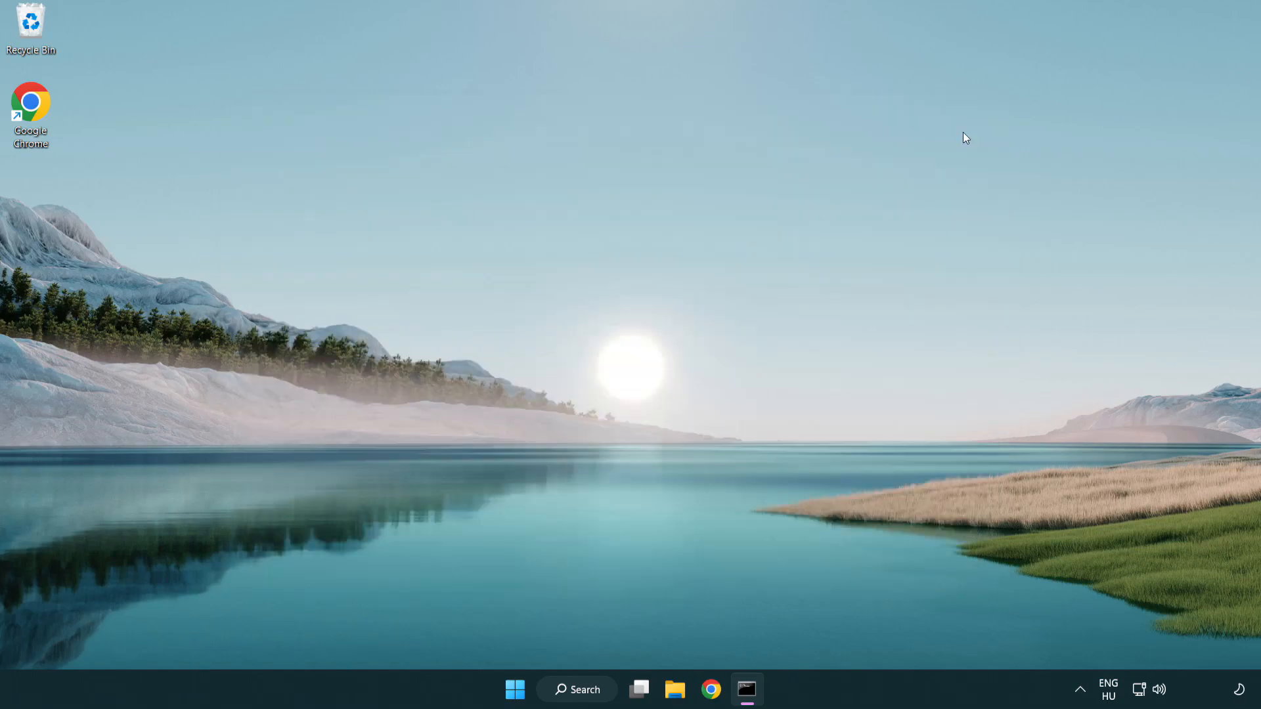
{"action": "left_click", "coordinate": [515, 689]}
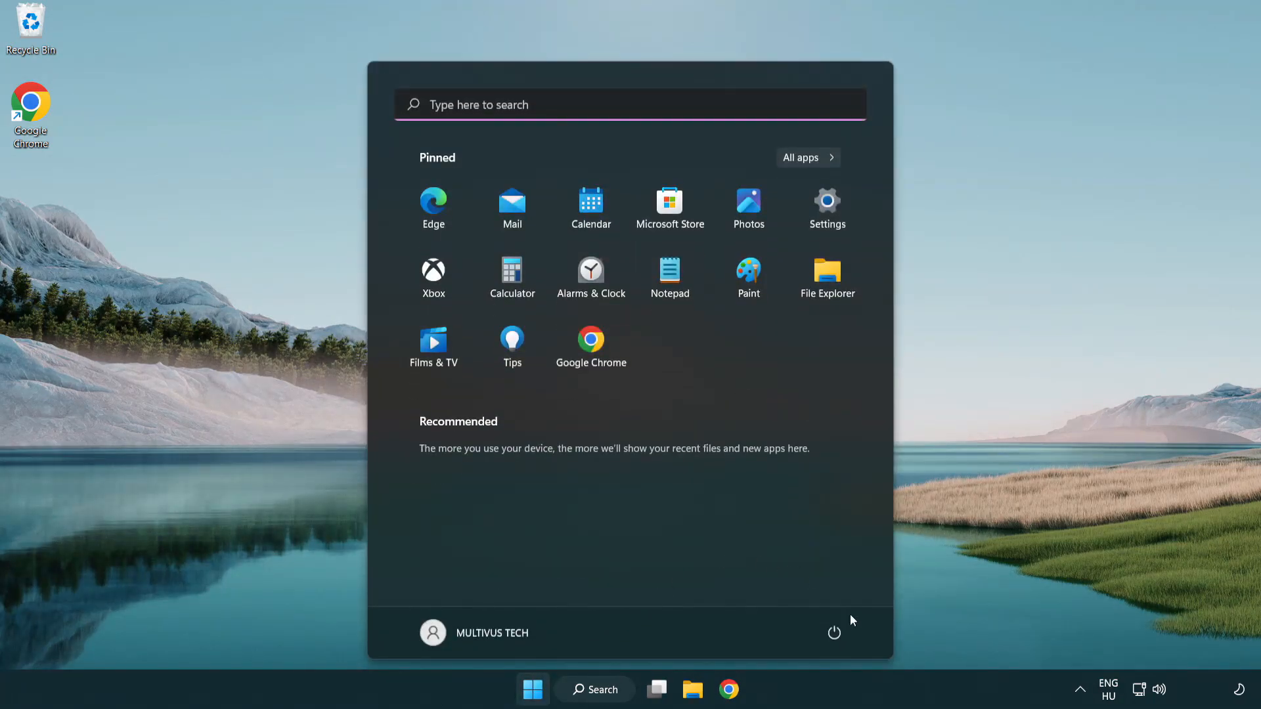
{"action": "left_click", "coordinate": [834, 633]}
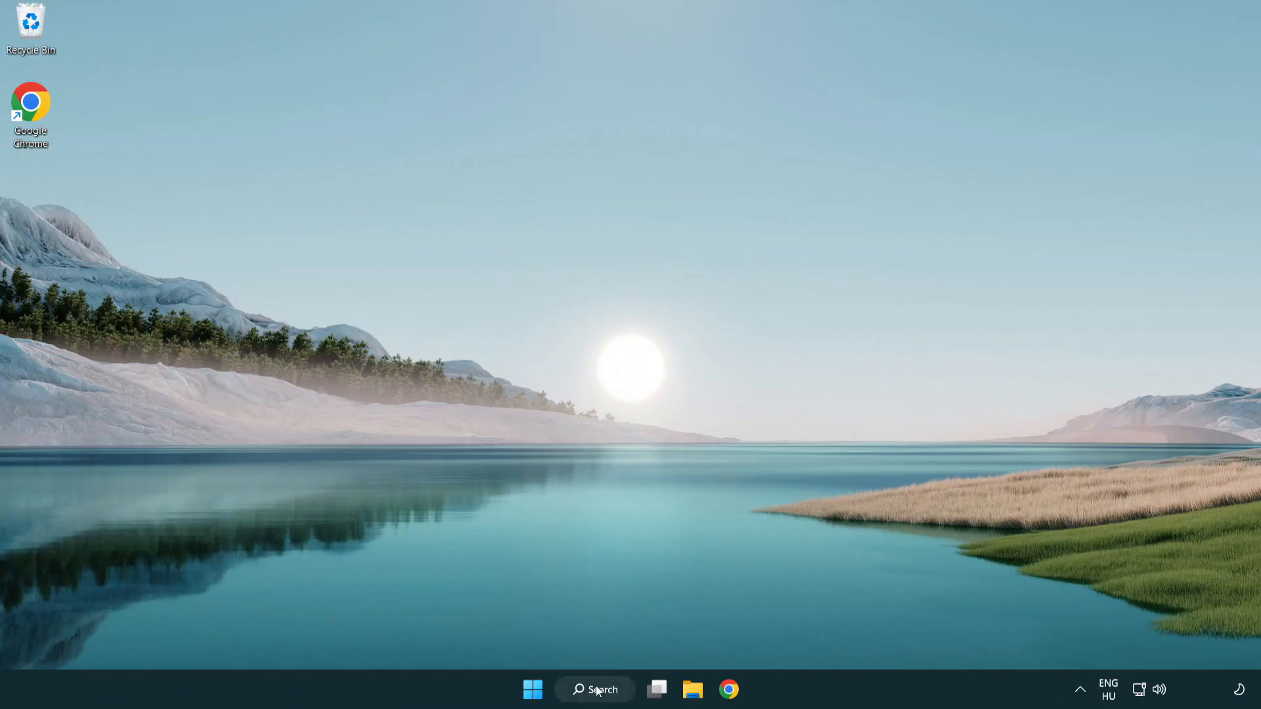
- Search for 'security' and launch the Windows Security app
{"action": "left_click", "coordinate": [594, 688]}
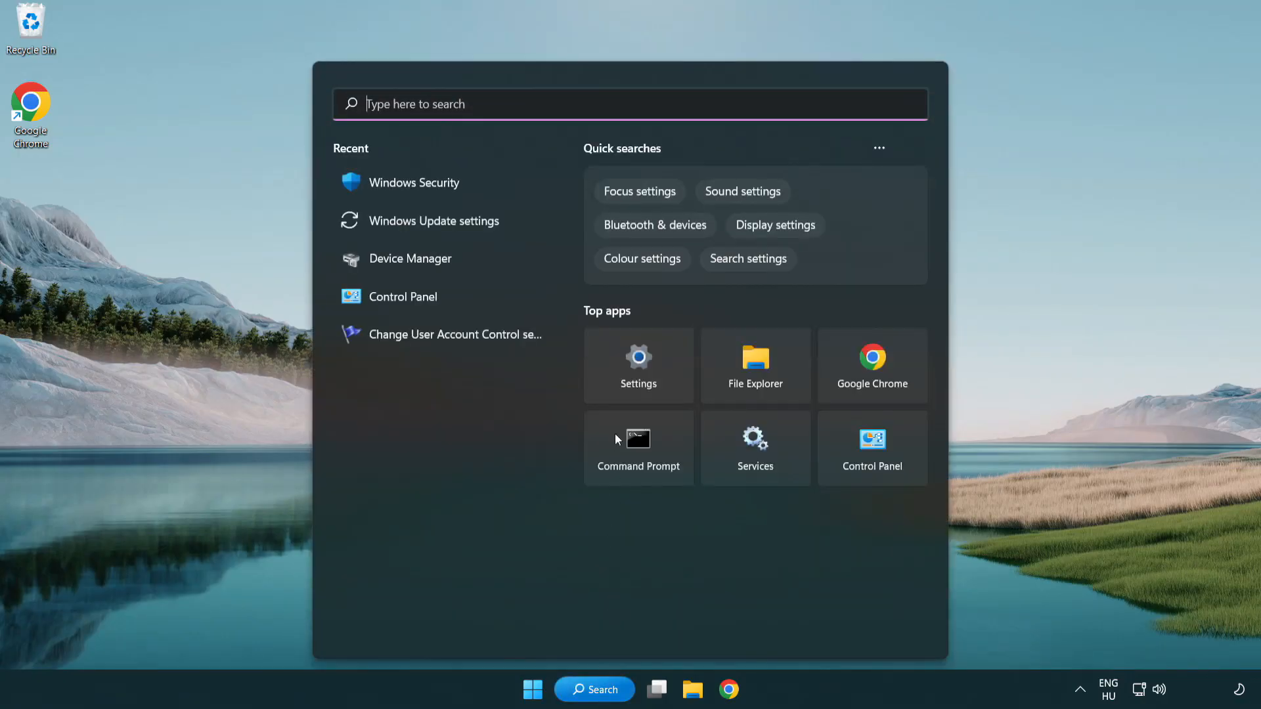
{"action": "type", "text": "securi"}
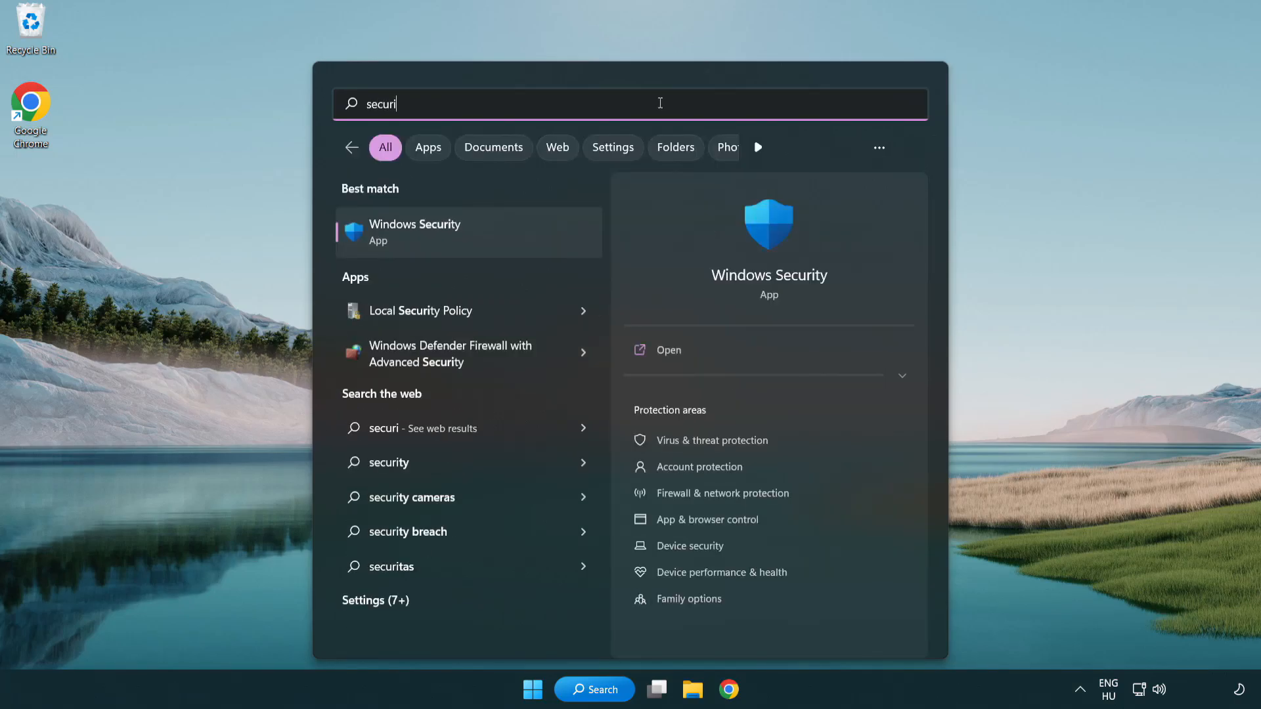
{"action": "type", "text": "ty"}
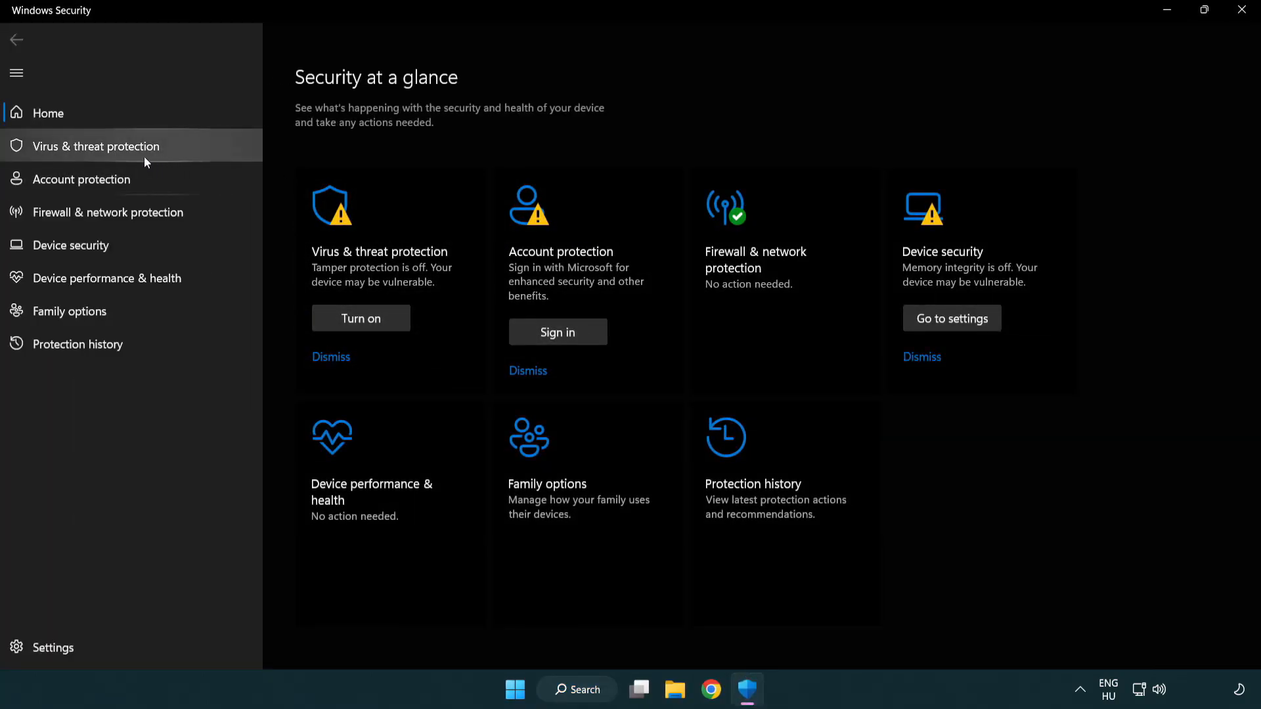
{"action": "mouse_move", "coordinate": [159, 152]}
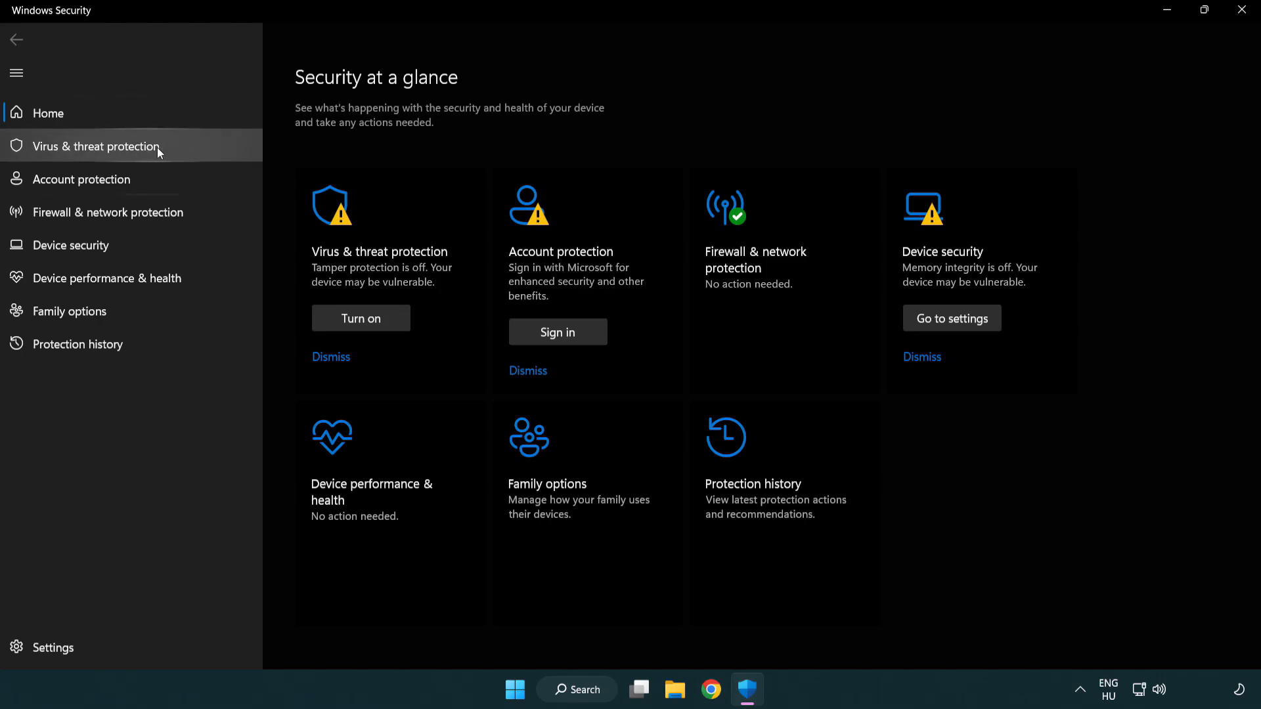
- Reach Defender exclusions via Virus & threat protection settings and Add or remove exclusions
{"action": "left_click", "coordinate": [96, 146]}
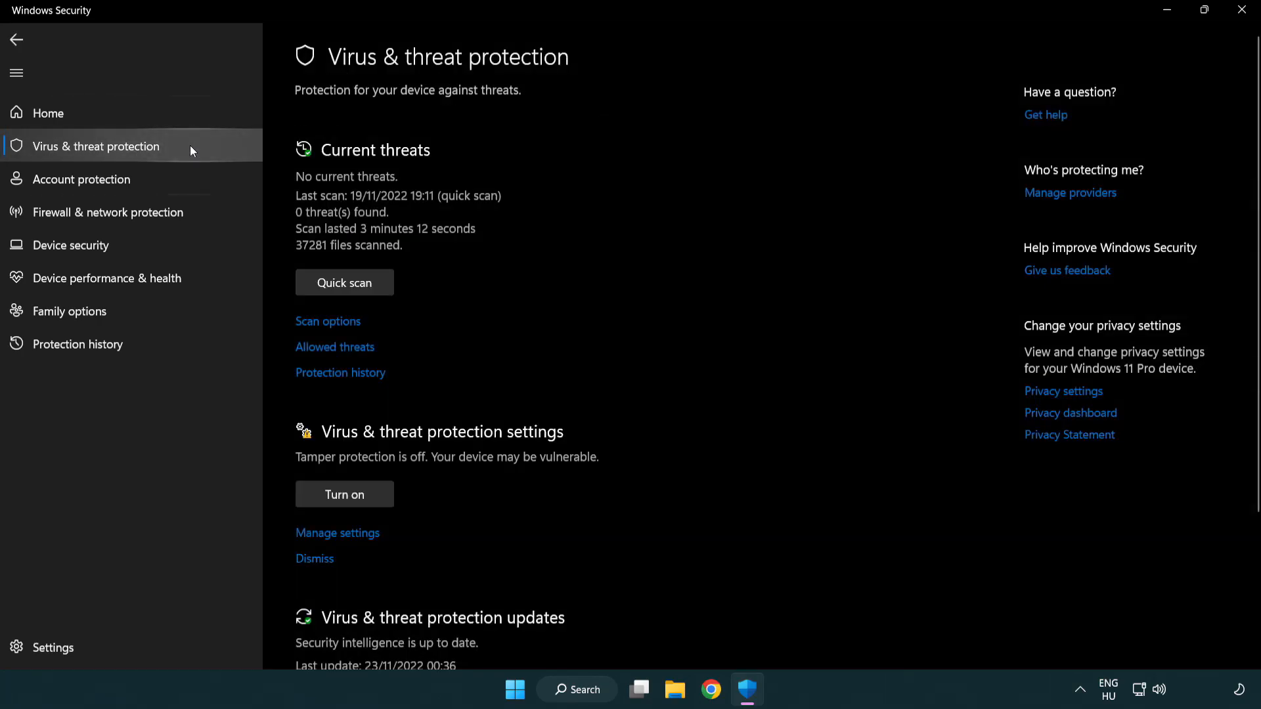
{"action": "scroll", "scroll_direction": "down", "scroll_amount": 3}
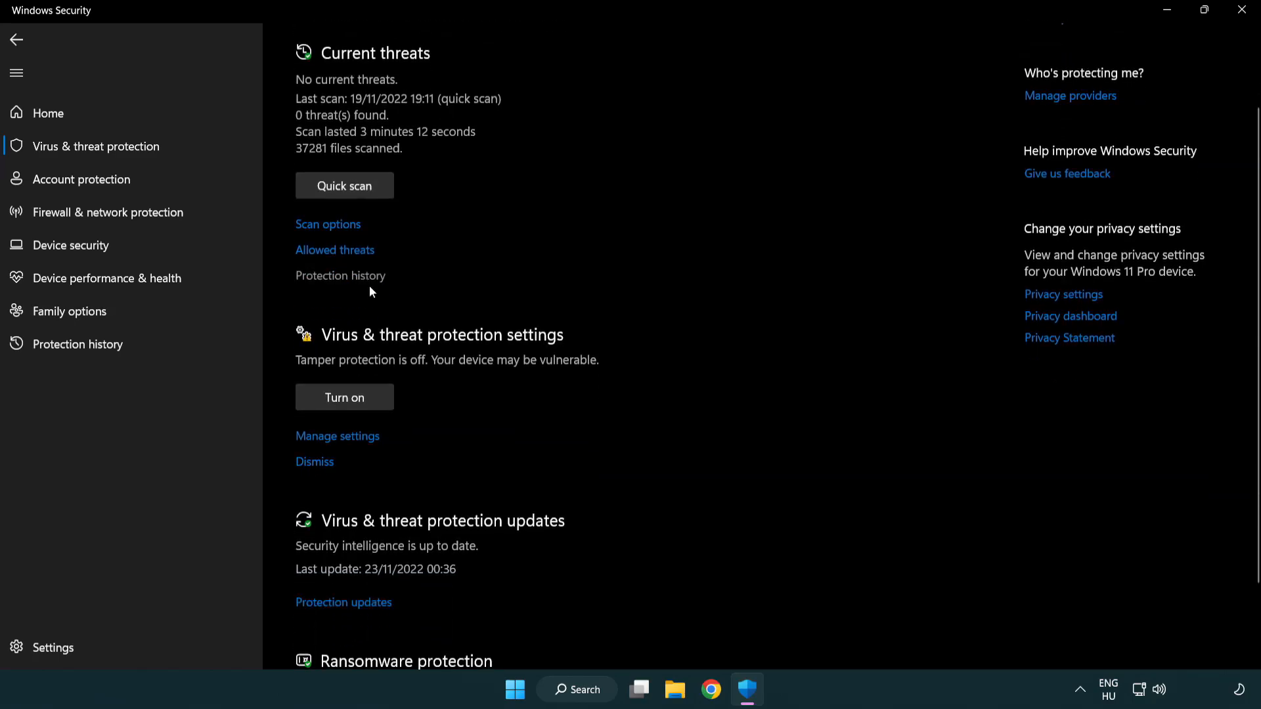
{"action": "mouse_move", "coordinate": [338, 436]}
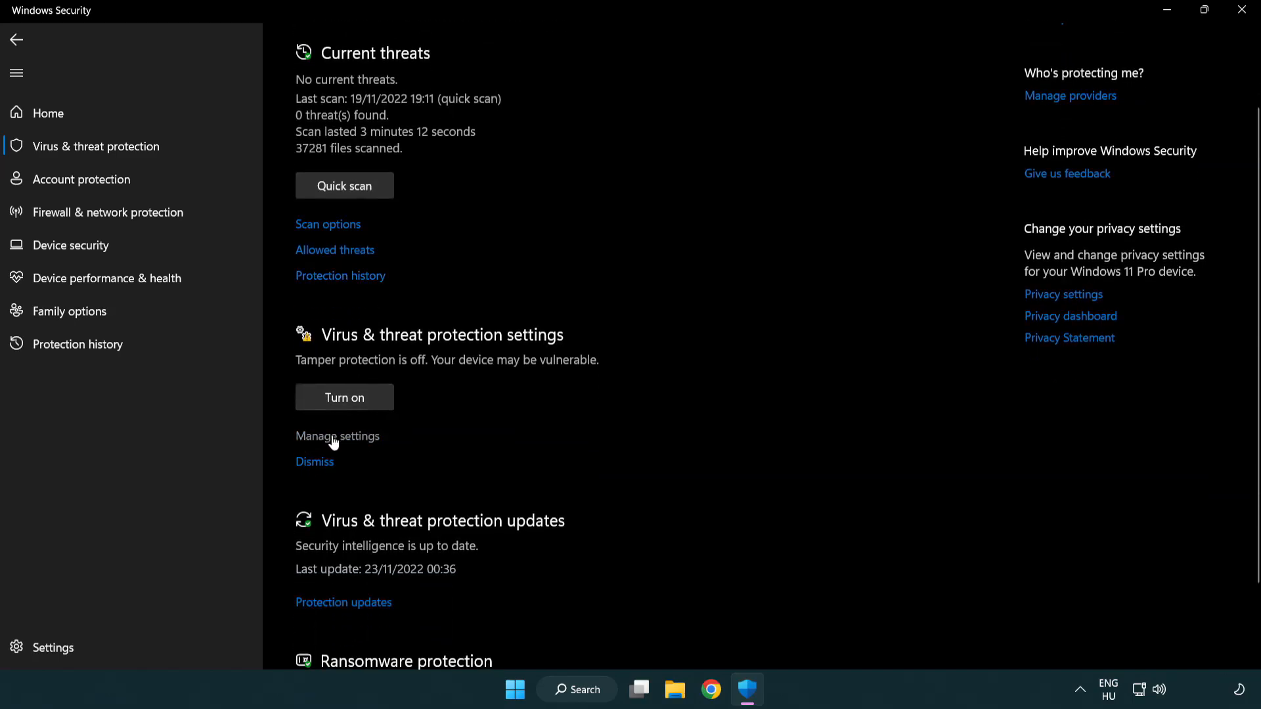
{"action": "left_click", "coordinate": [338, 436]}
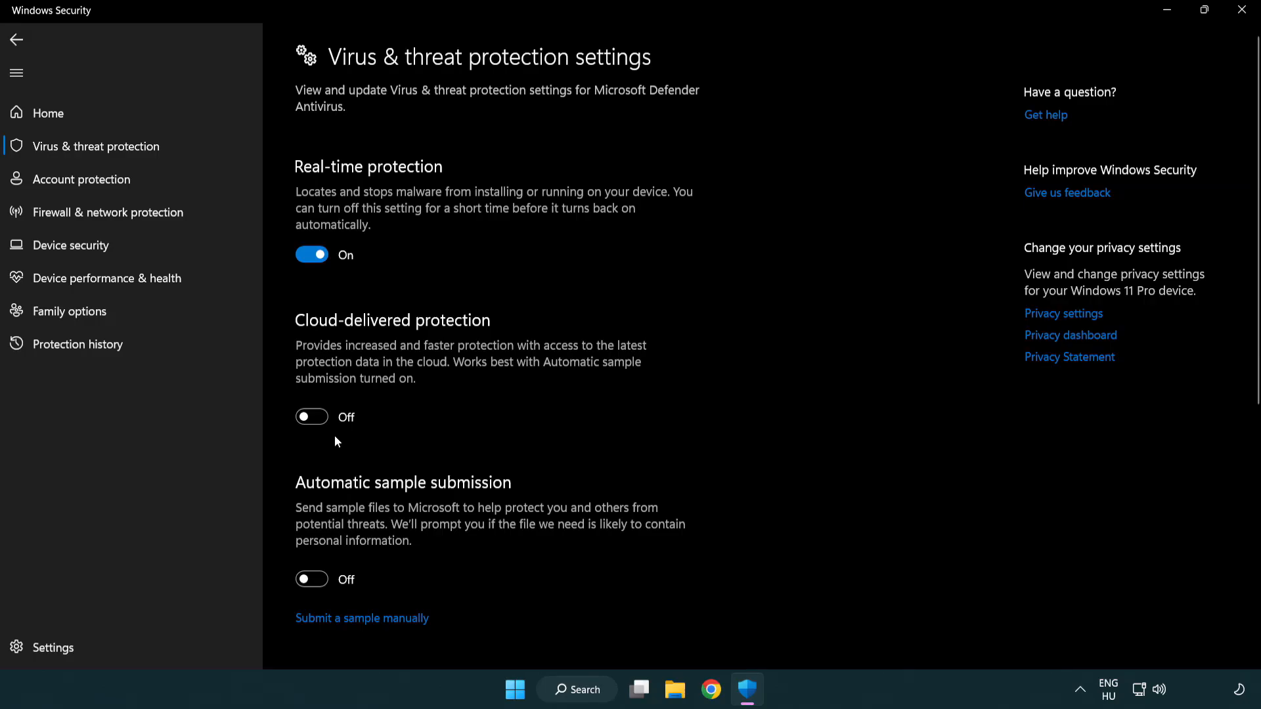
{"action": "scroll", "scroll_direction": "down", "scroll_amount": 3}
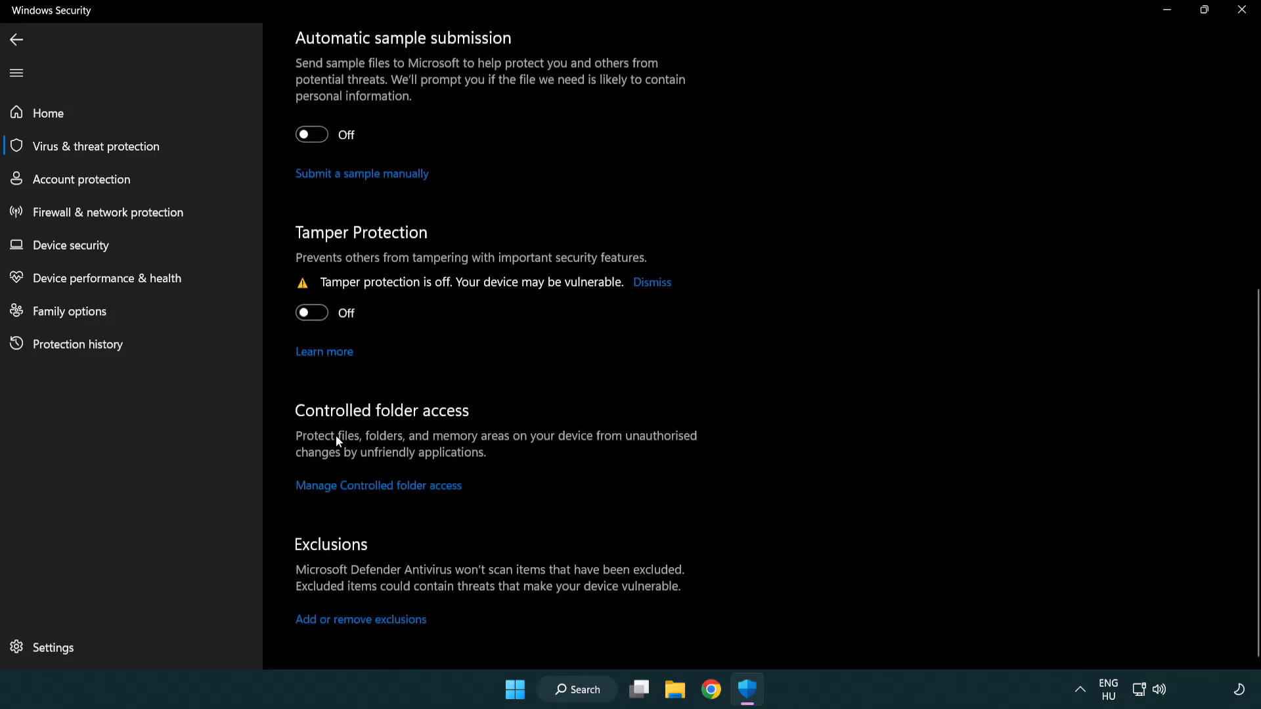
{"action": "mouse_move", "coordinate": [288, 635]}
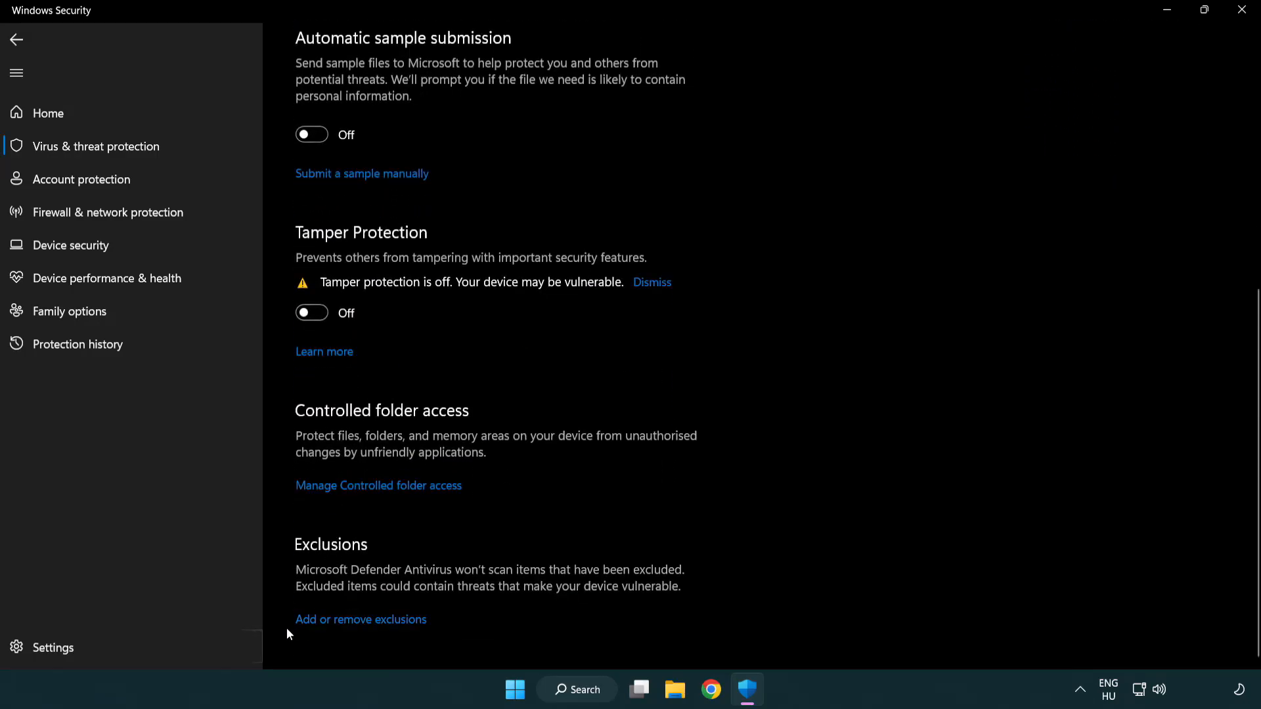
{"action": "mouse_move", "coordinate": [389, 627]}
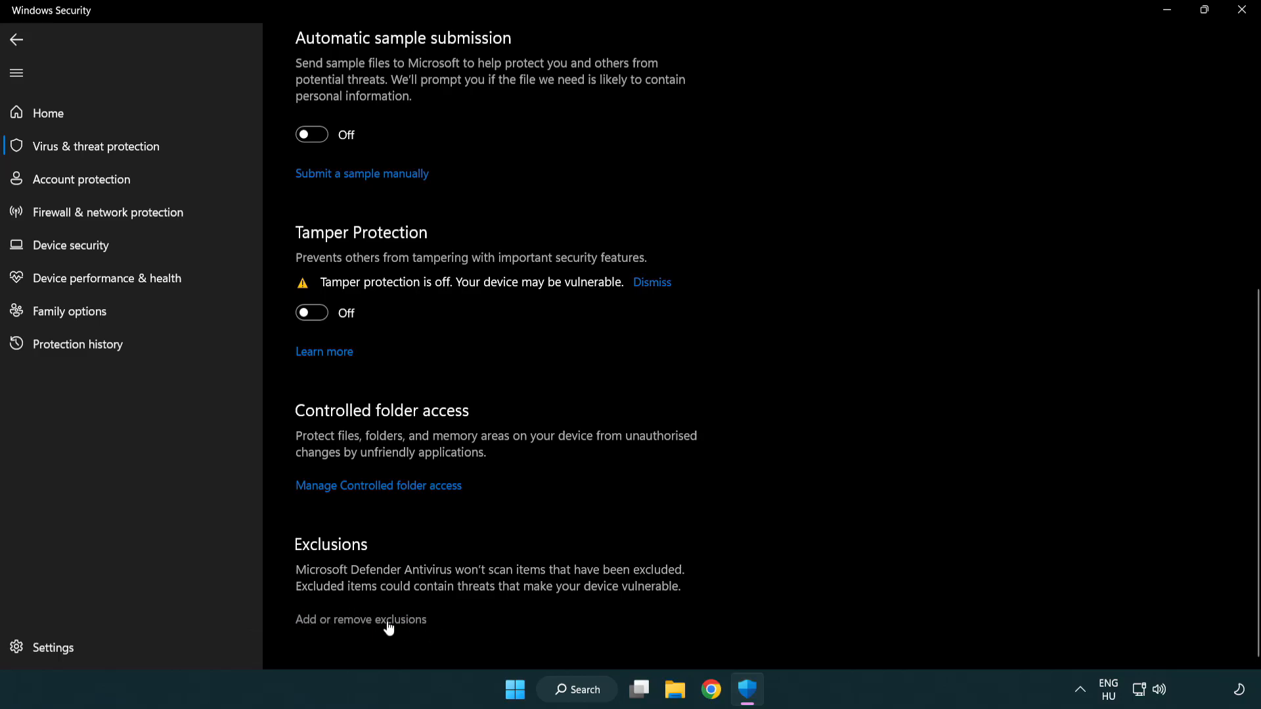
{"action": "left_click", "coordinate": [361, 619]}
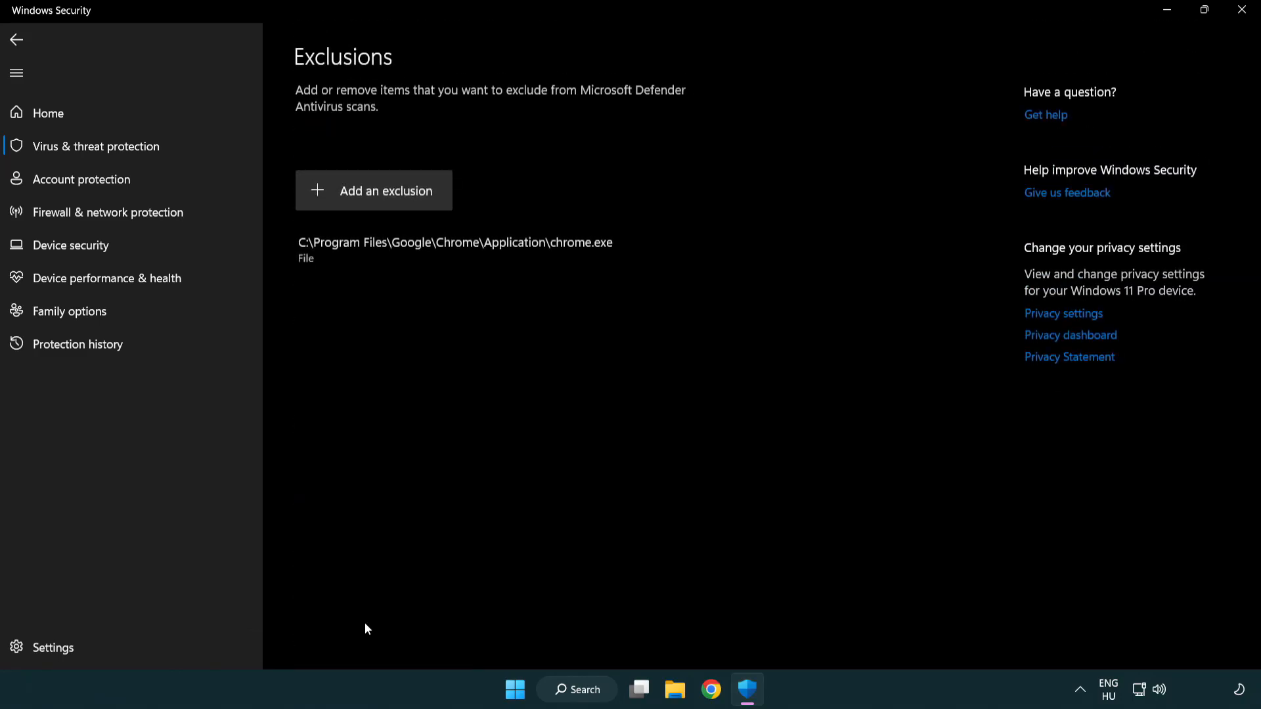
{"action": "mouse_move", "coordinate": [352, 396]}
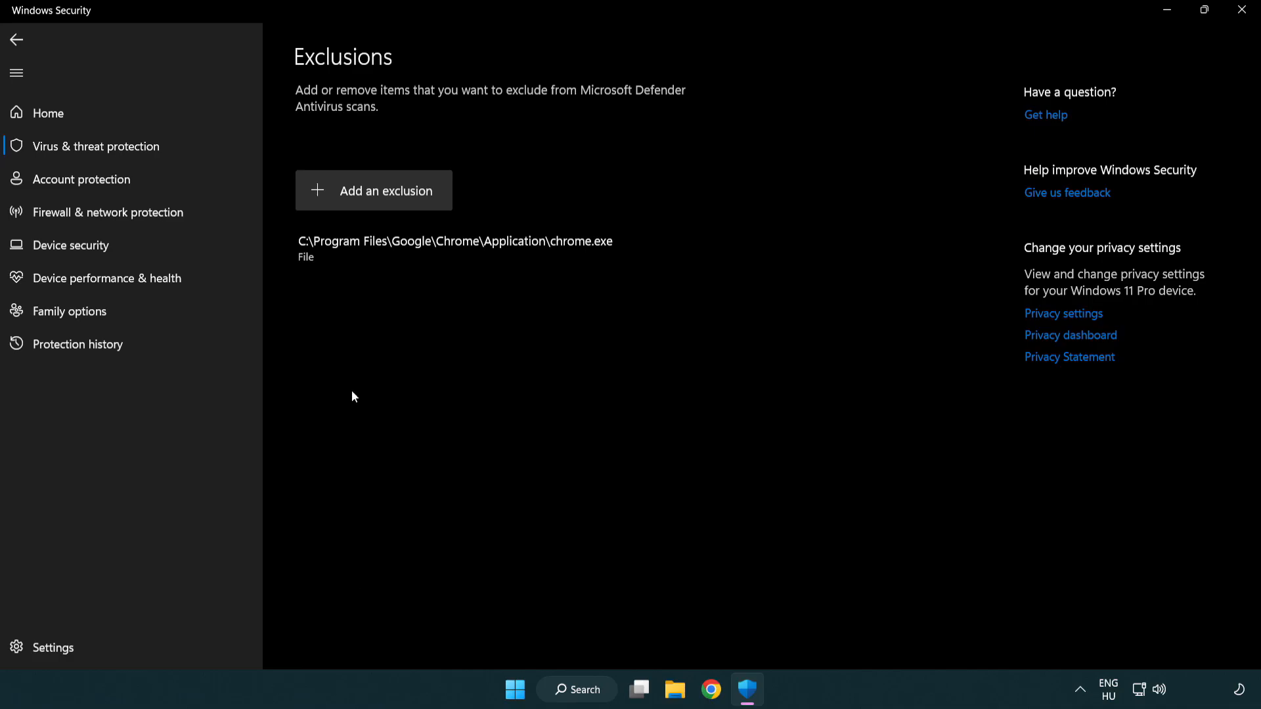
{"action": "mouse_move", "coordinate": [377, 198]}
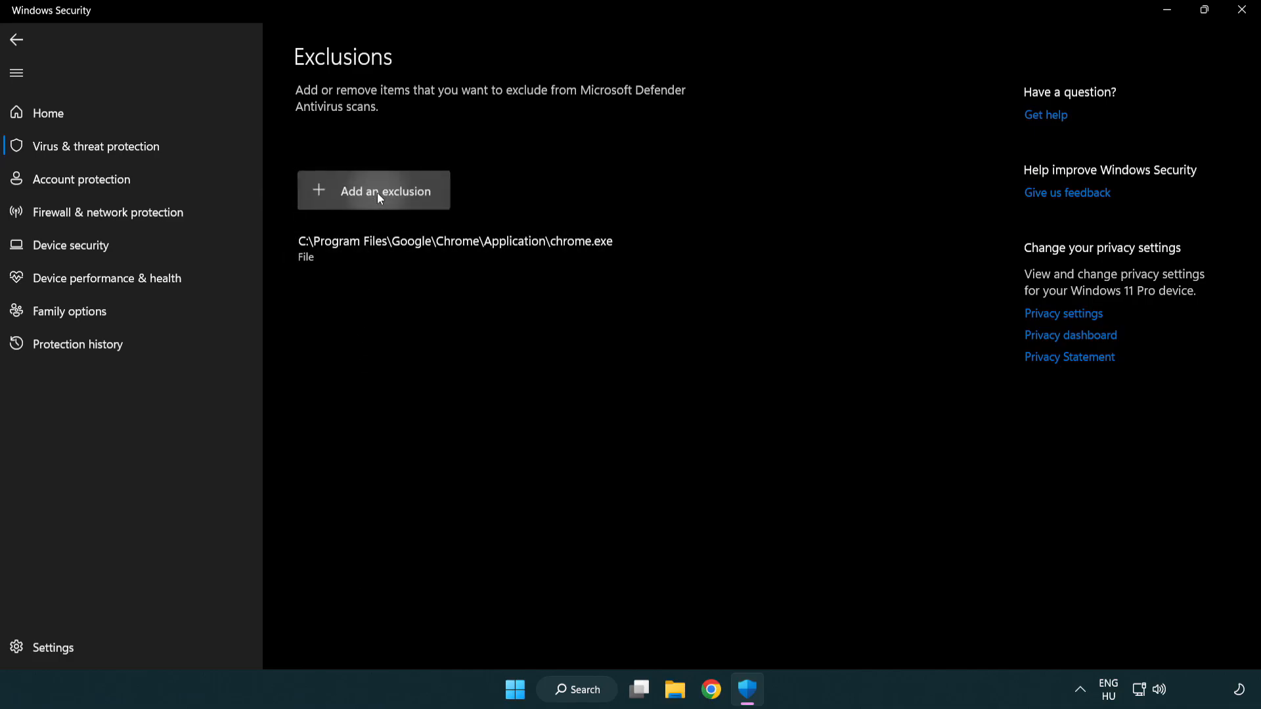
- Add an exclusion of type File to bring up the file picker
{"action": "left_click", "coordinate": [387, 191]}
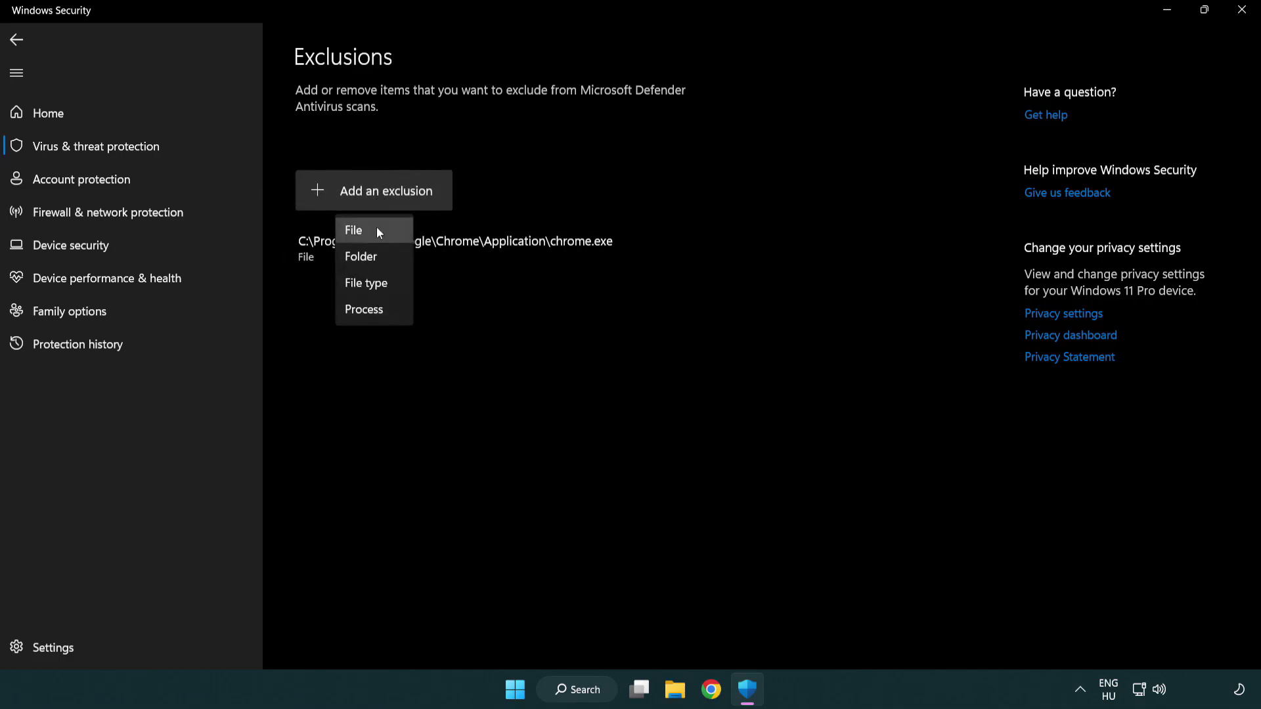
{"action": "mouse_move", "coordinate": [360, 257]}
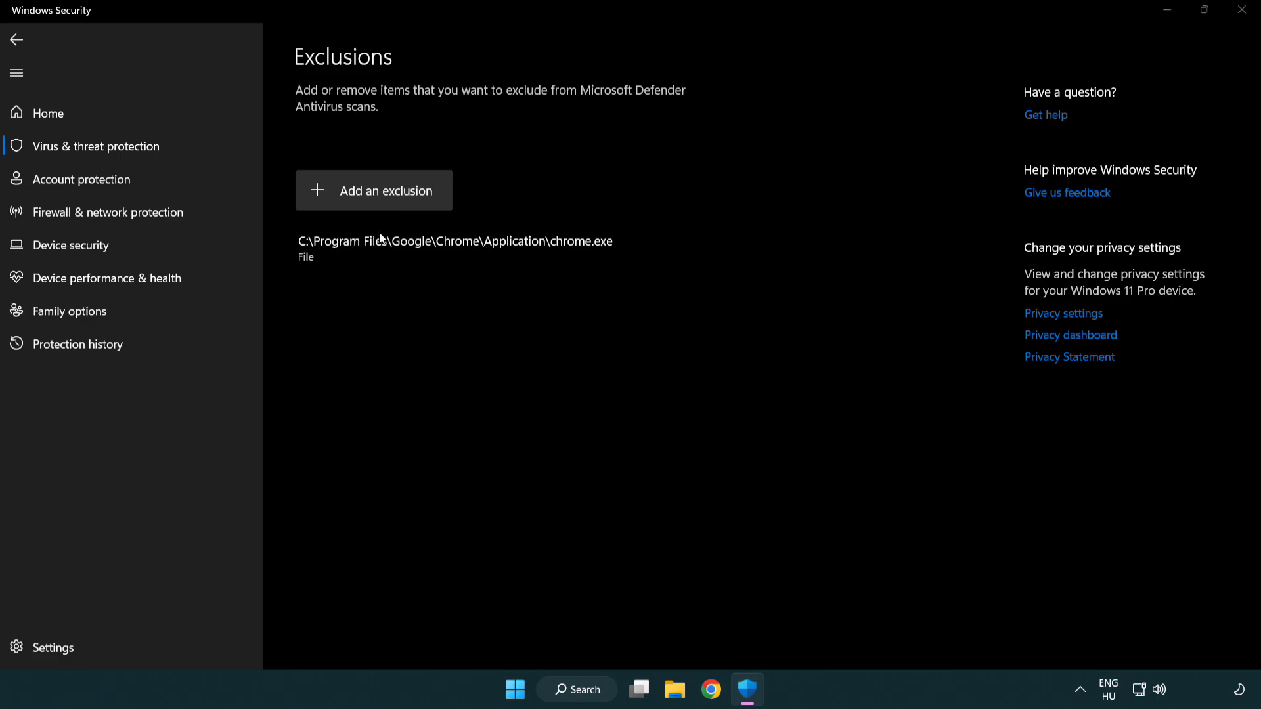
{"action": "left_click", "coordinate": [374, 191]}
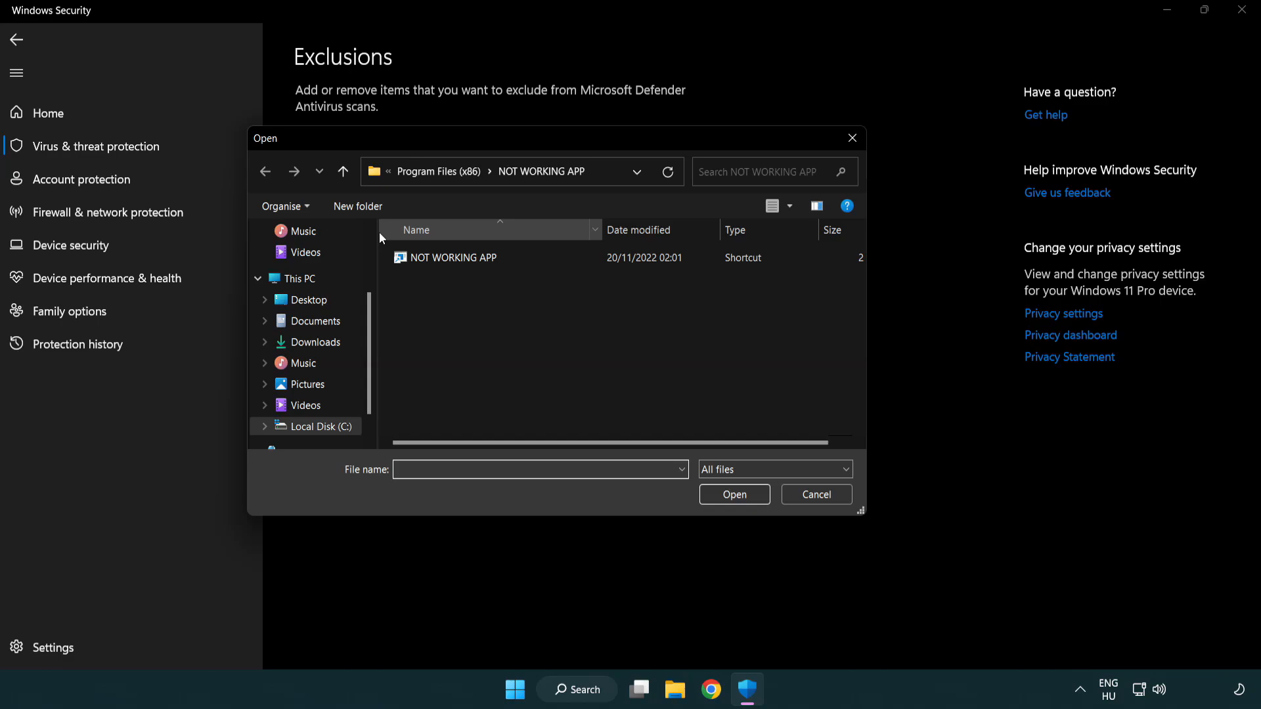
- Pick the shortcut in C:\Program Files (x86)\NOT WORKING APP as the excluded file
{"action": "left_click", "coordinate": [343, 171]}
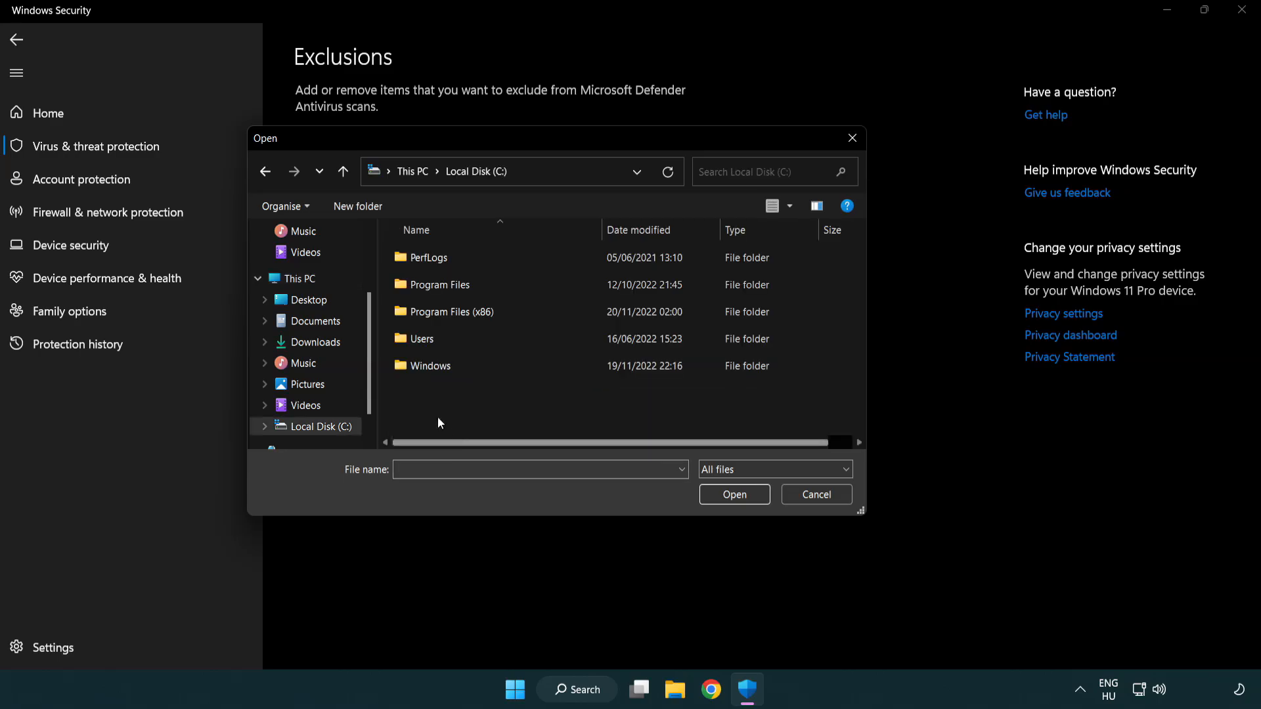
{"action": "double_click", "coordinate": [450, 312]}
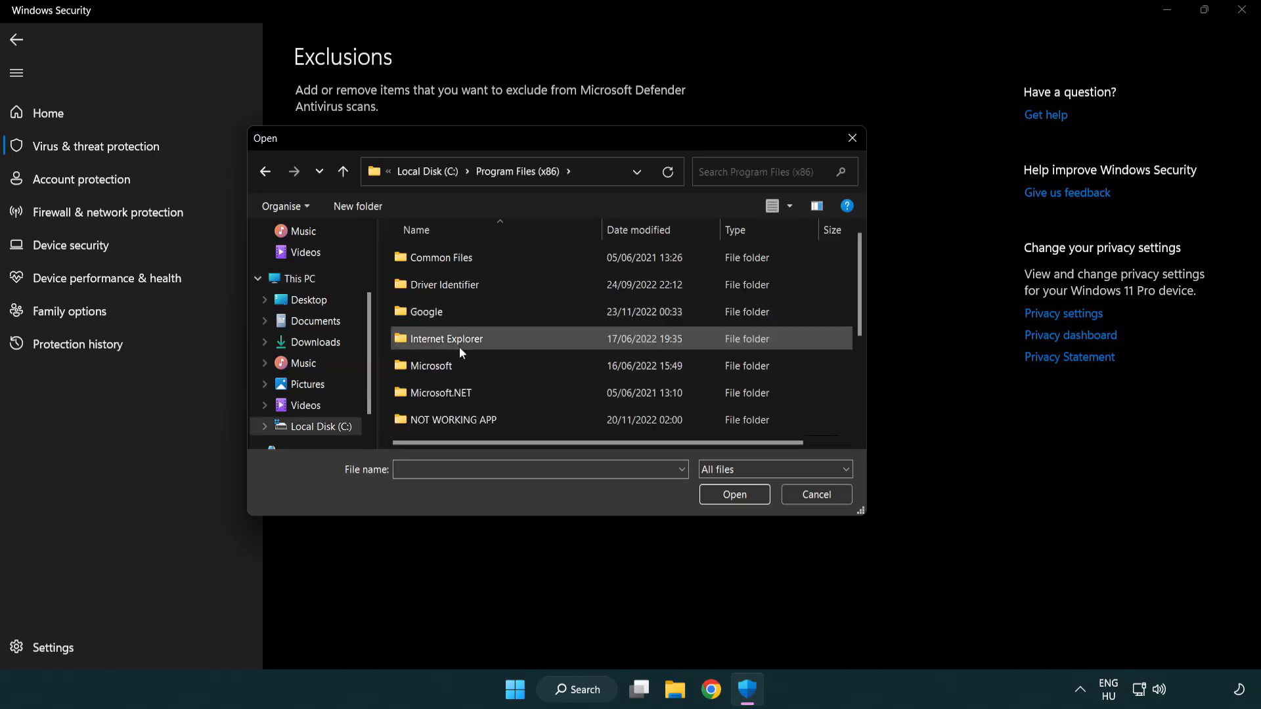
{"action": "double_click", "coordinate": [452, 419]}
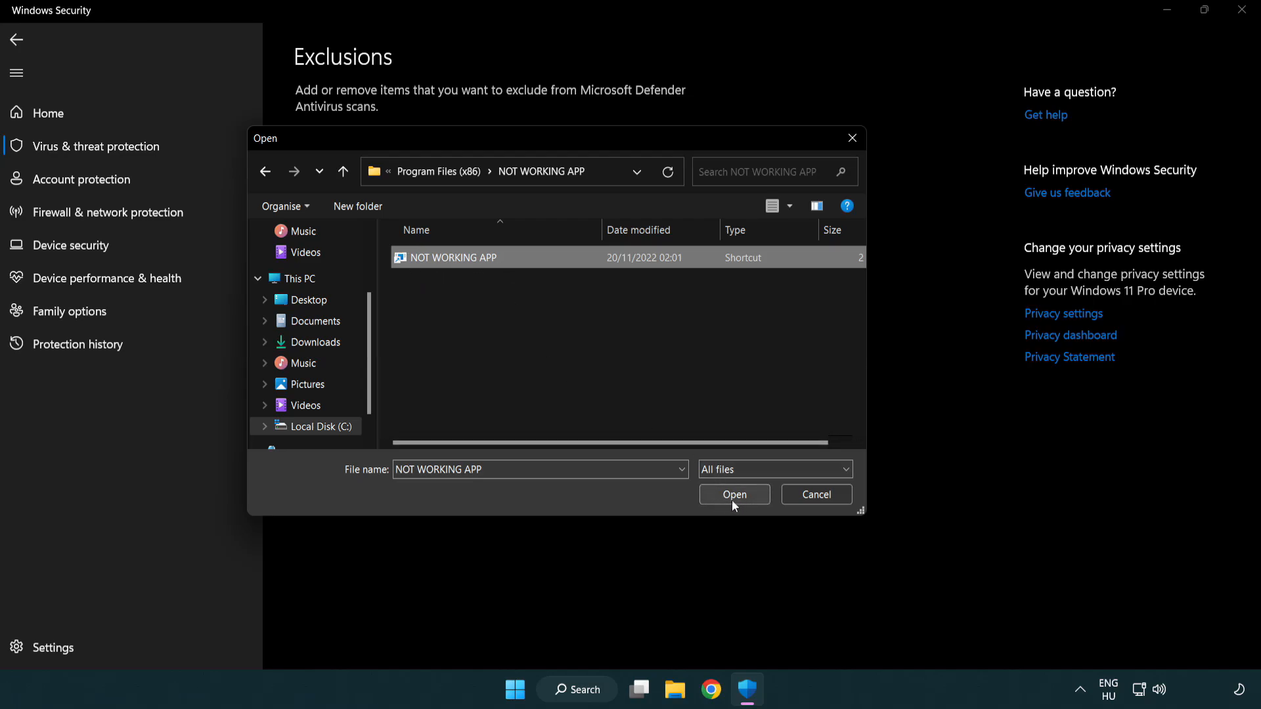
{"action": "left_click", "coordinate": [733, 493]}
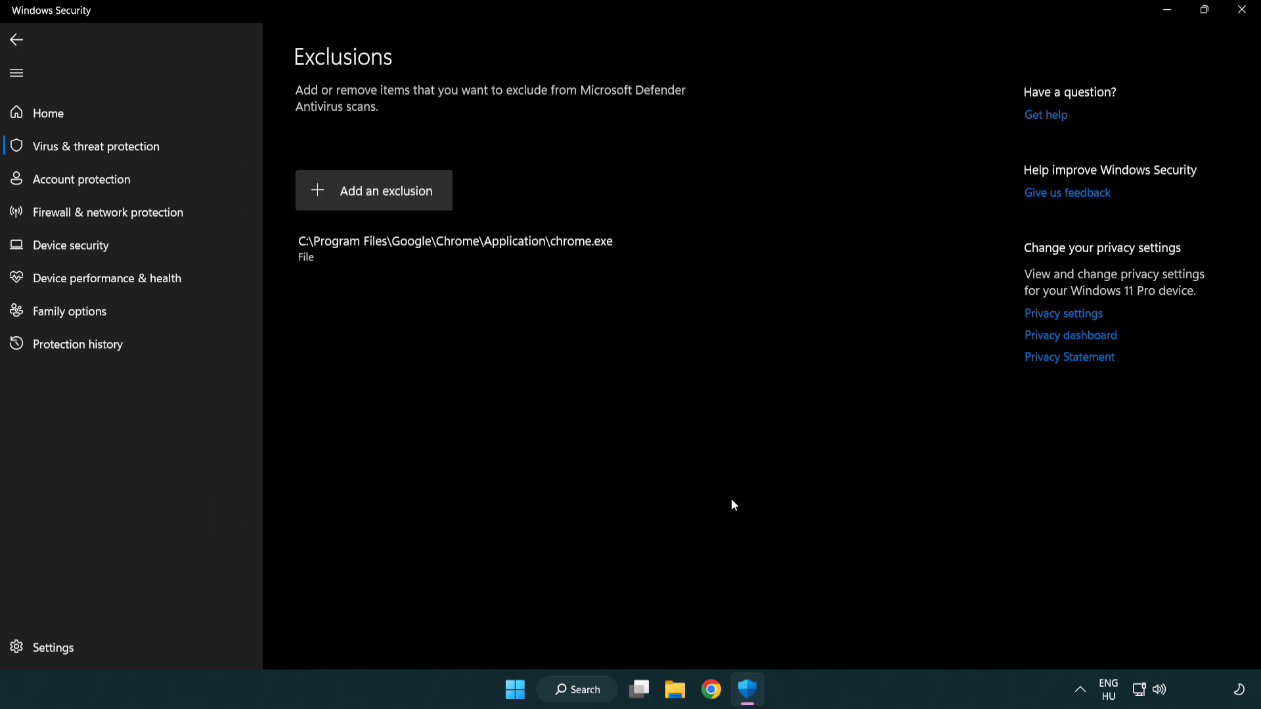
{"action": "mouse_move", "coordinate": [462, 300]}
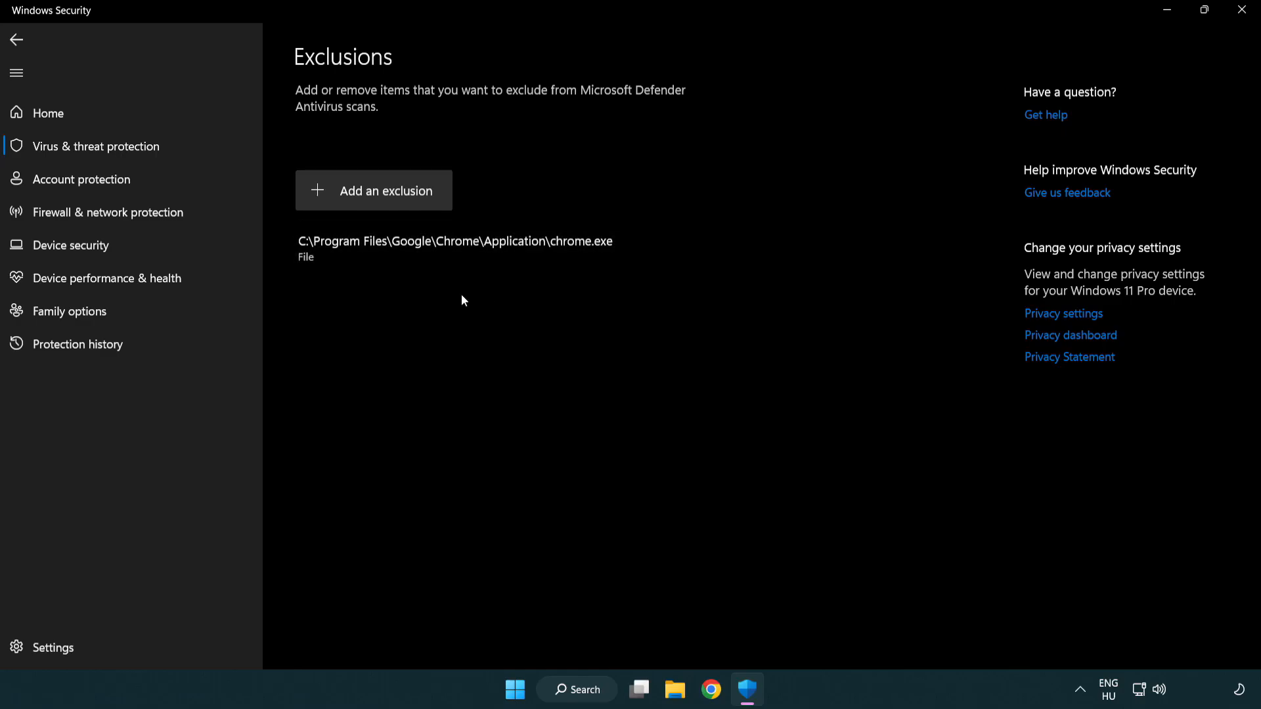
{"action": "mouse_move", "coordinate": [1182, 46]}
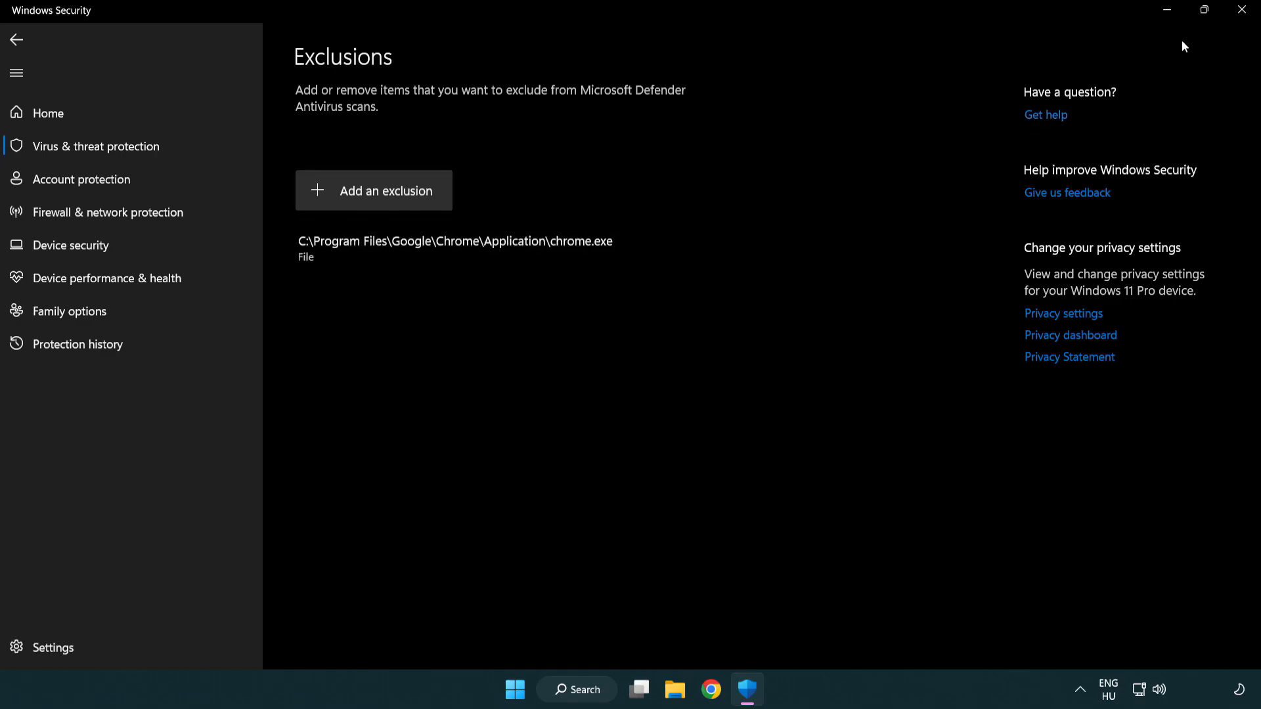
- Close Windows Security and show the Start menu power options
{"action": "left_click", "coordinate": [1241, 8]}
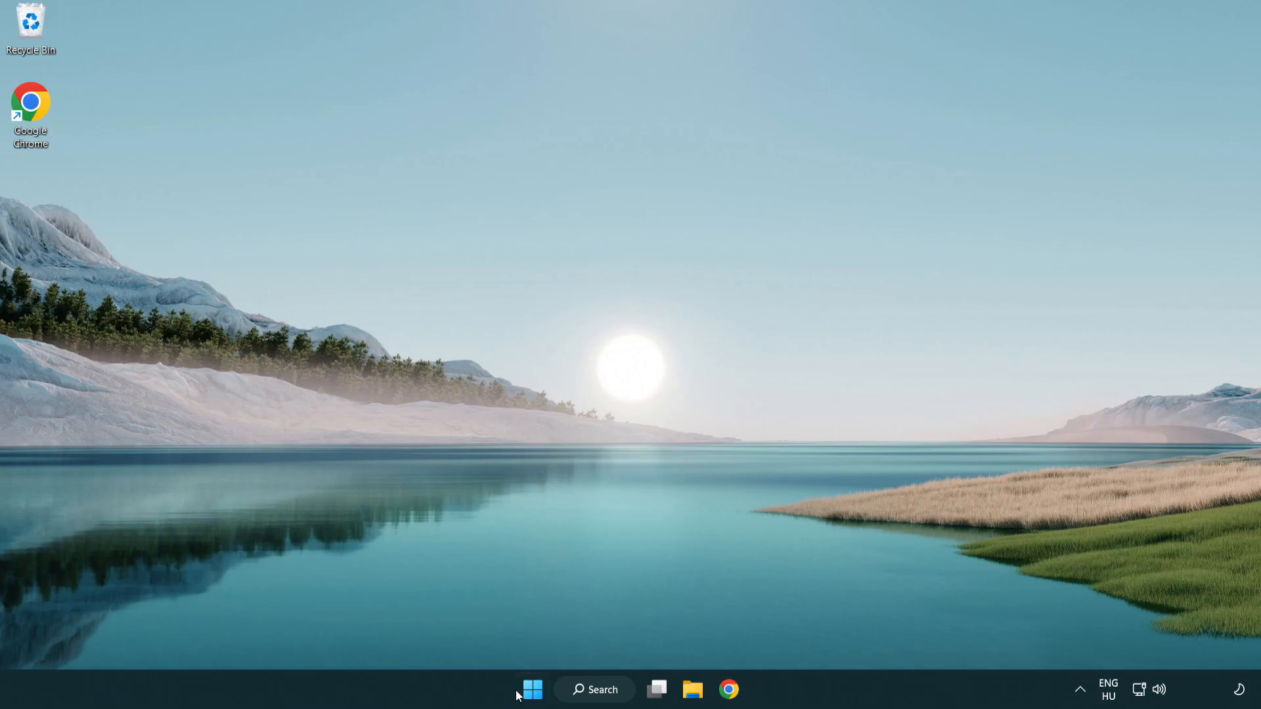
{"action": "left_click", "coordinate": [531, 689]}
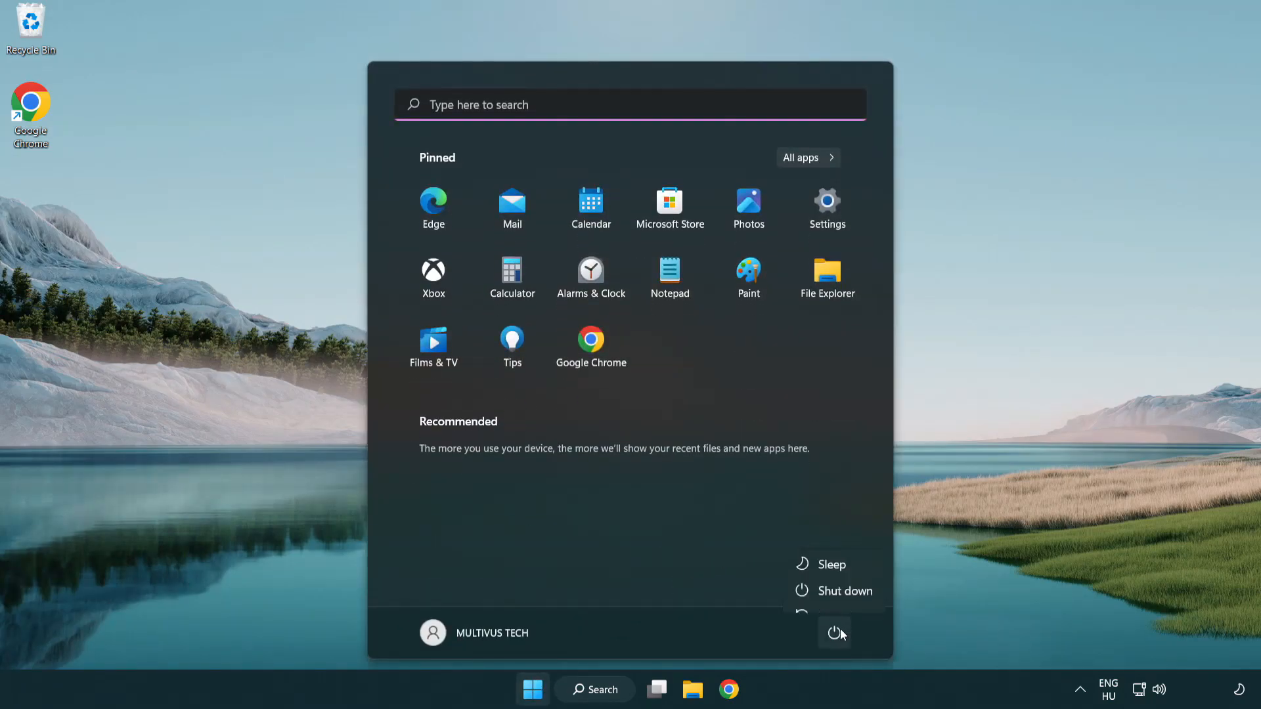
{"action": "mouse_move", "coordinate": [836, 598]}
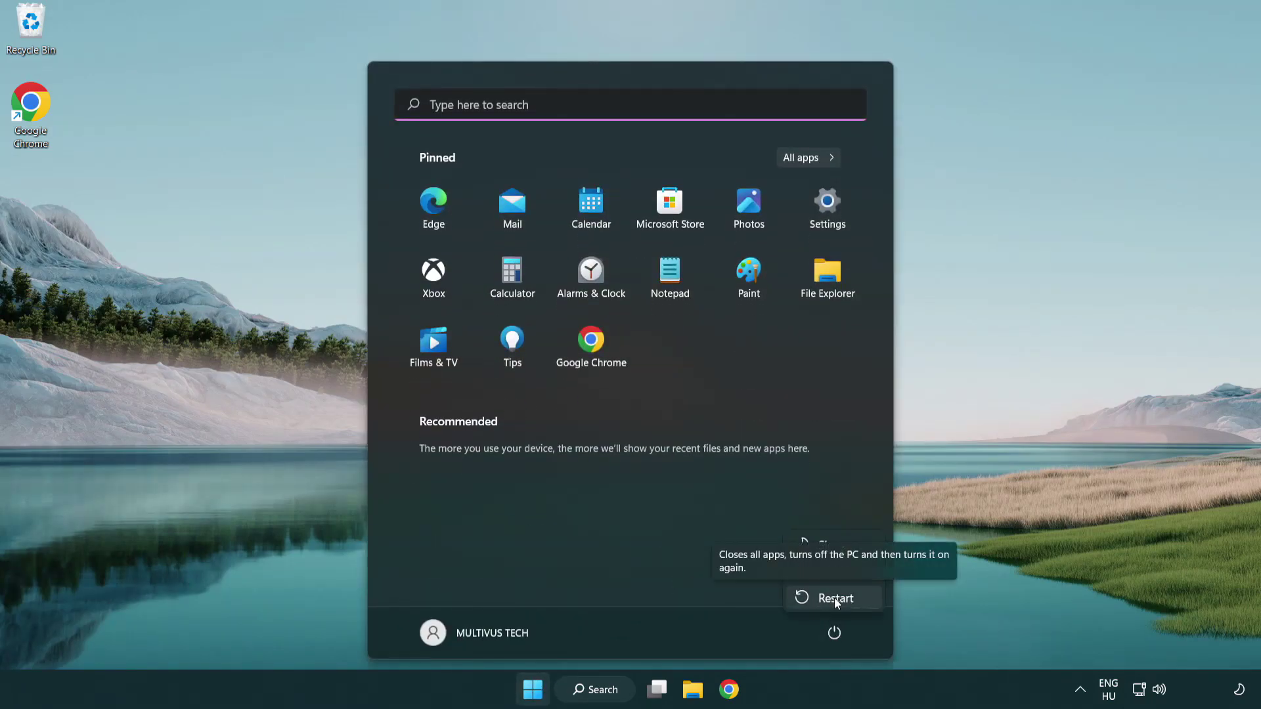